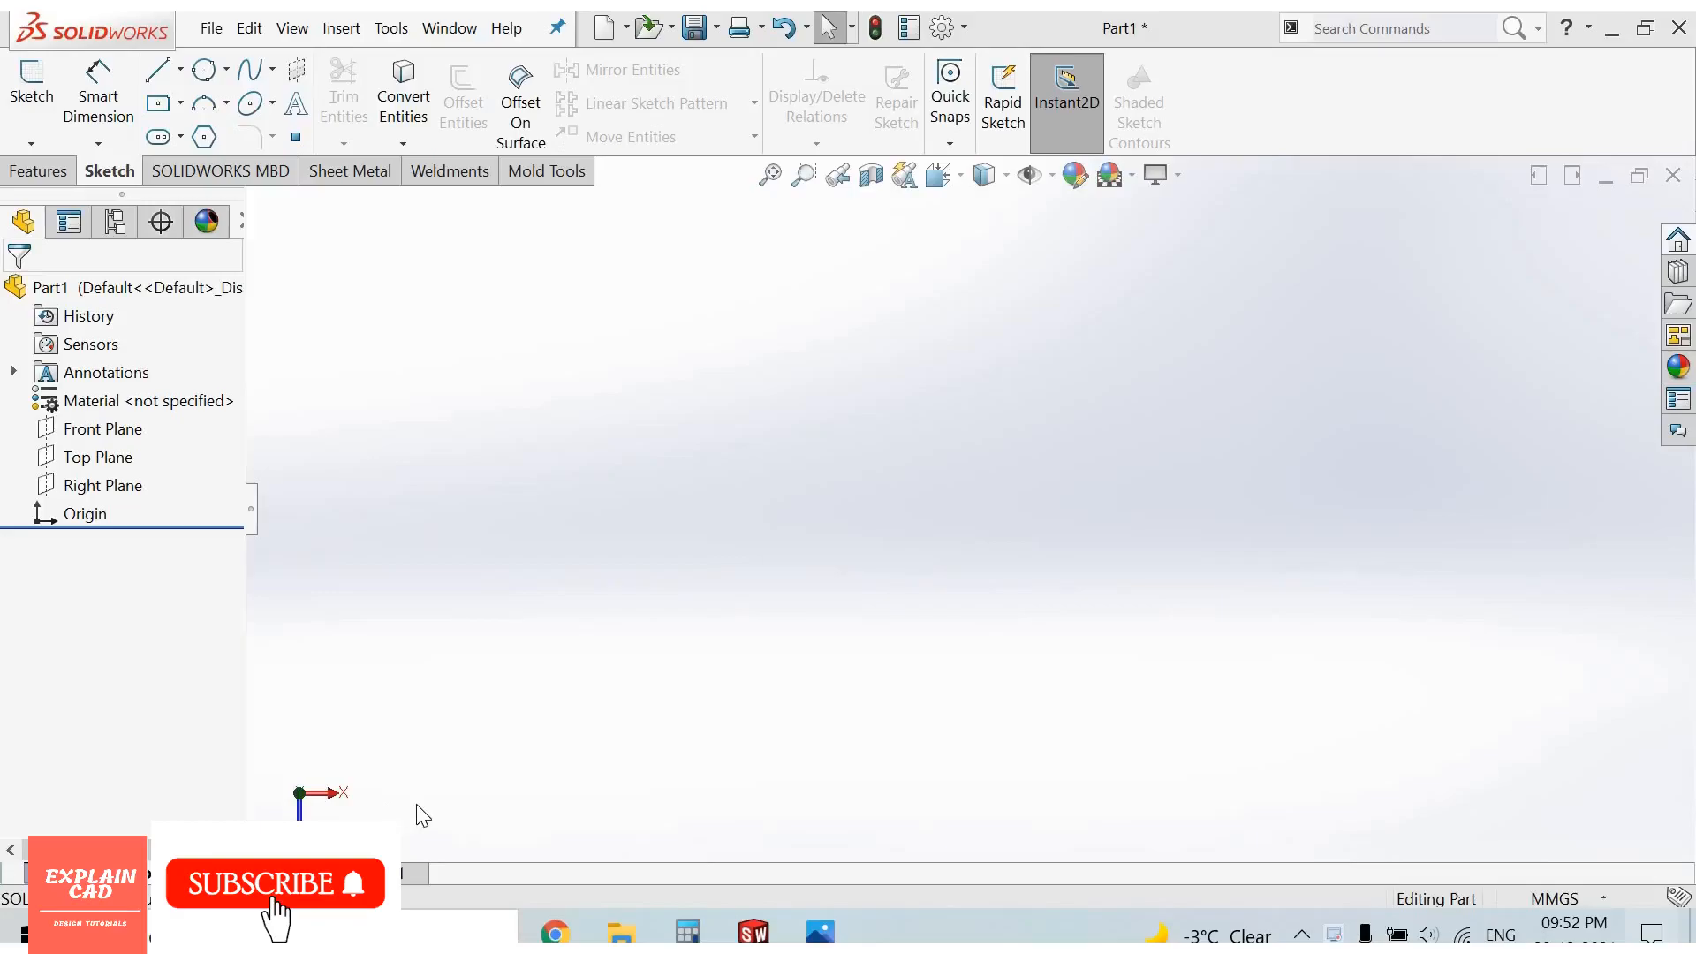
mouse_move(631, 781)
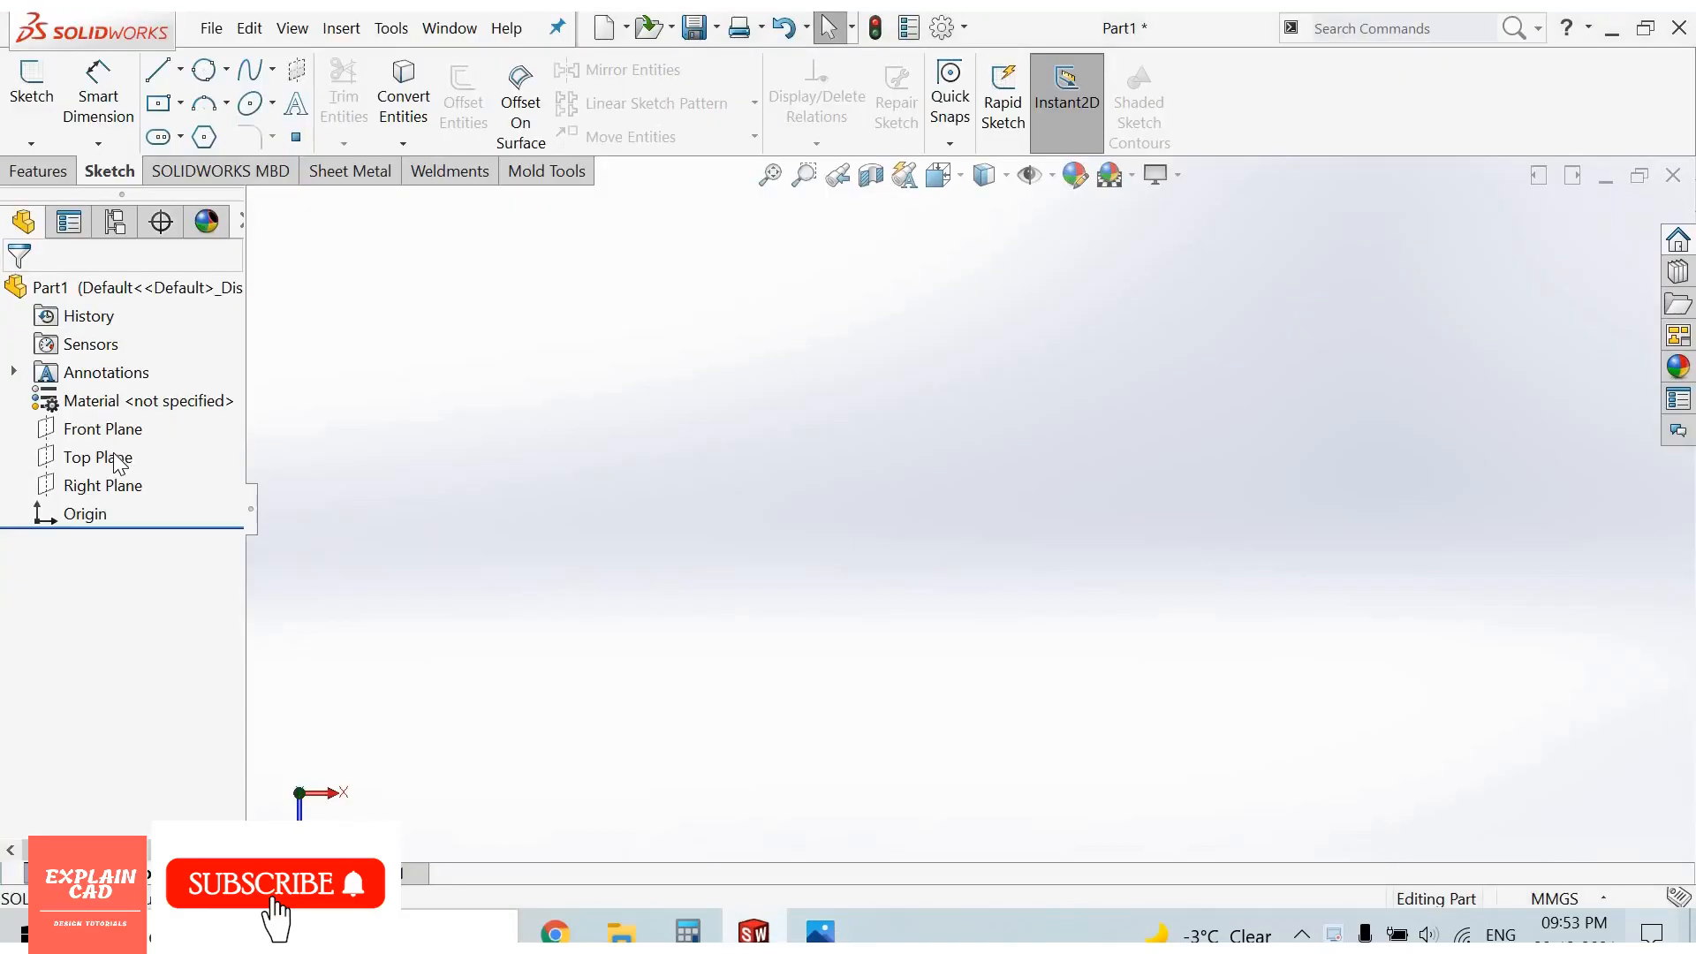
Step: Start a new sketch on the Top Plane
click(98, 455)
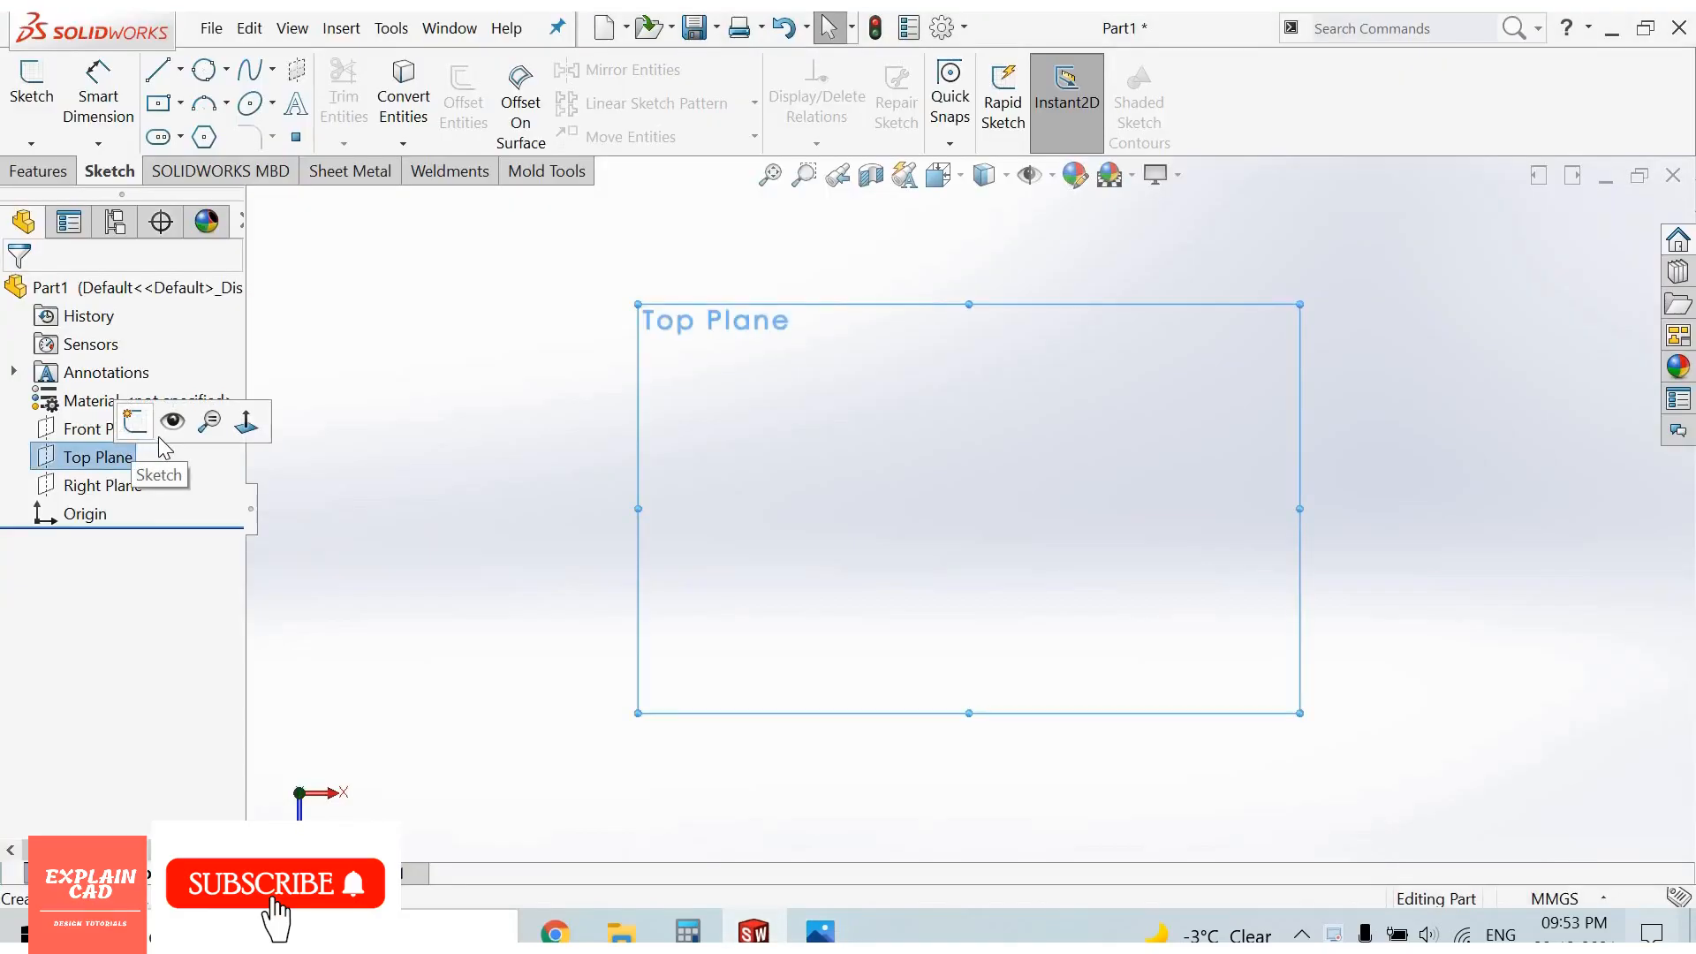
click(134, 421)
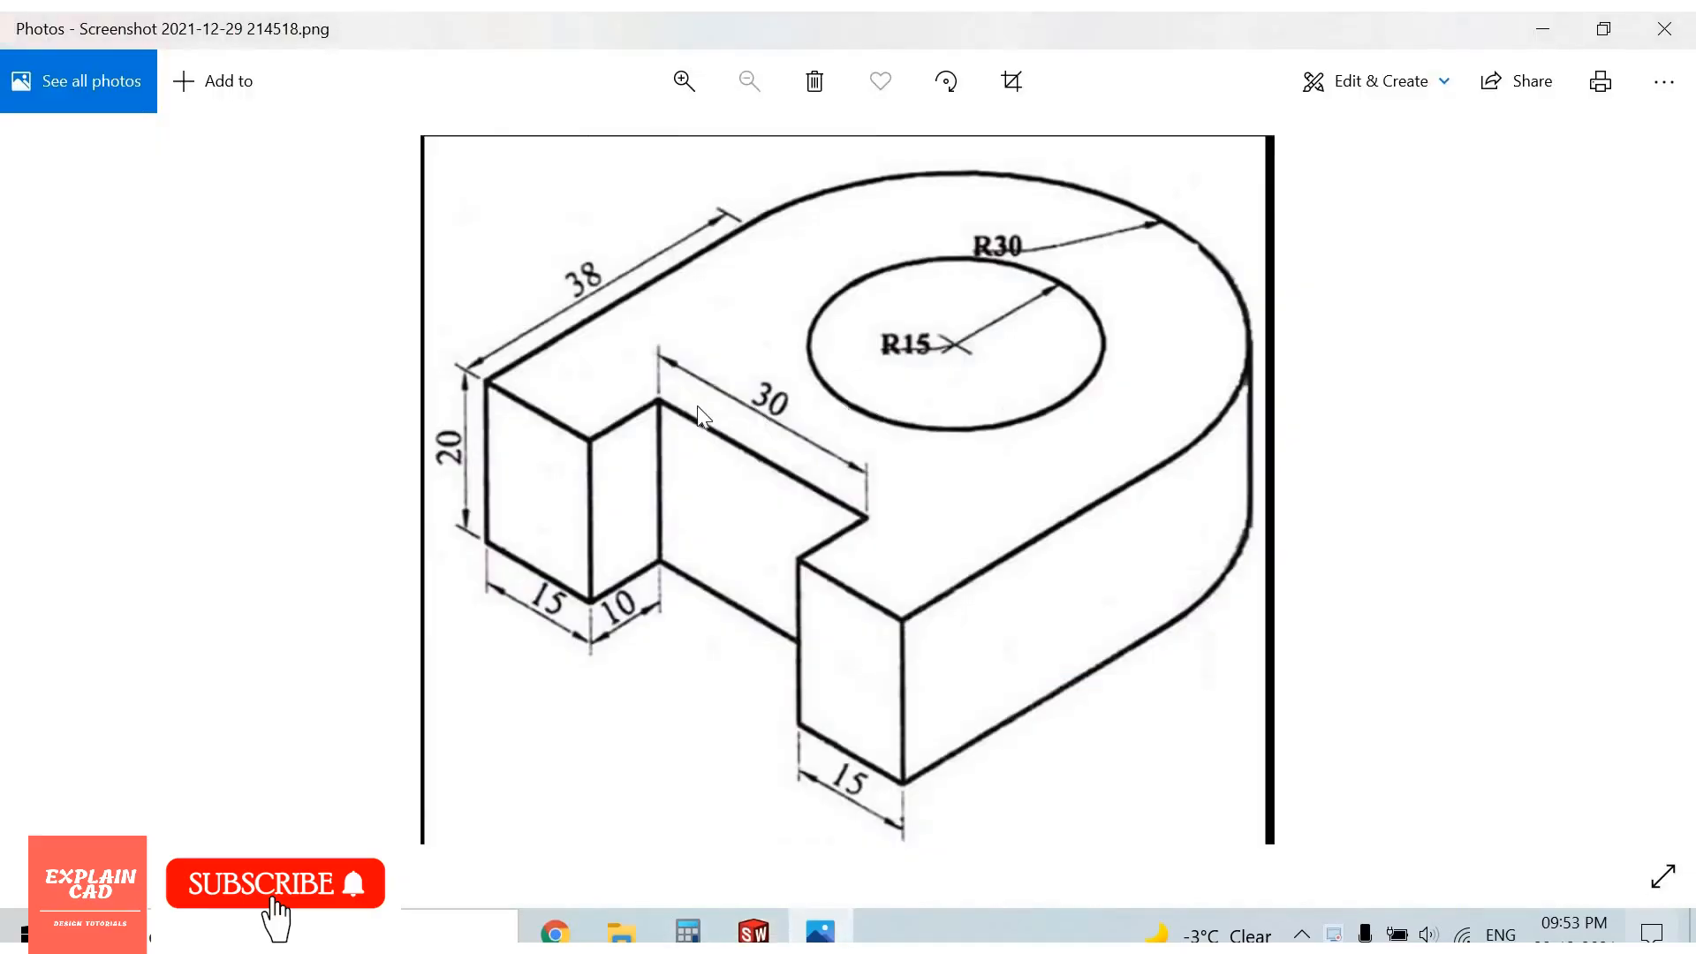
mouse_move(952, 401)
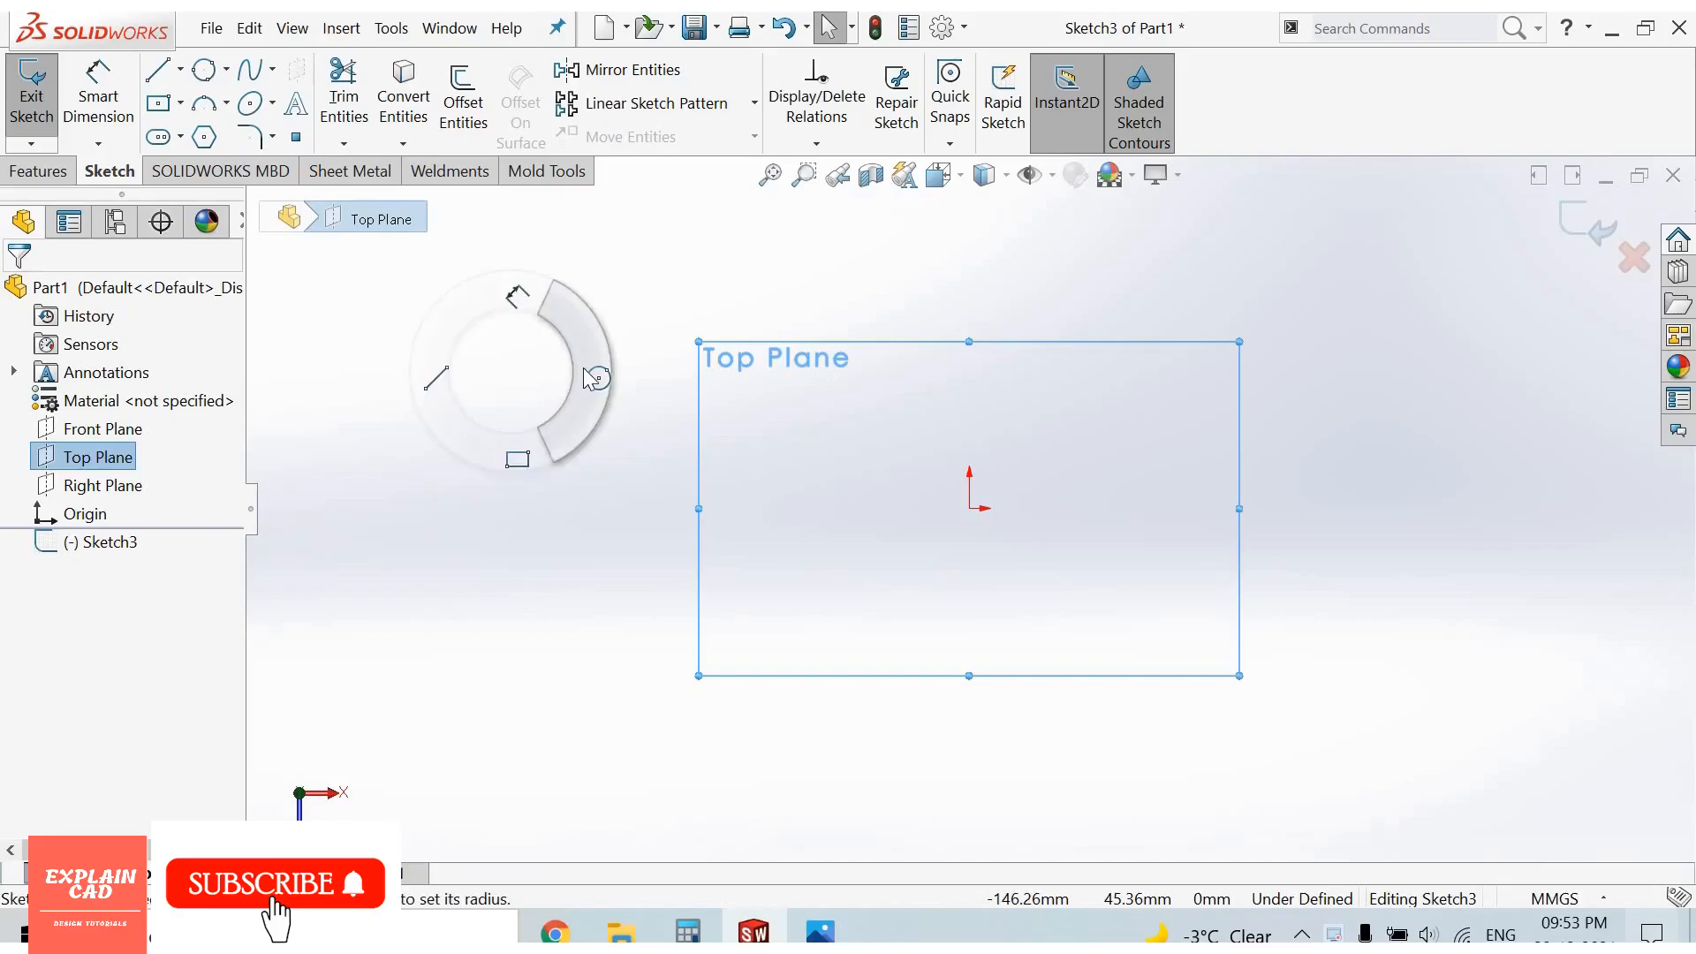
Step: Sketch a circle at the origin dimensioned to 30 mm diameter, then check the reference drawing
click(201, 69)
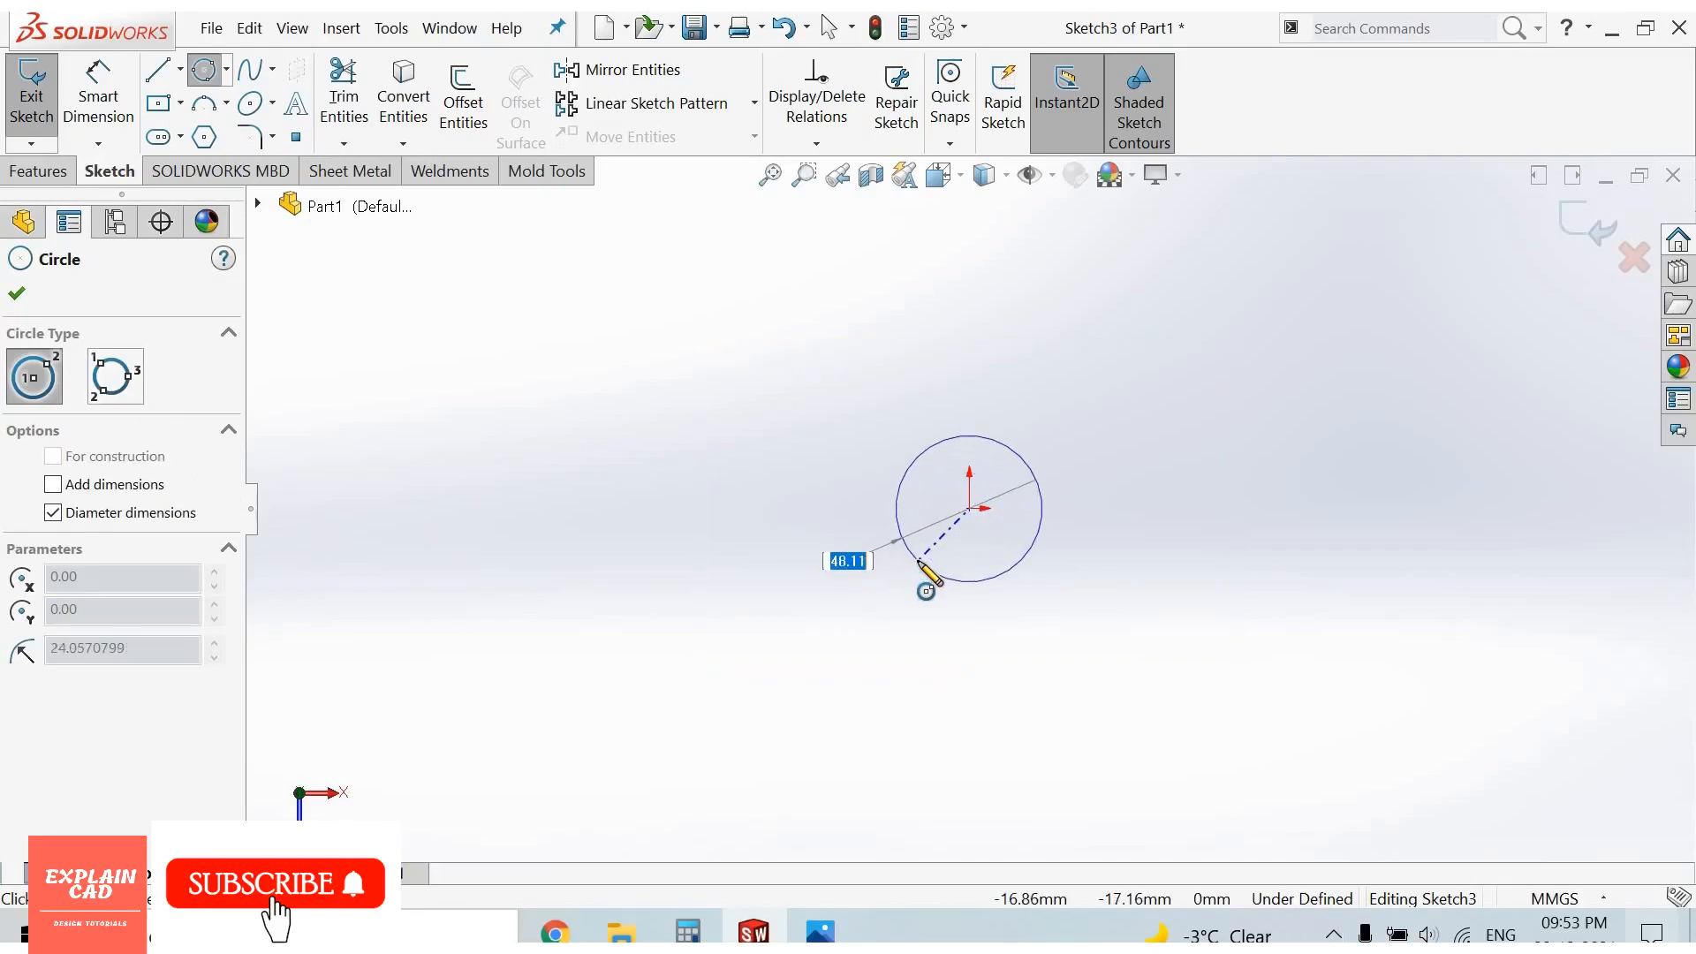
right_click(968, 508)
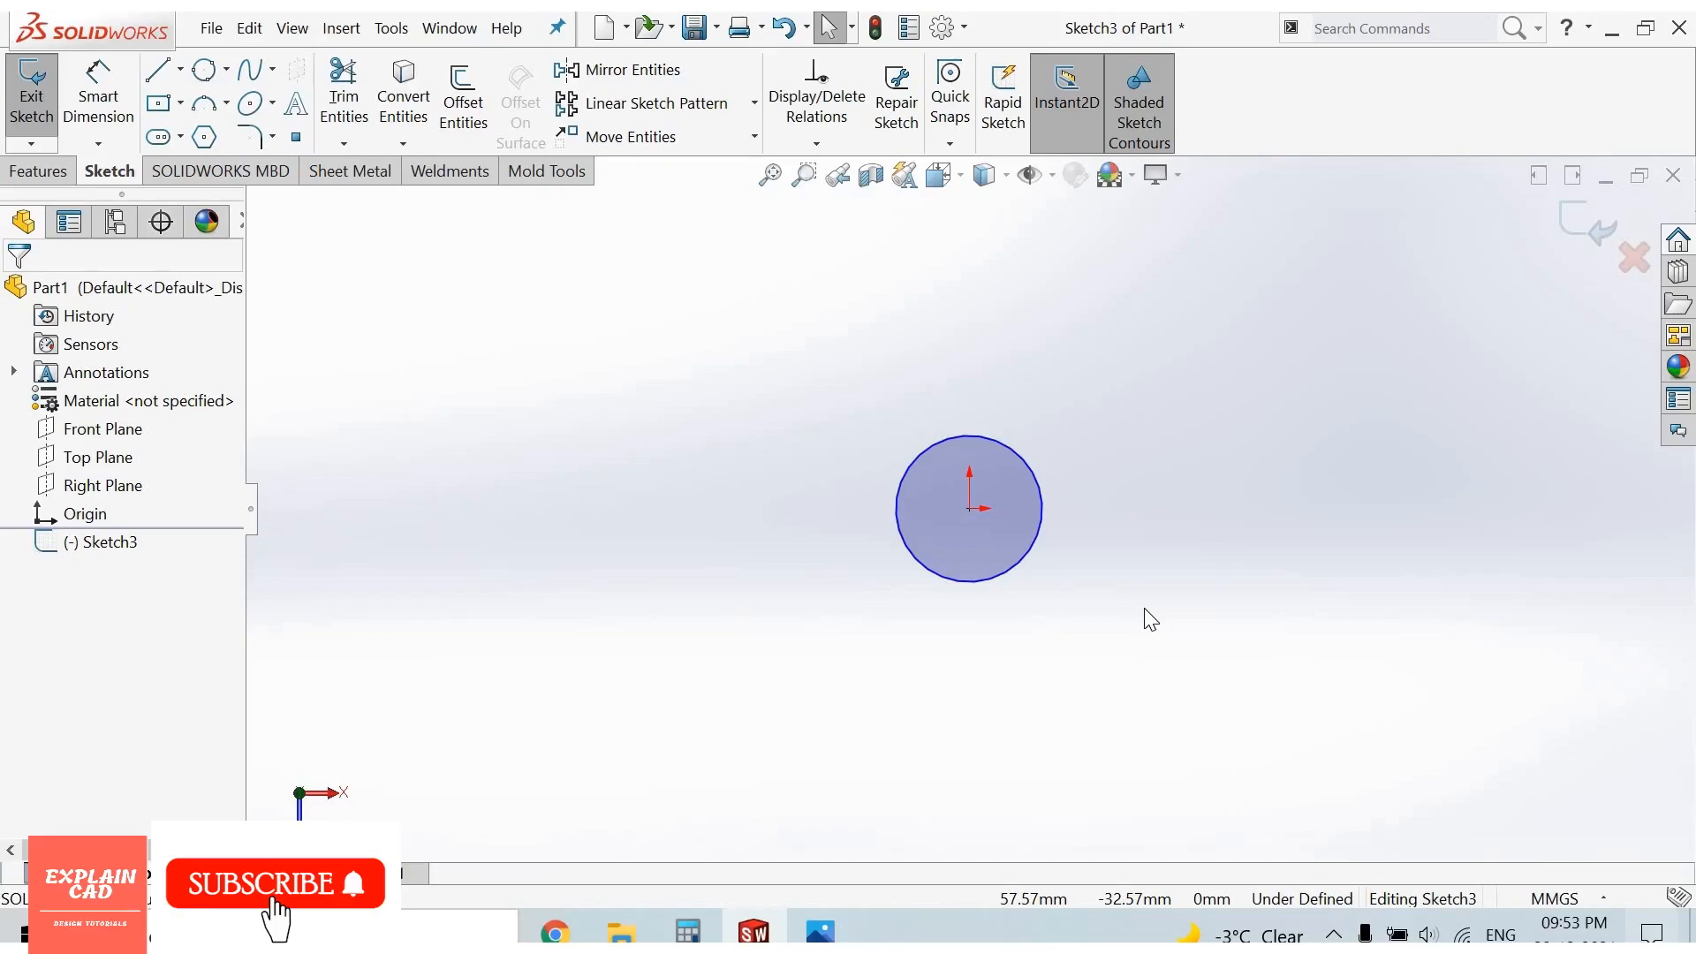
mouse_move(1150, 600)
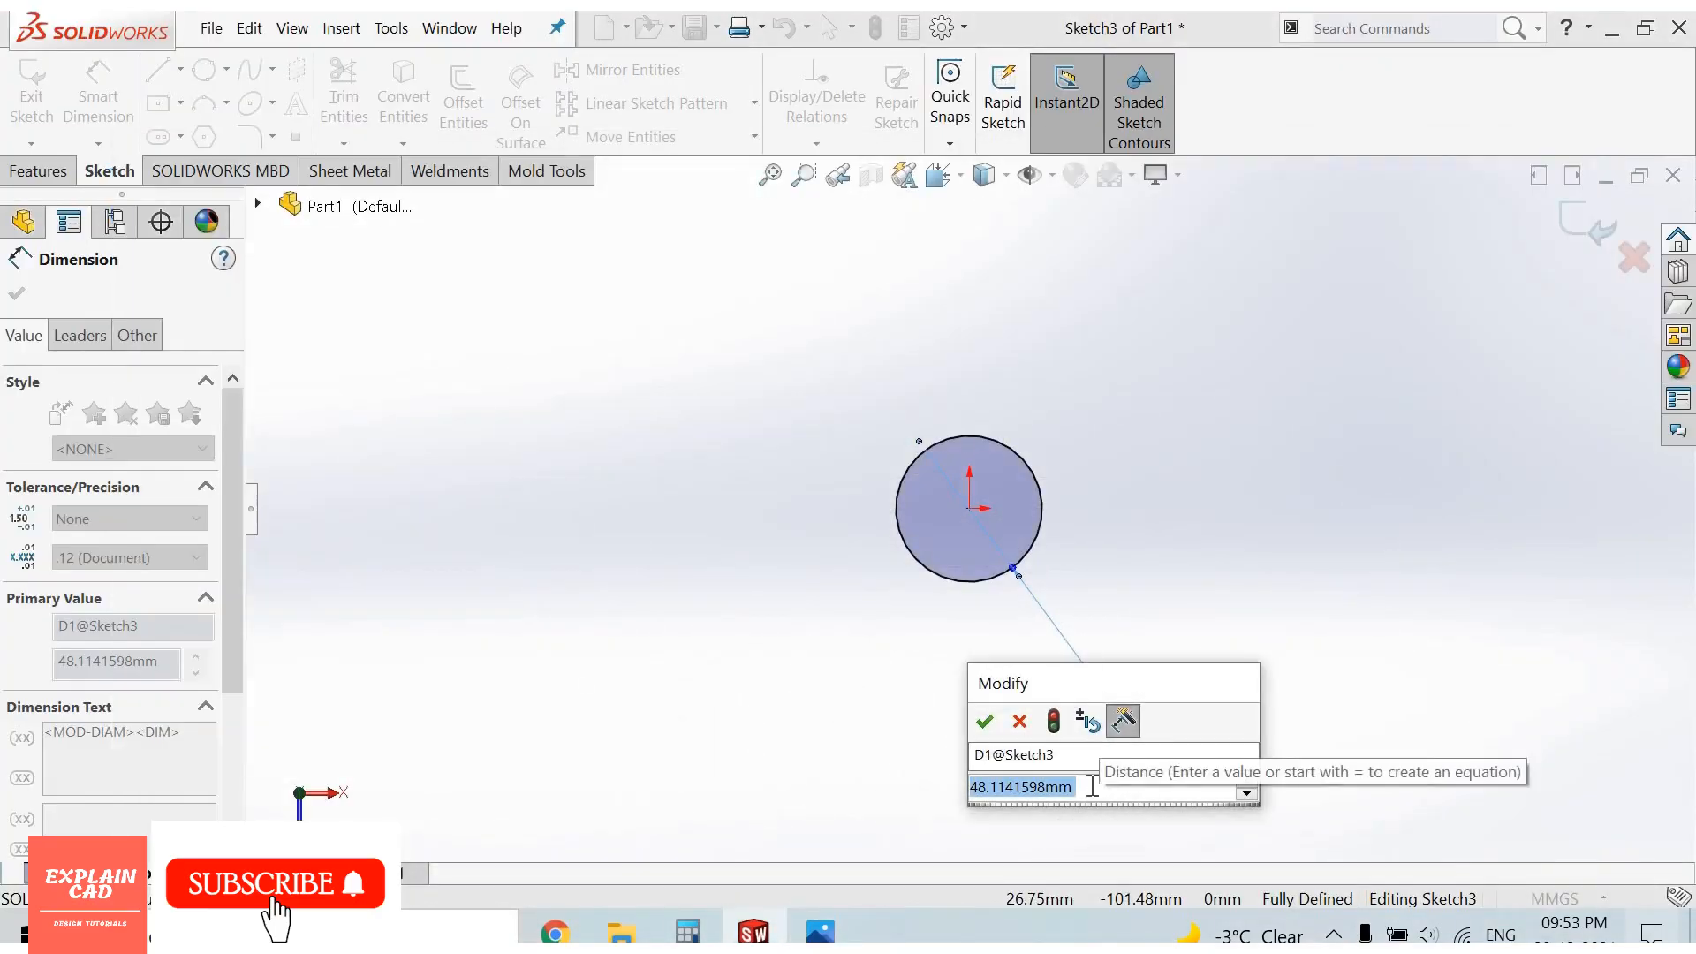
click(984, 721)
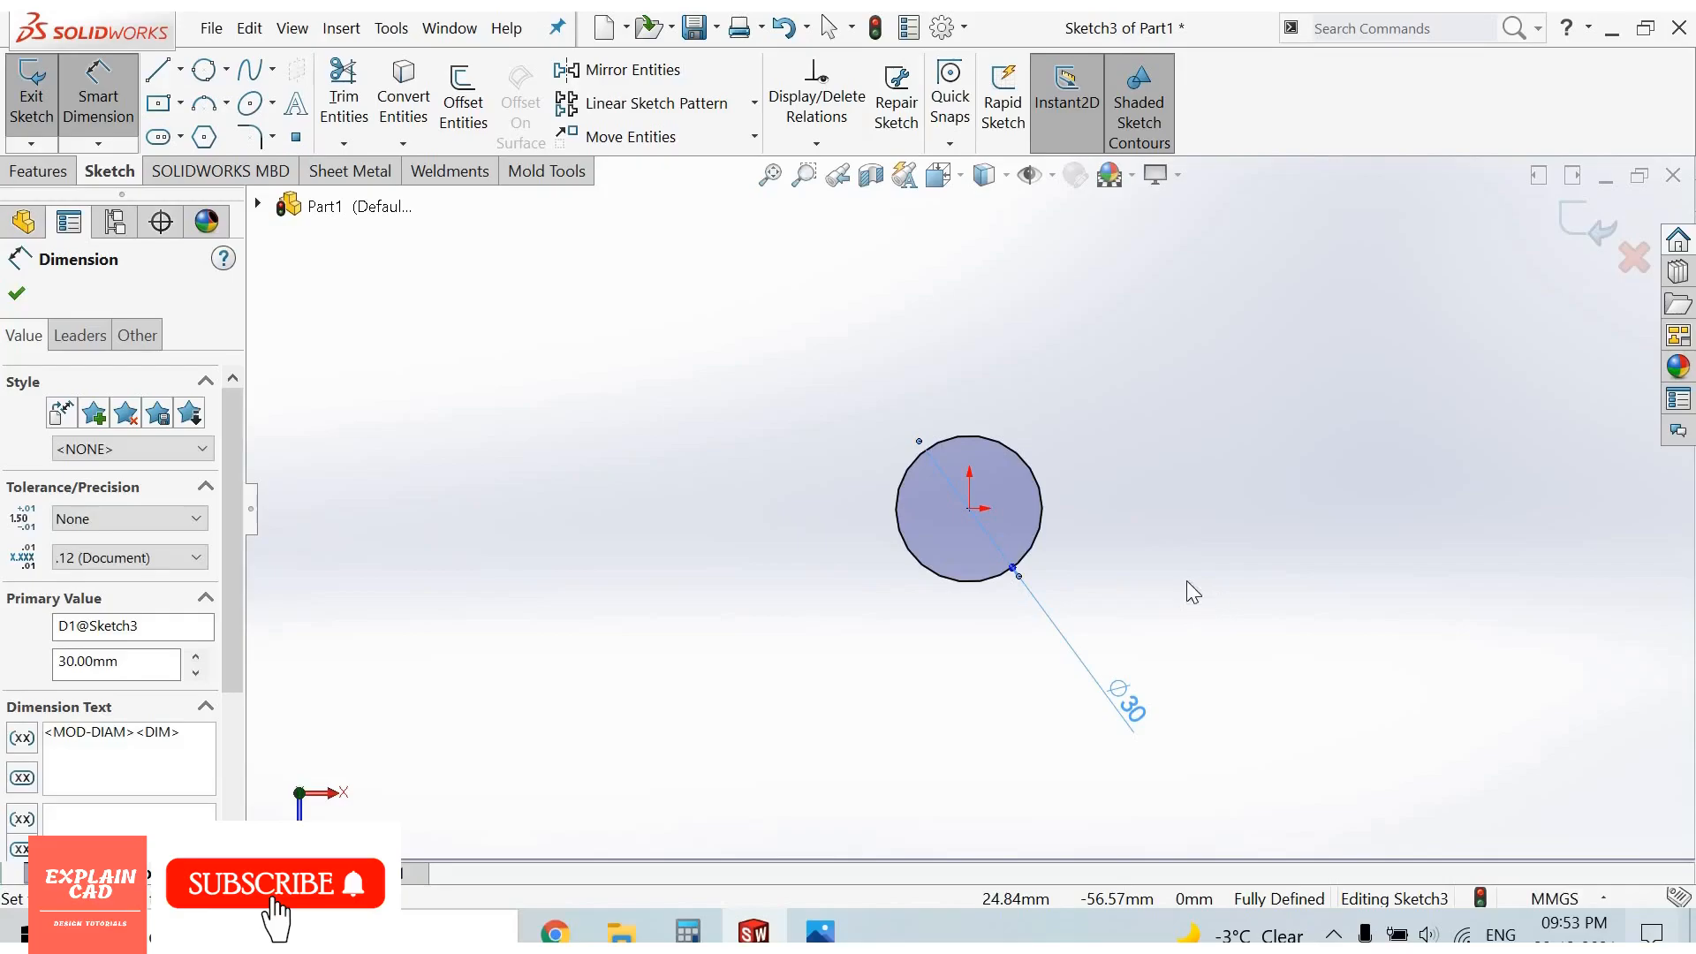
click(16, 293)
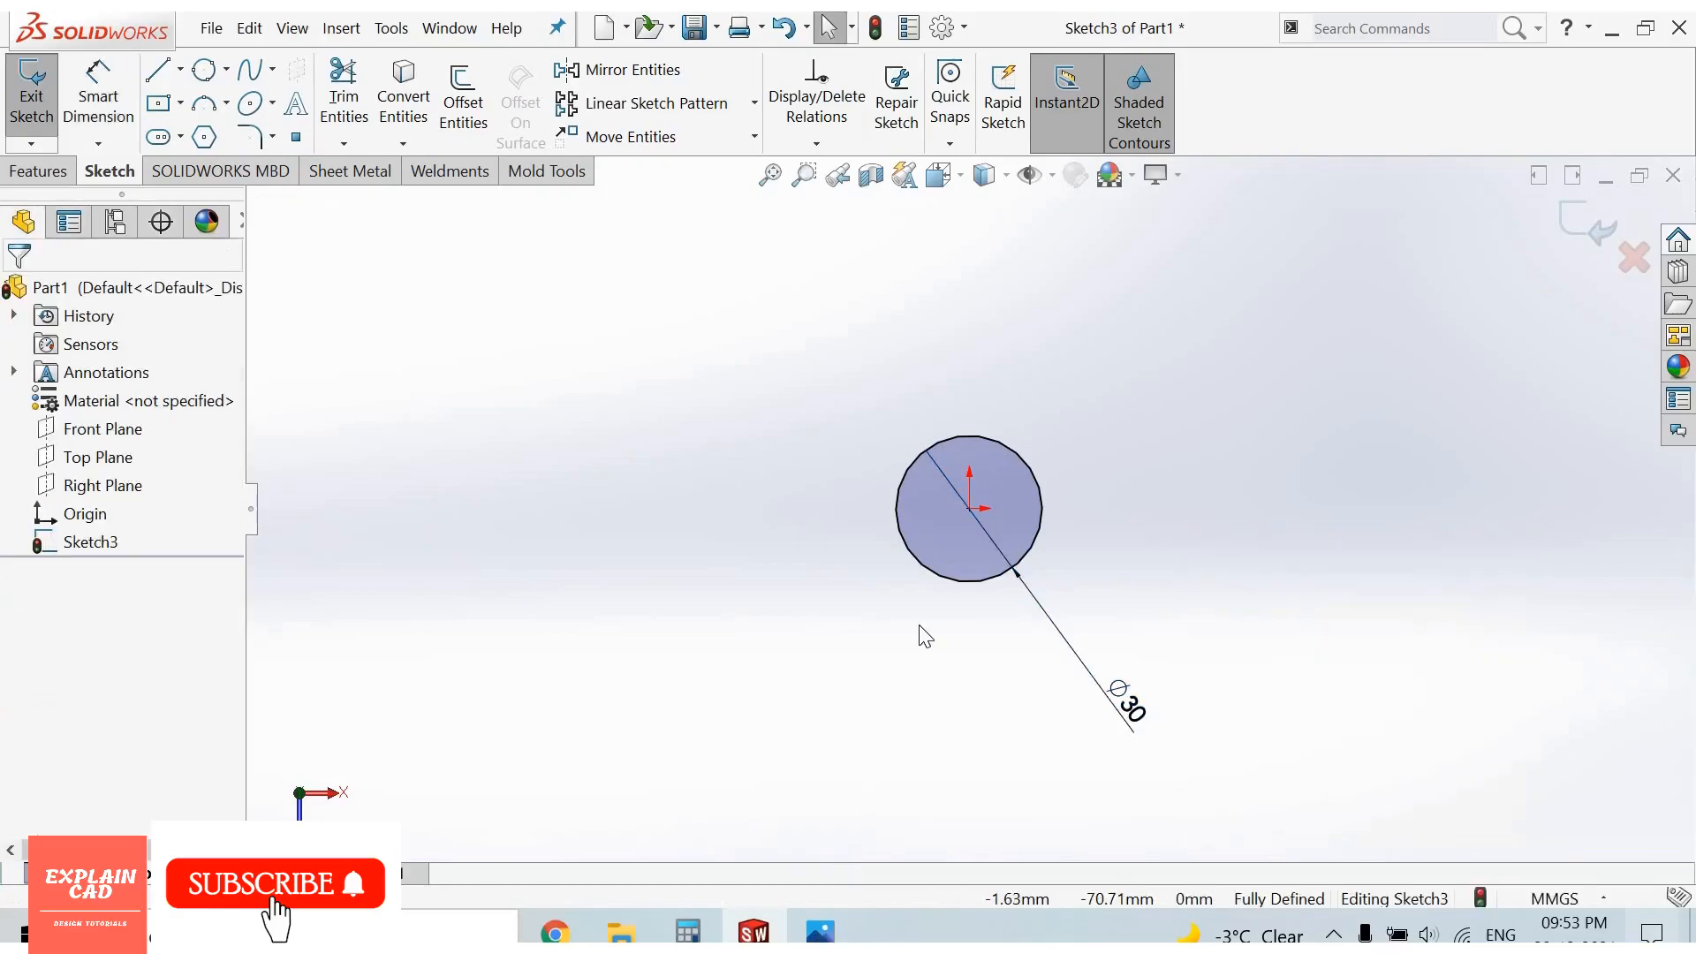
click(818, 931)
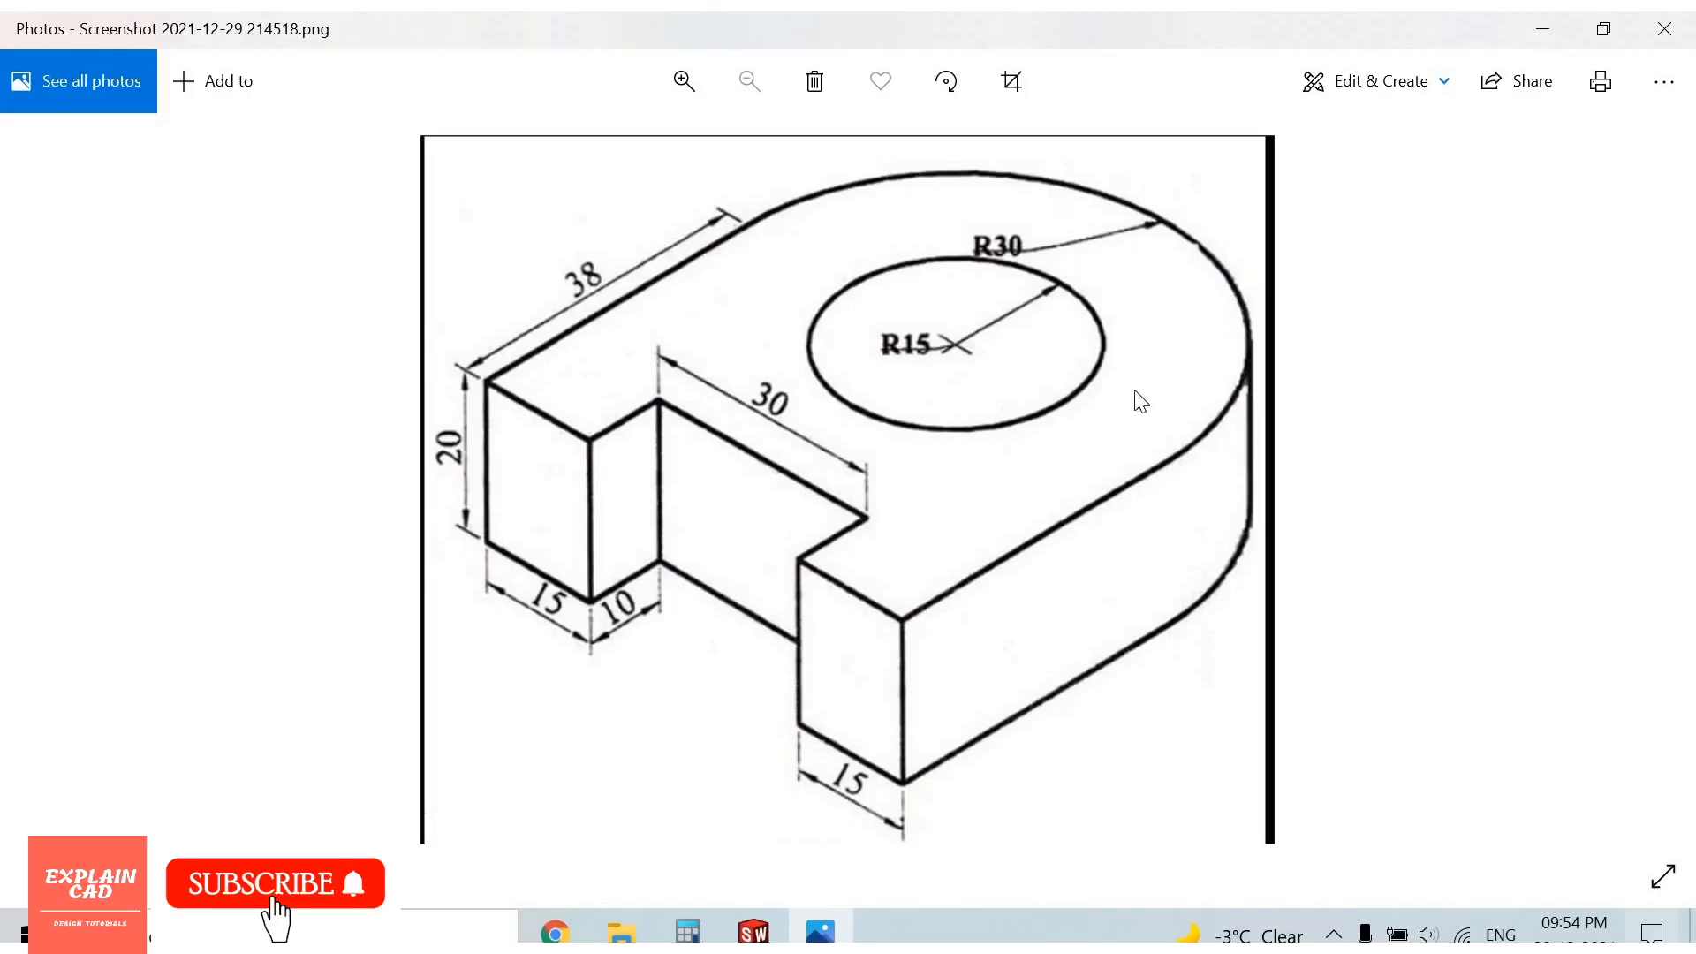
mouse_move(991, 322)
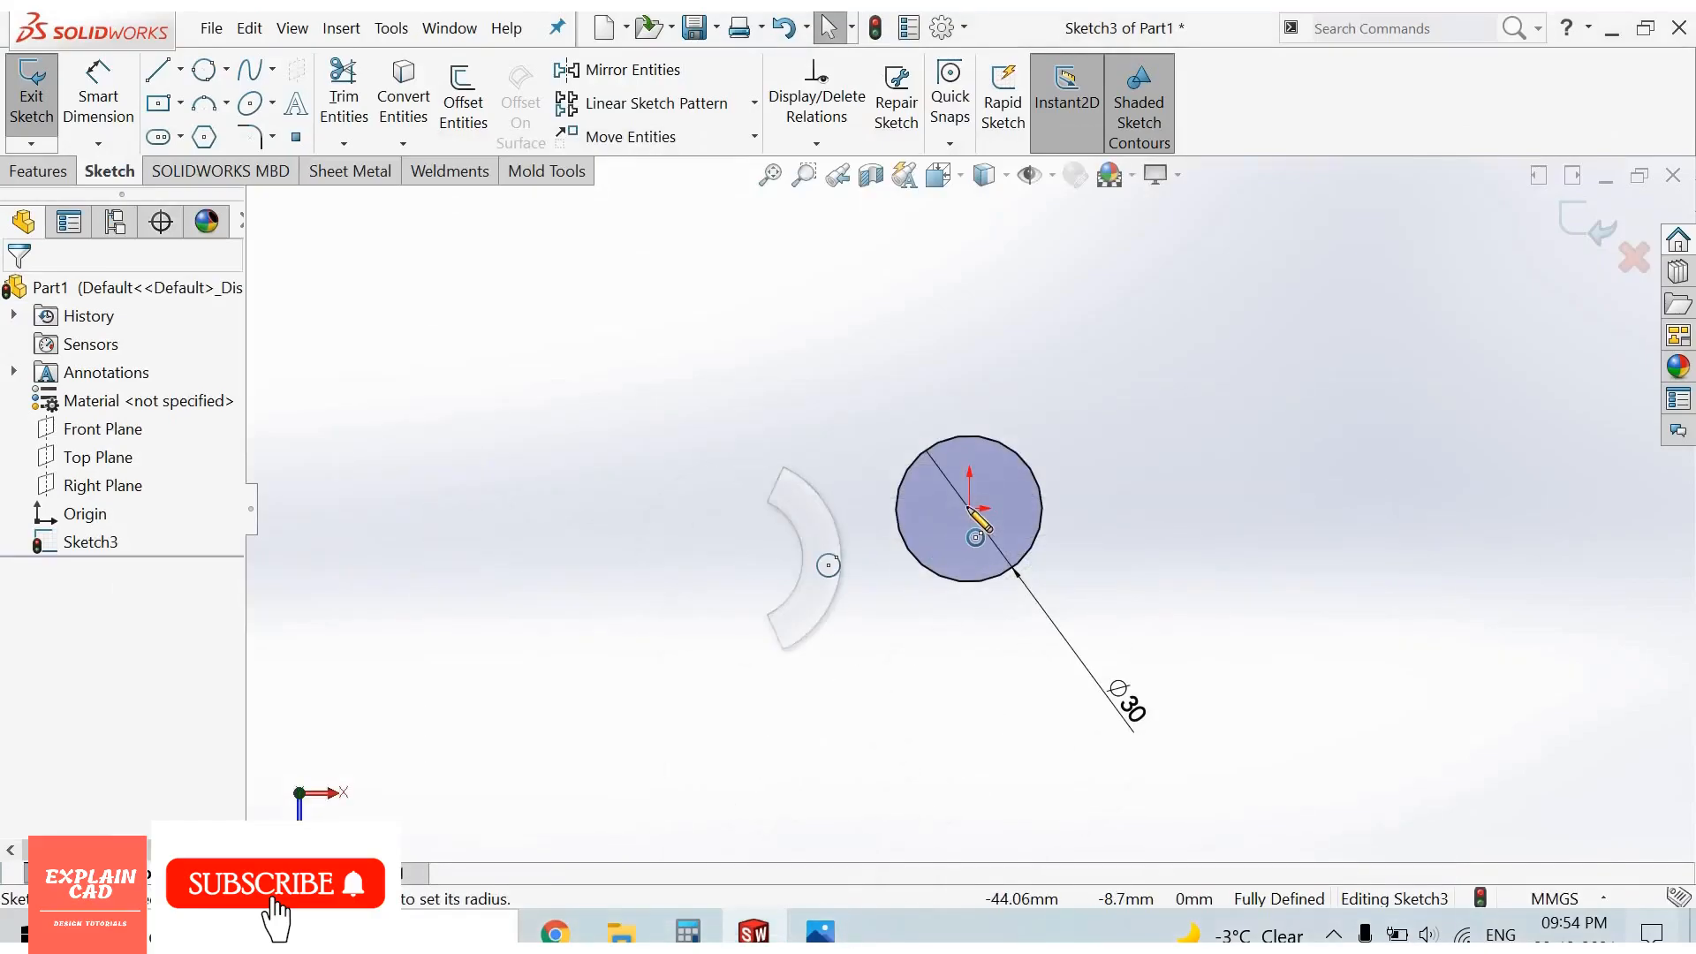
Step: Sketch a second concentric circle at the origin dimensioned to 60 mm diameter
click(200, 69)
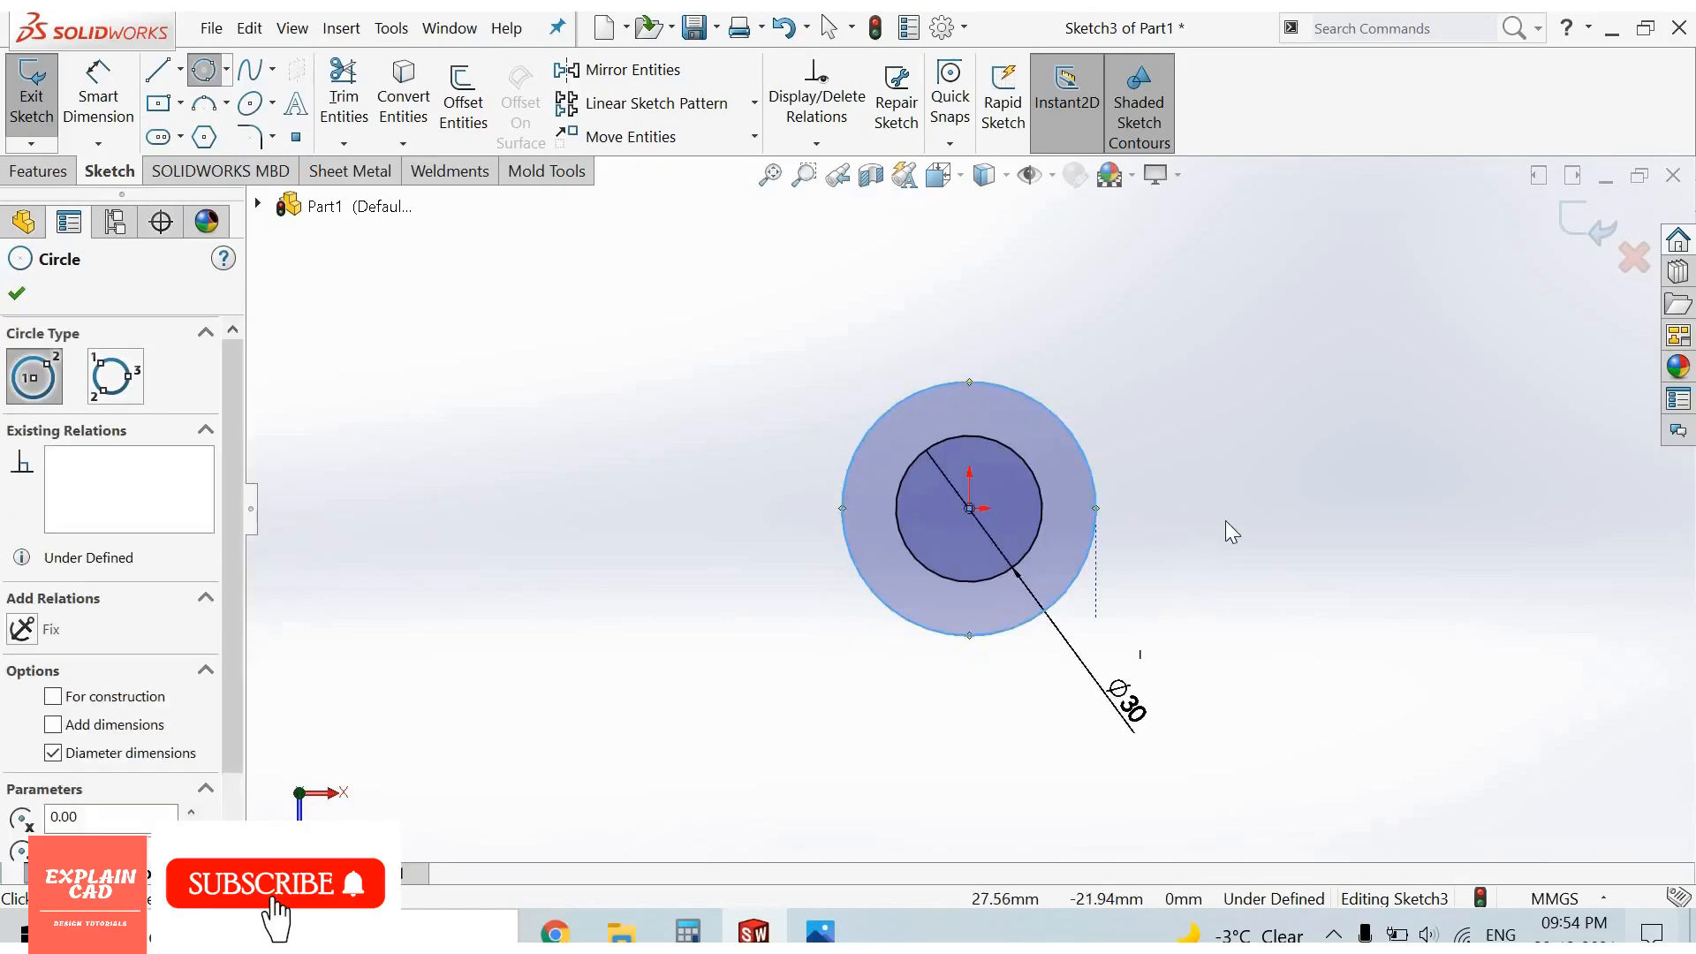
click(16, 292)
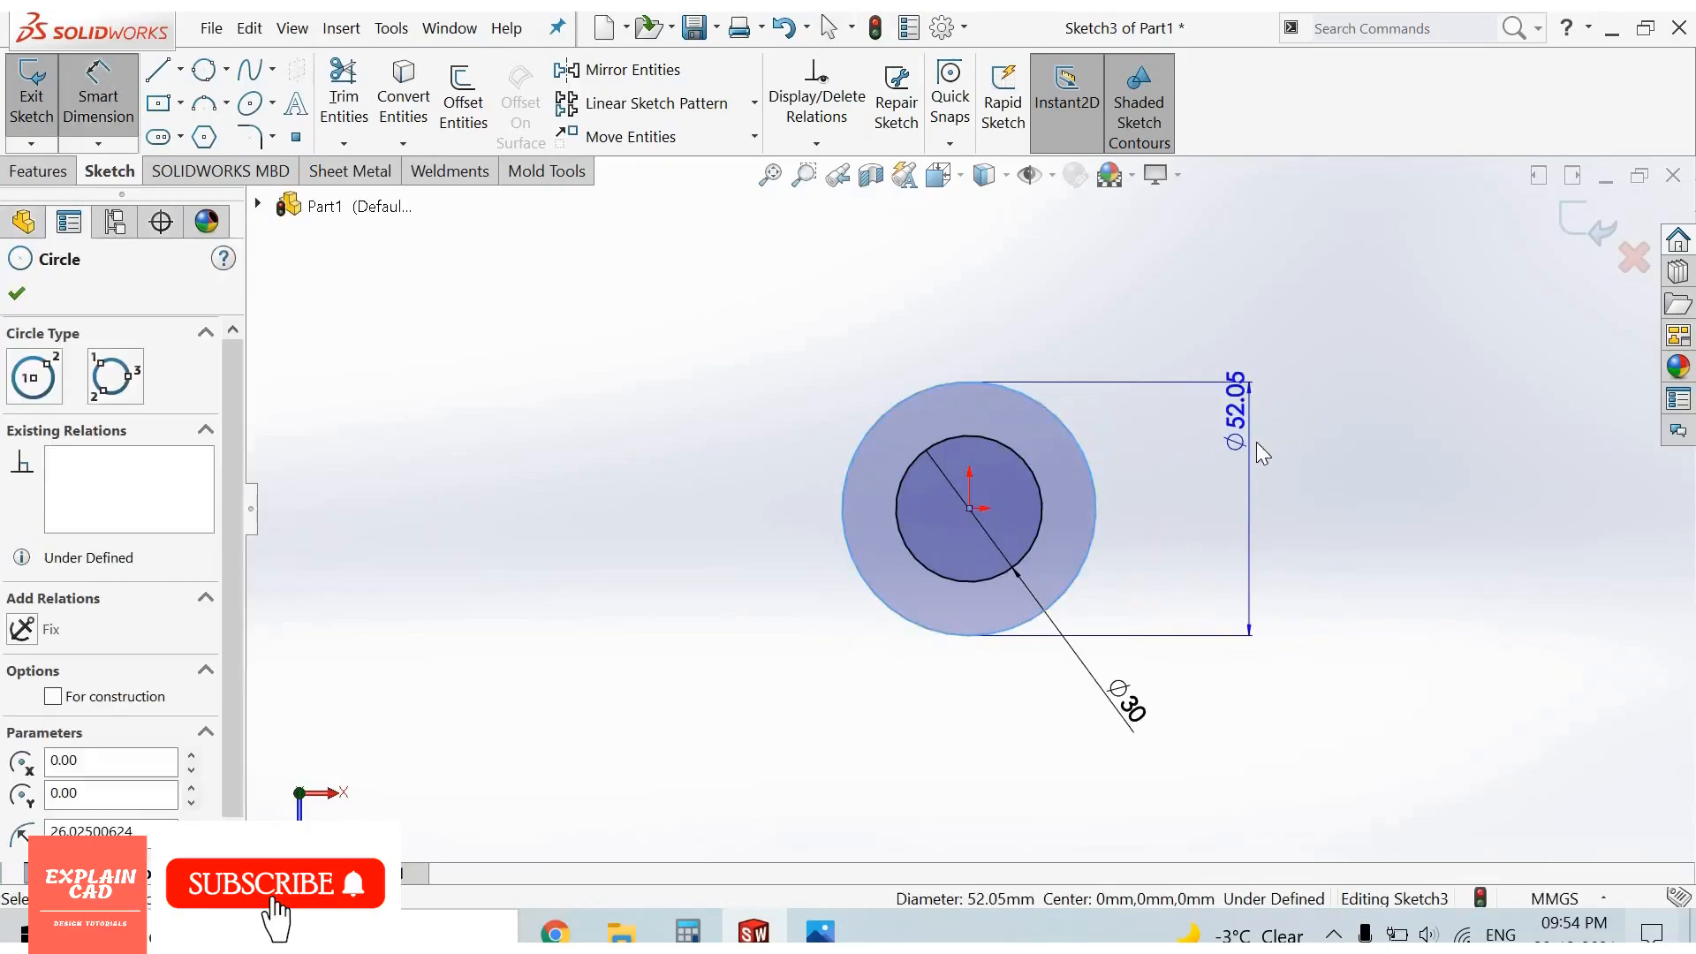
click(1237, 411)
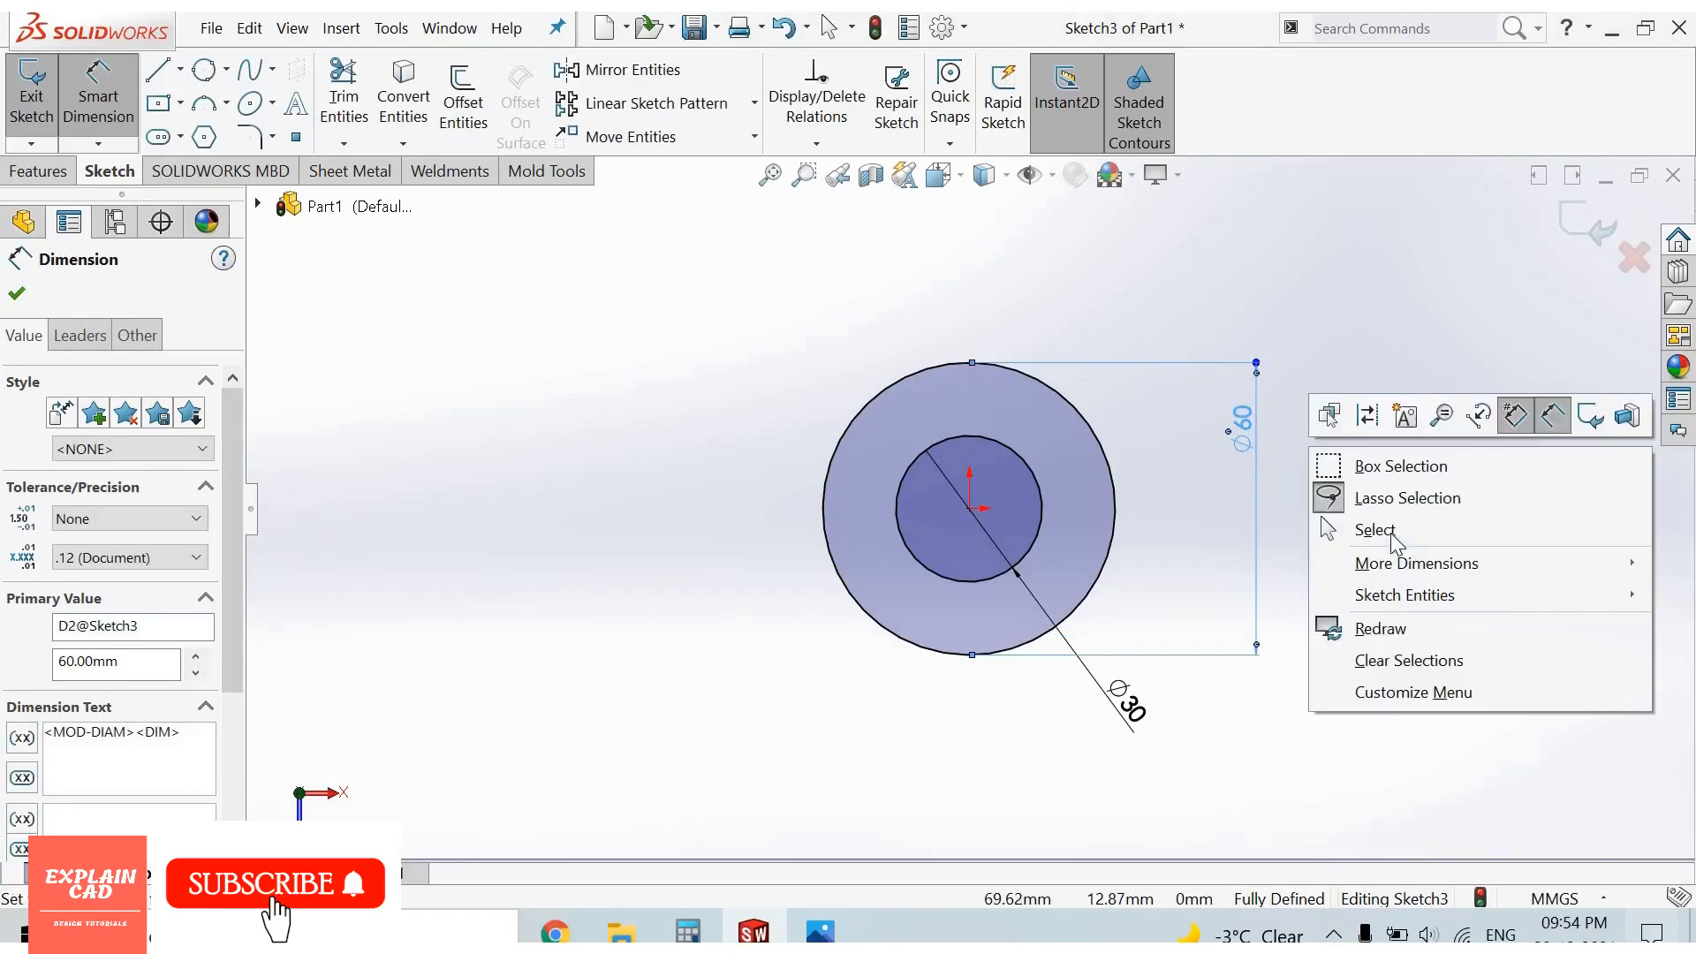
click(1374, 530)
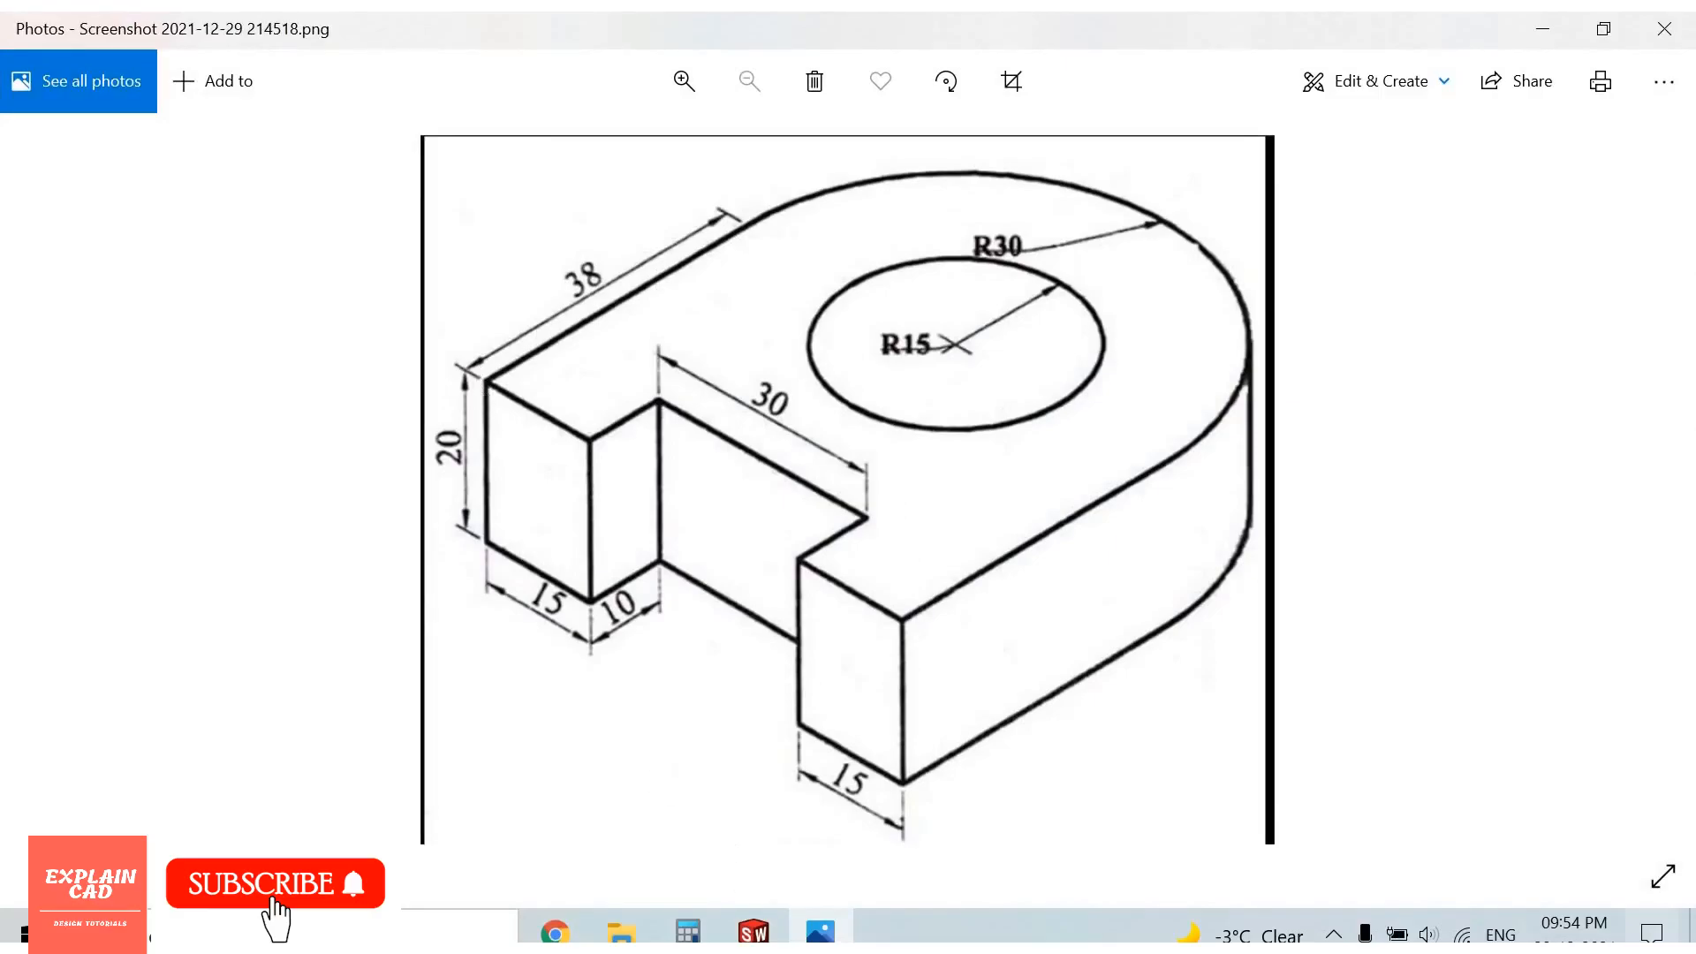
mouse_move(753, 574)
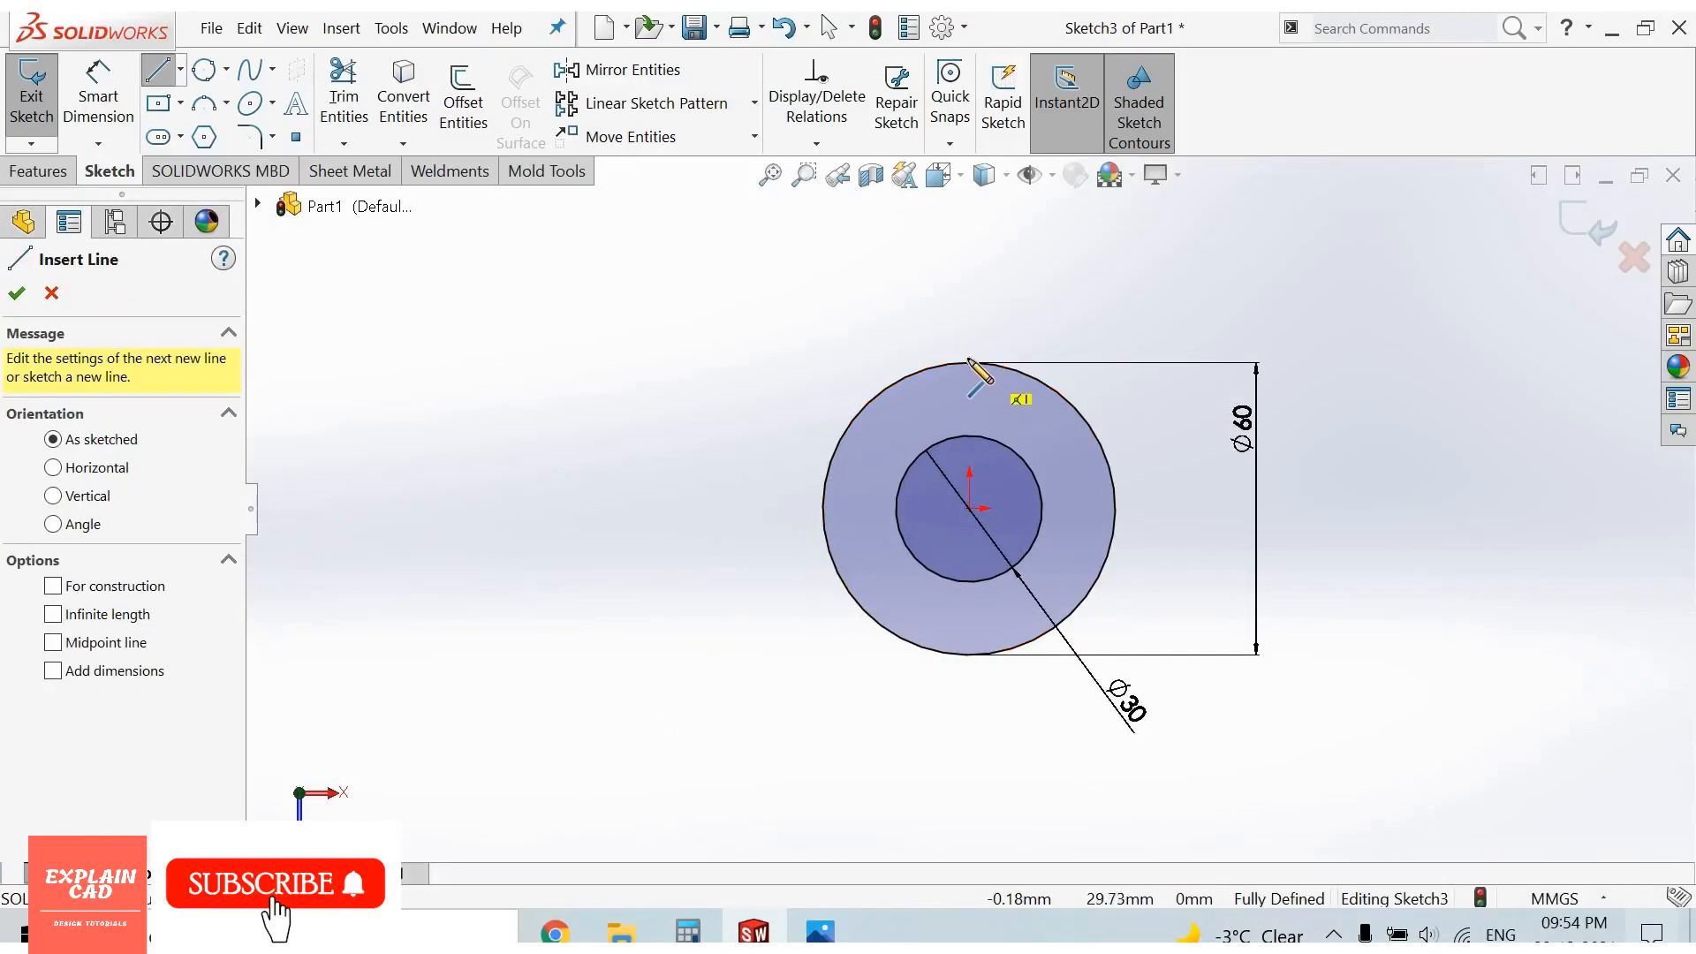
mouse_move(832, 378)
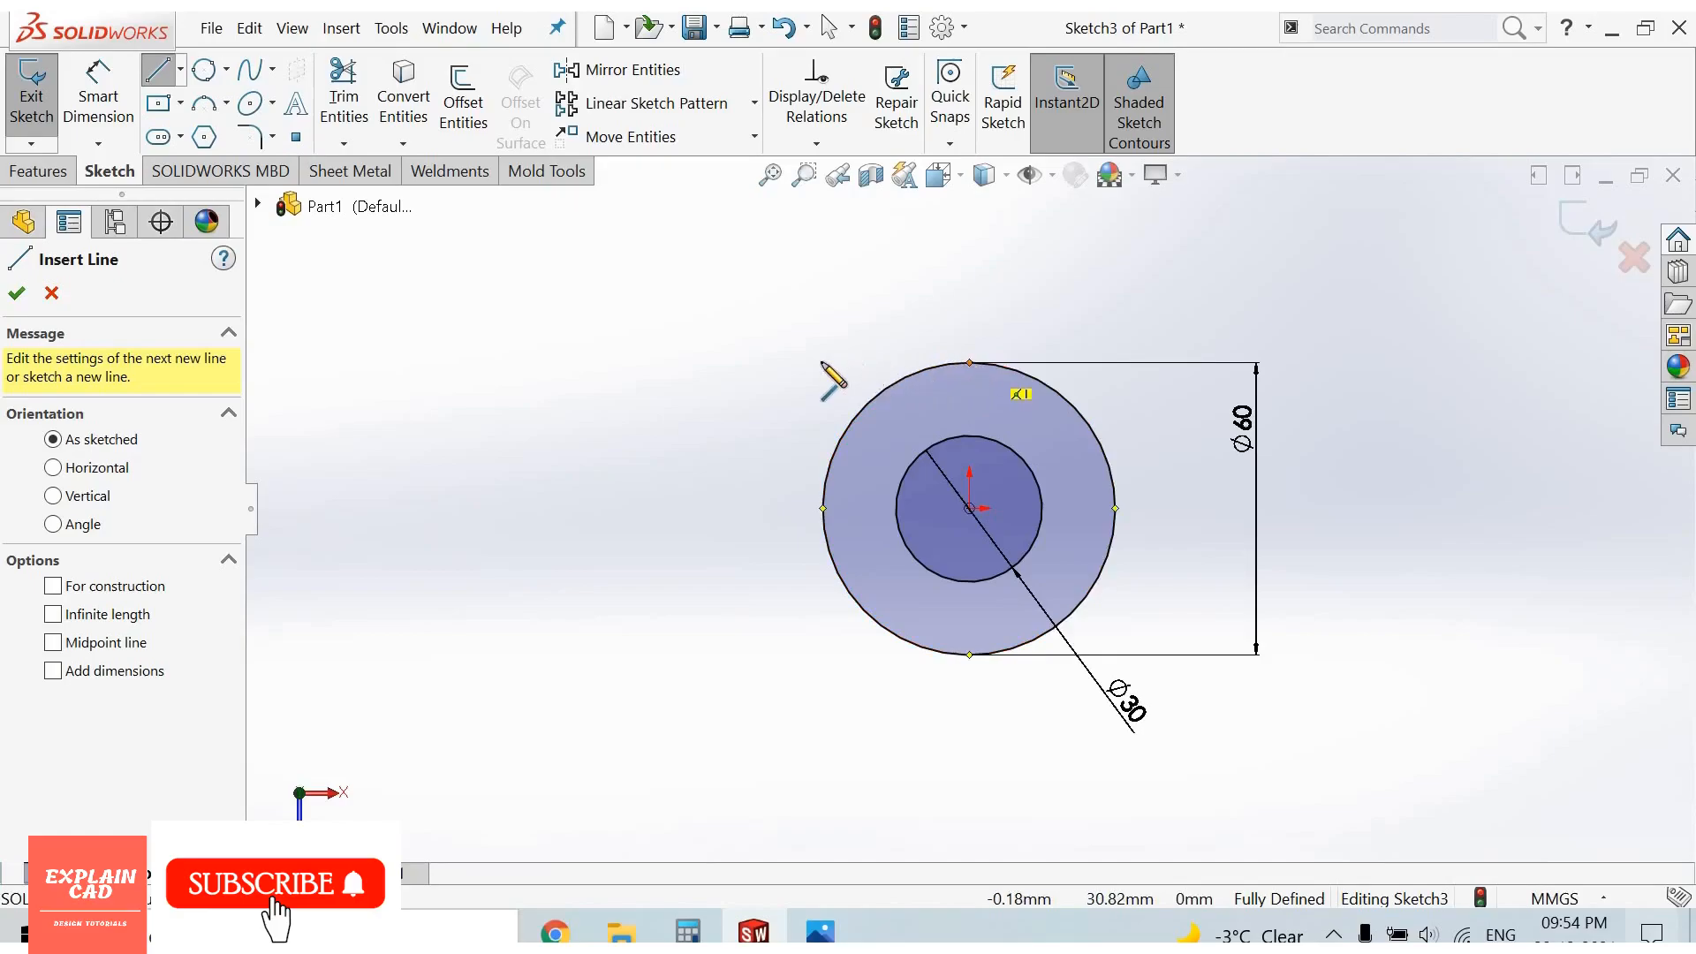
Step: Draw the notched left outline from the outer circle's top to its bottom and end the line chain
click(728, 426)
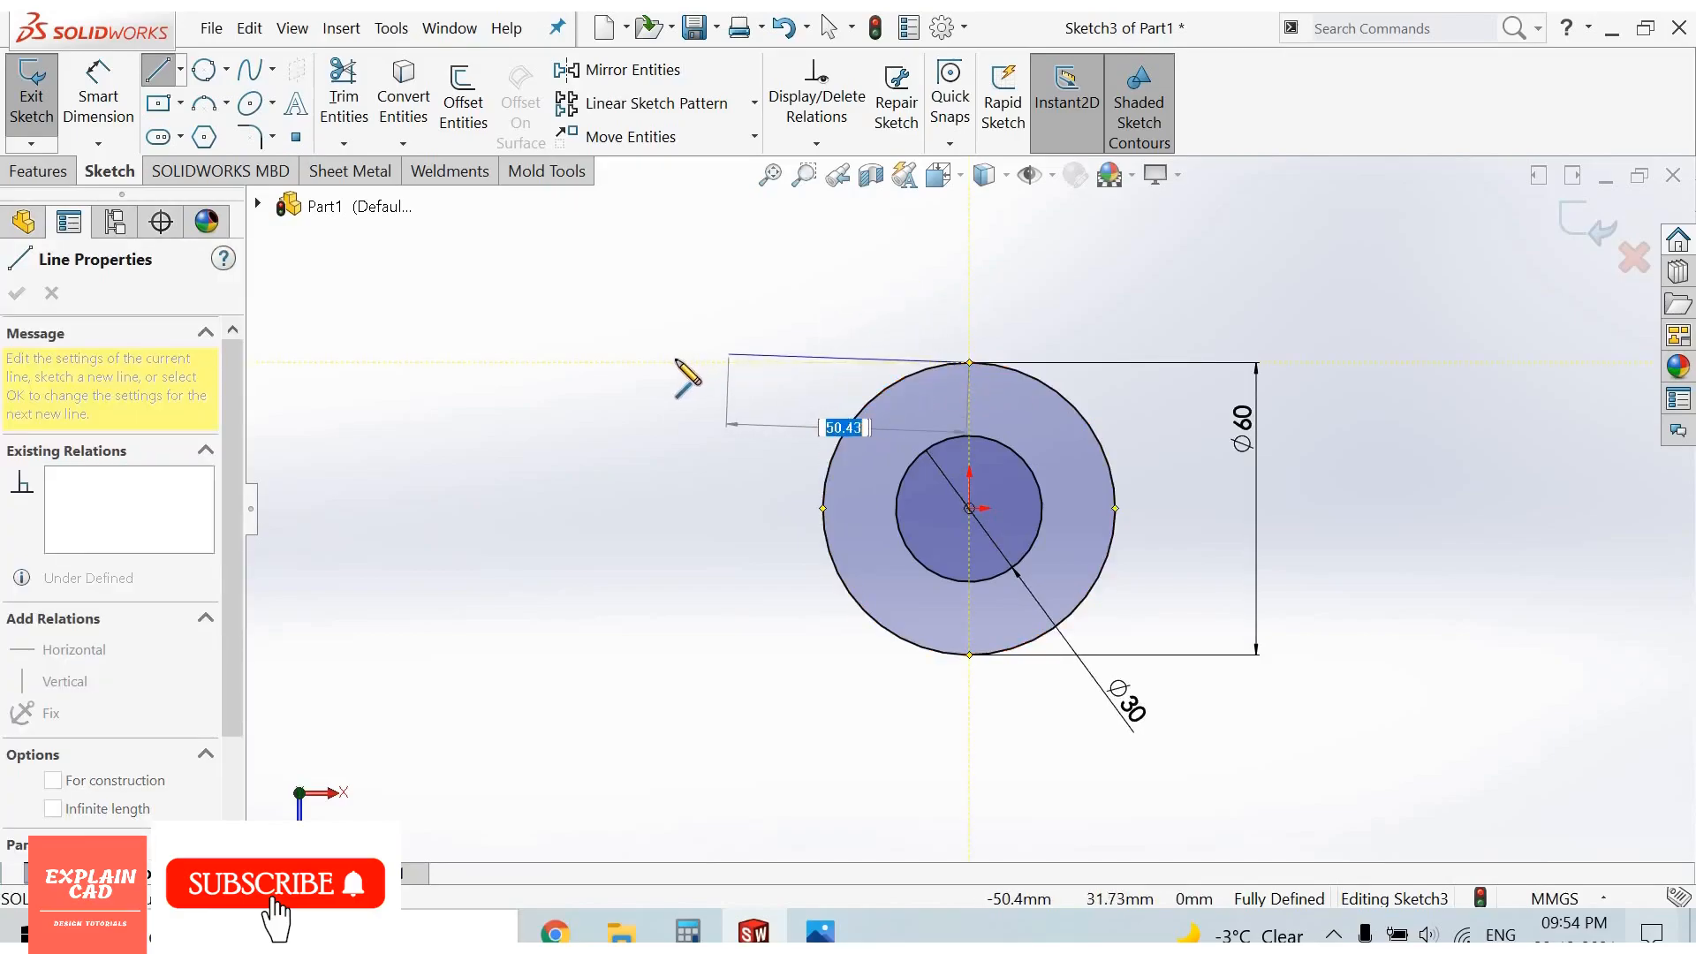
mouse_move(685, 374)
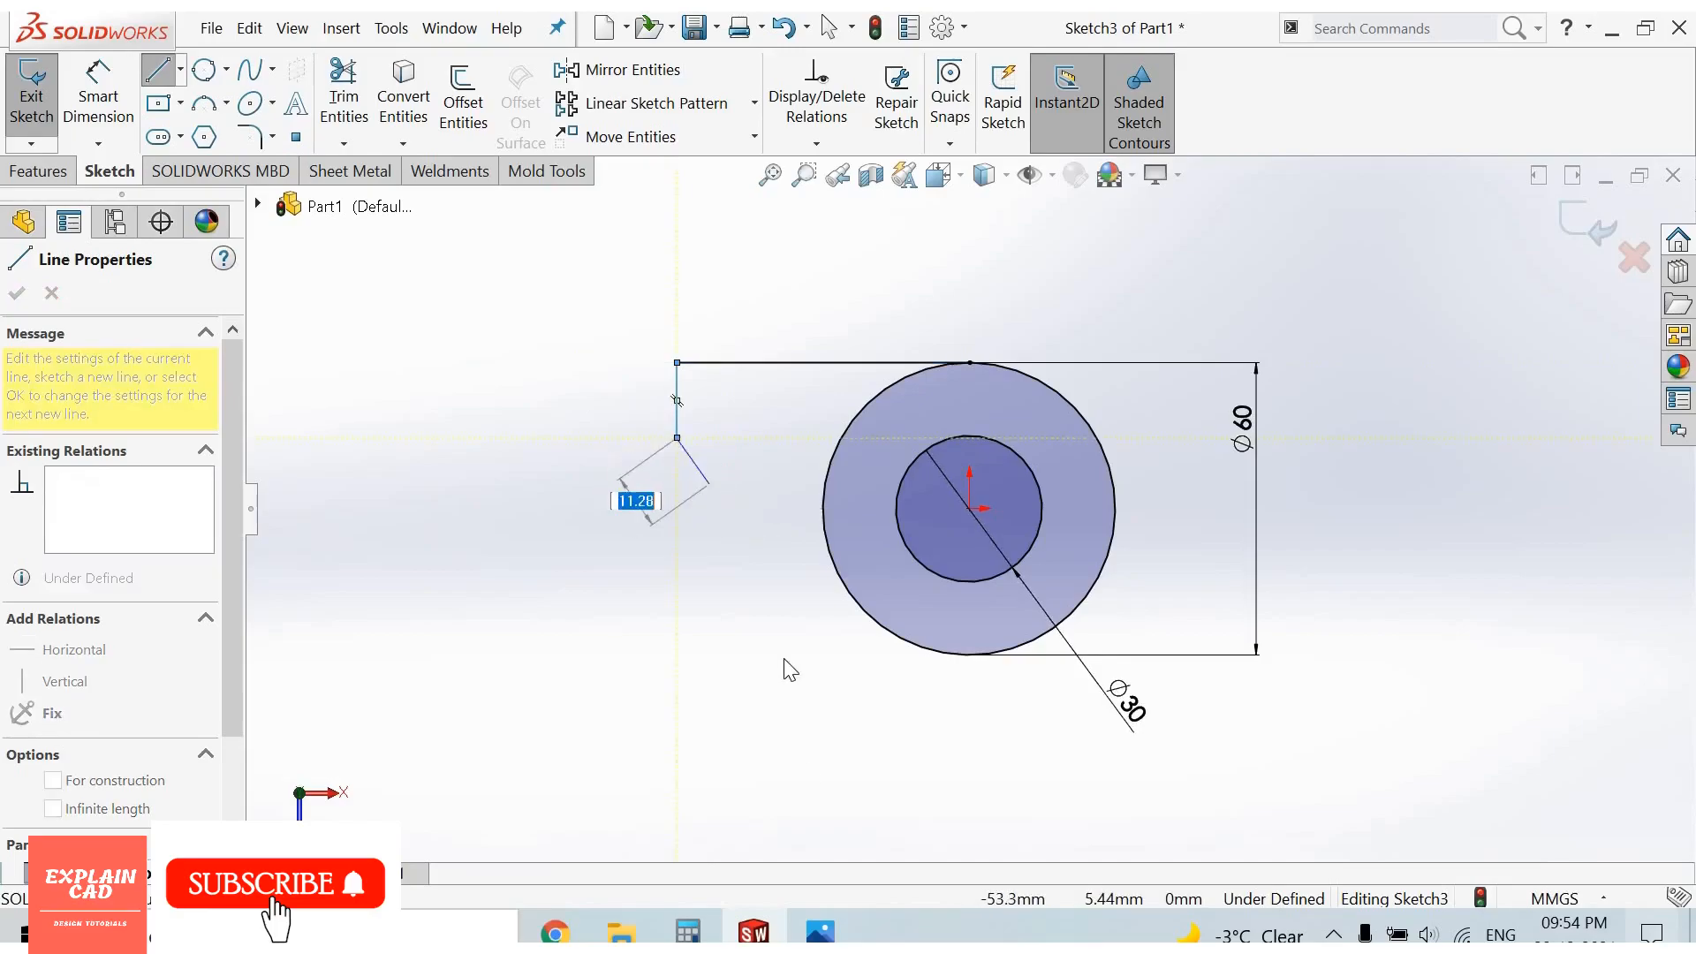
click(818, 931)
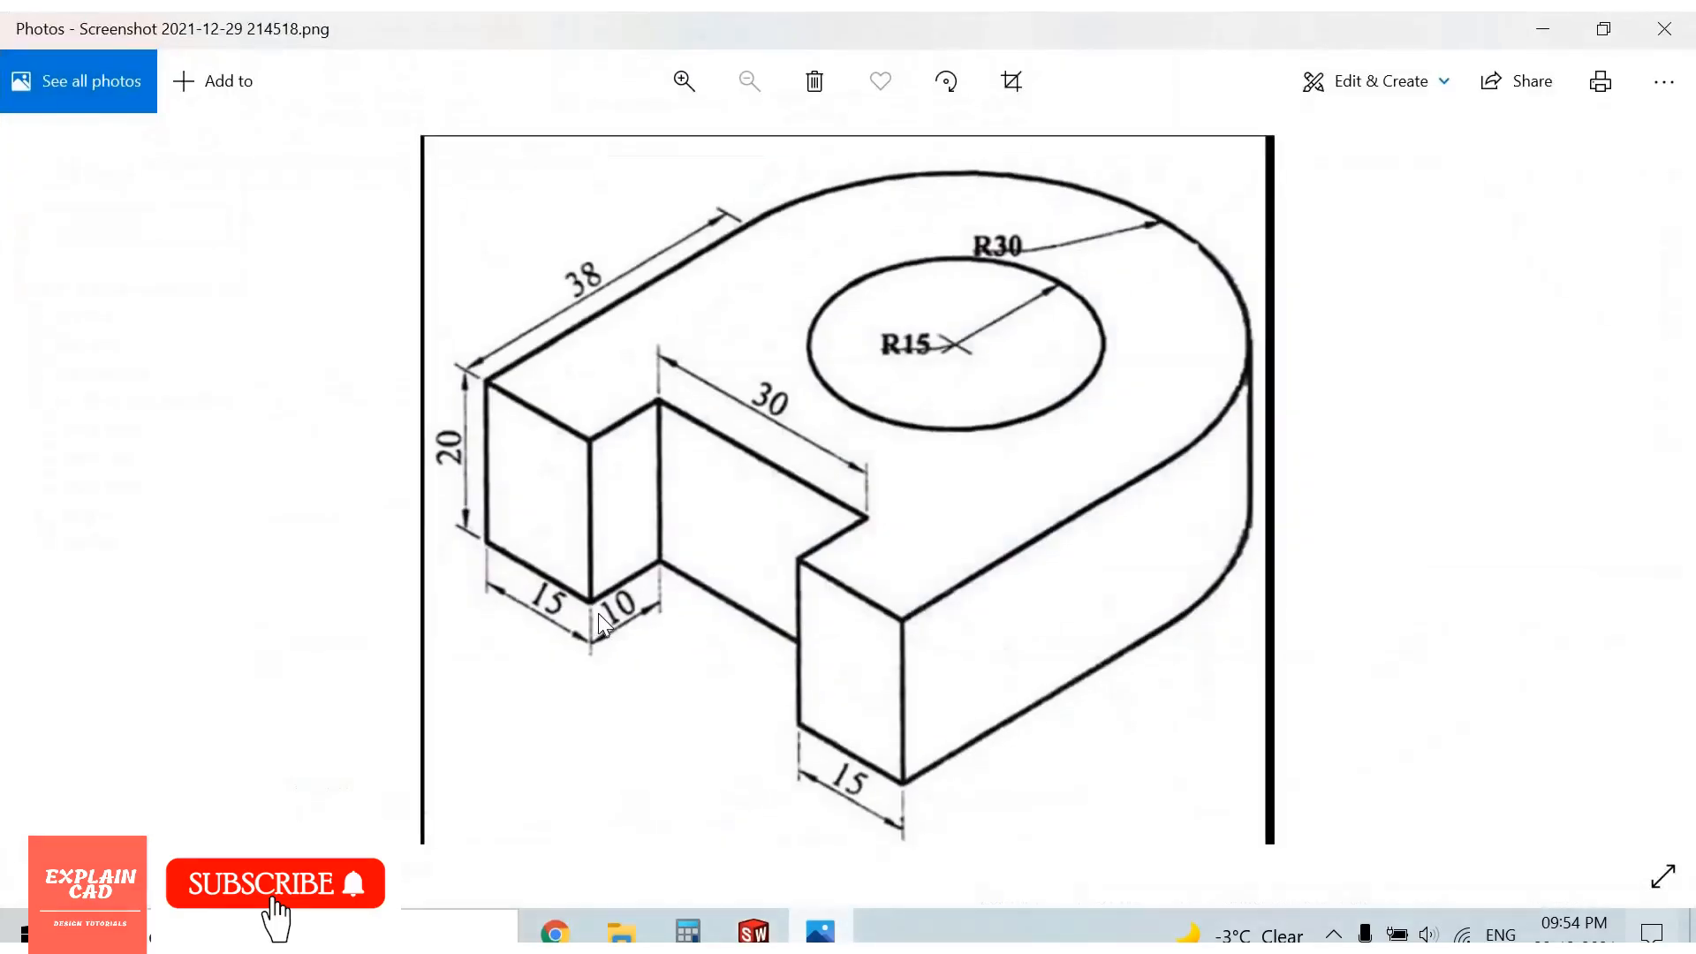
mouse_move(677, 585)
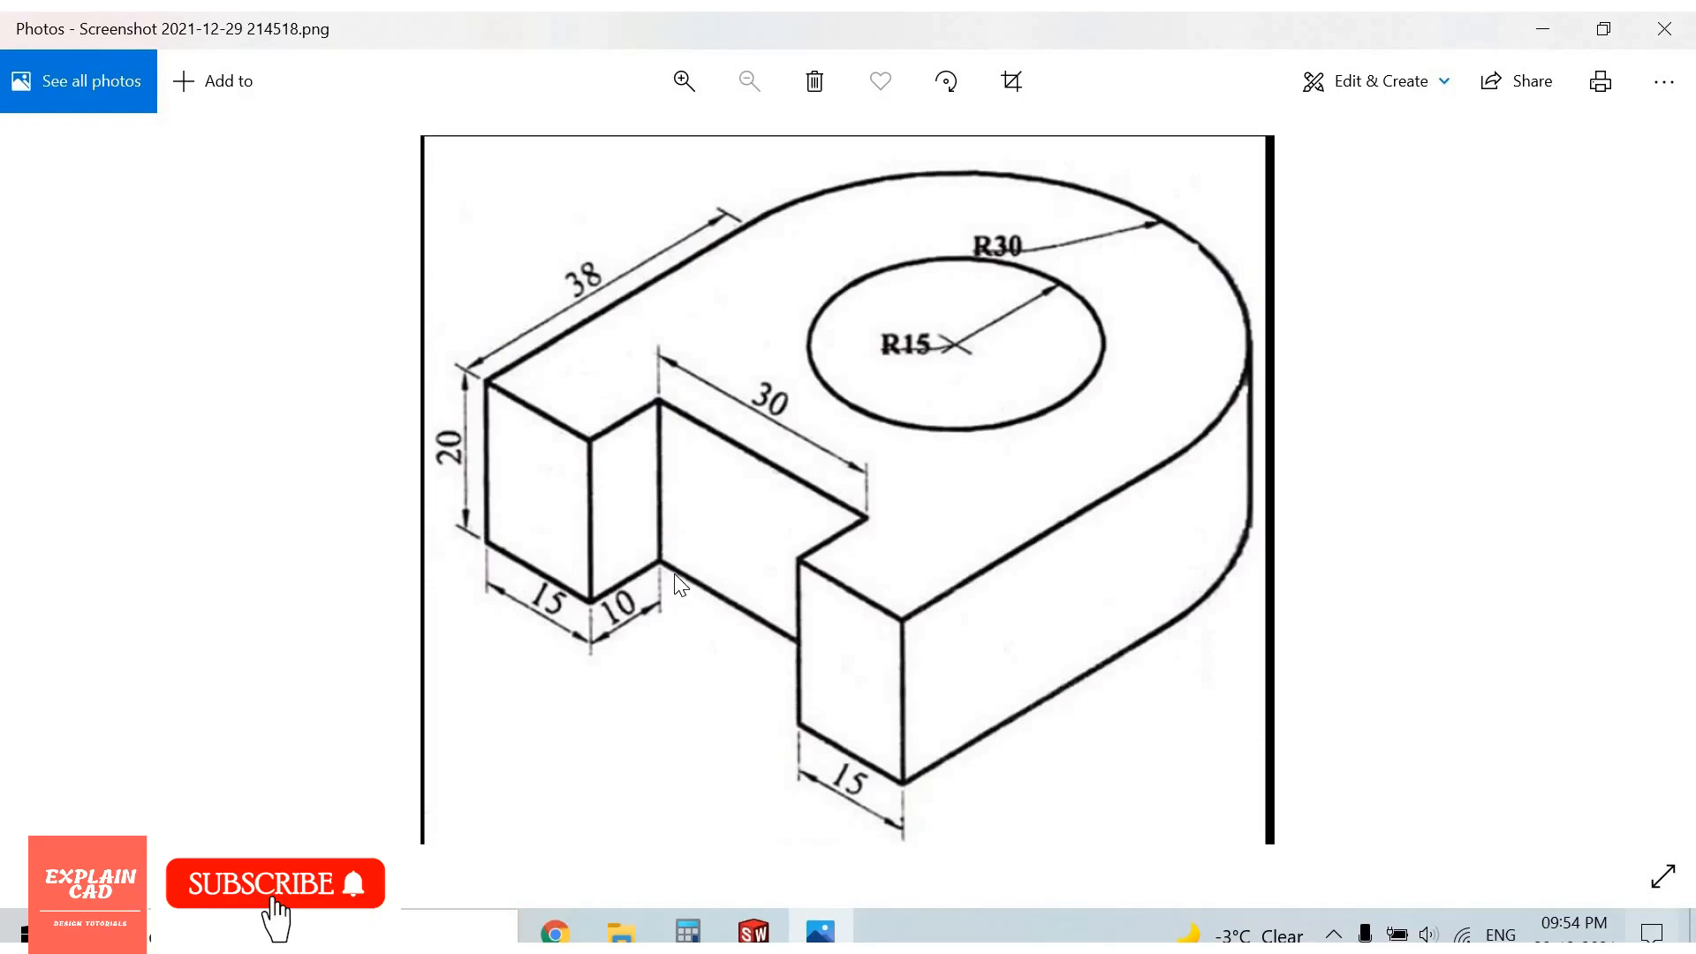
mouse_move(627, 601)
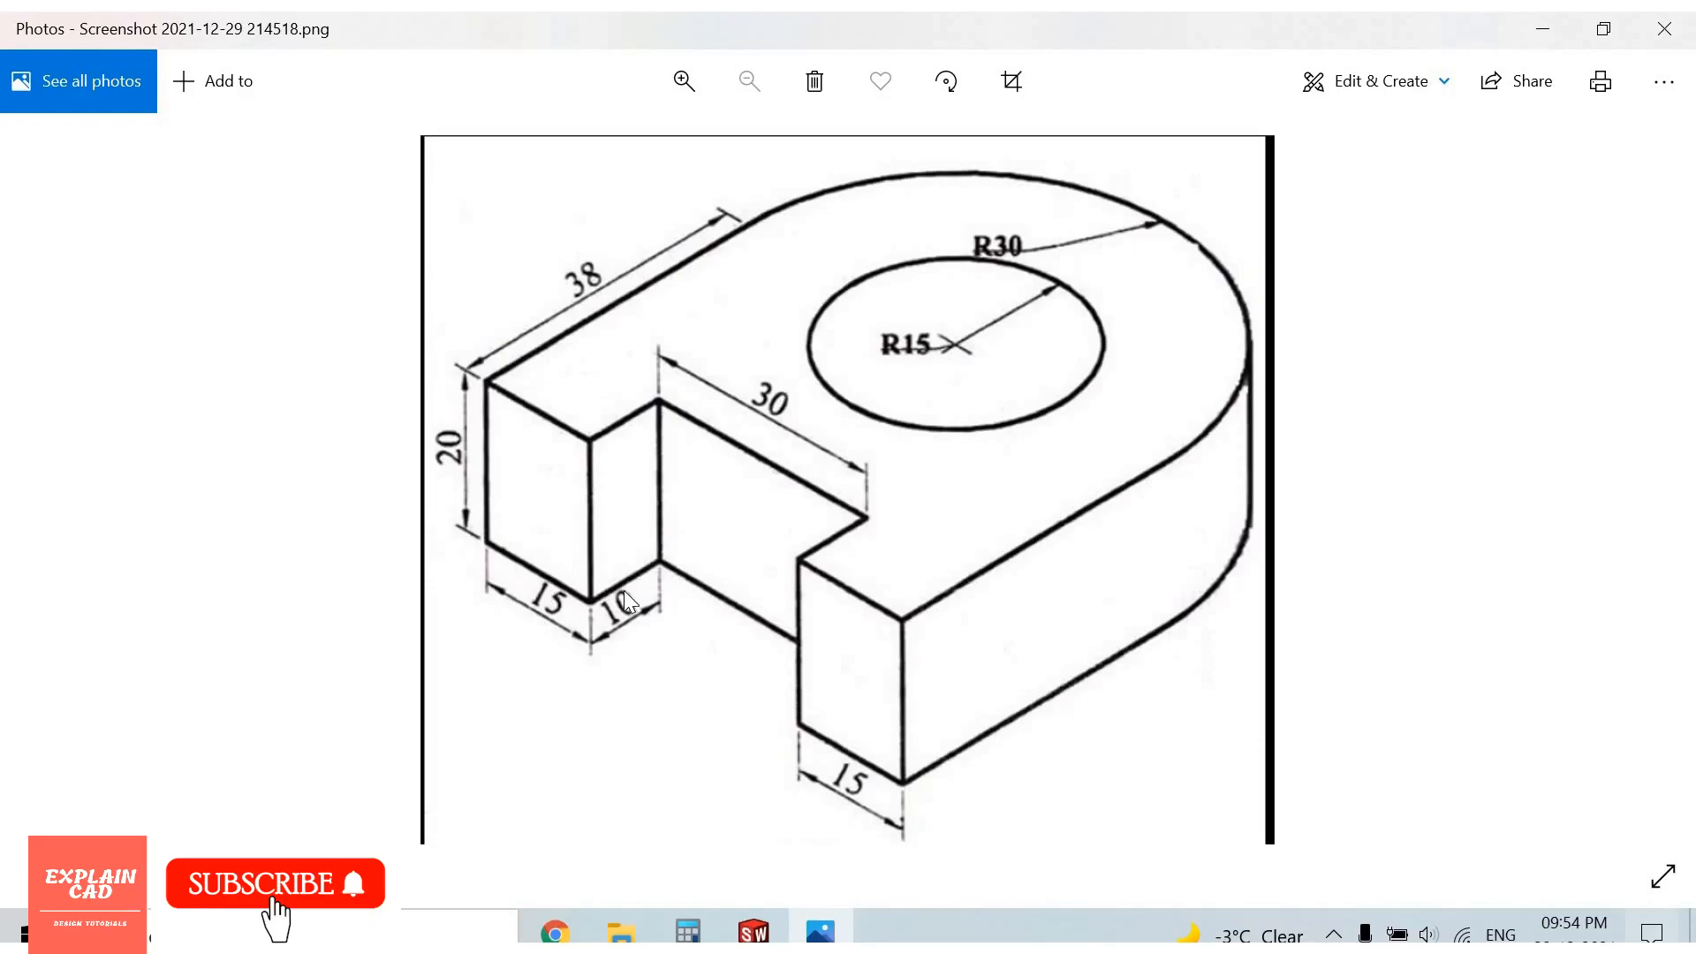
mouse_move(673, 567)
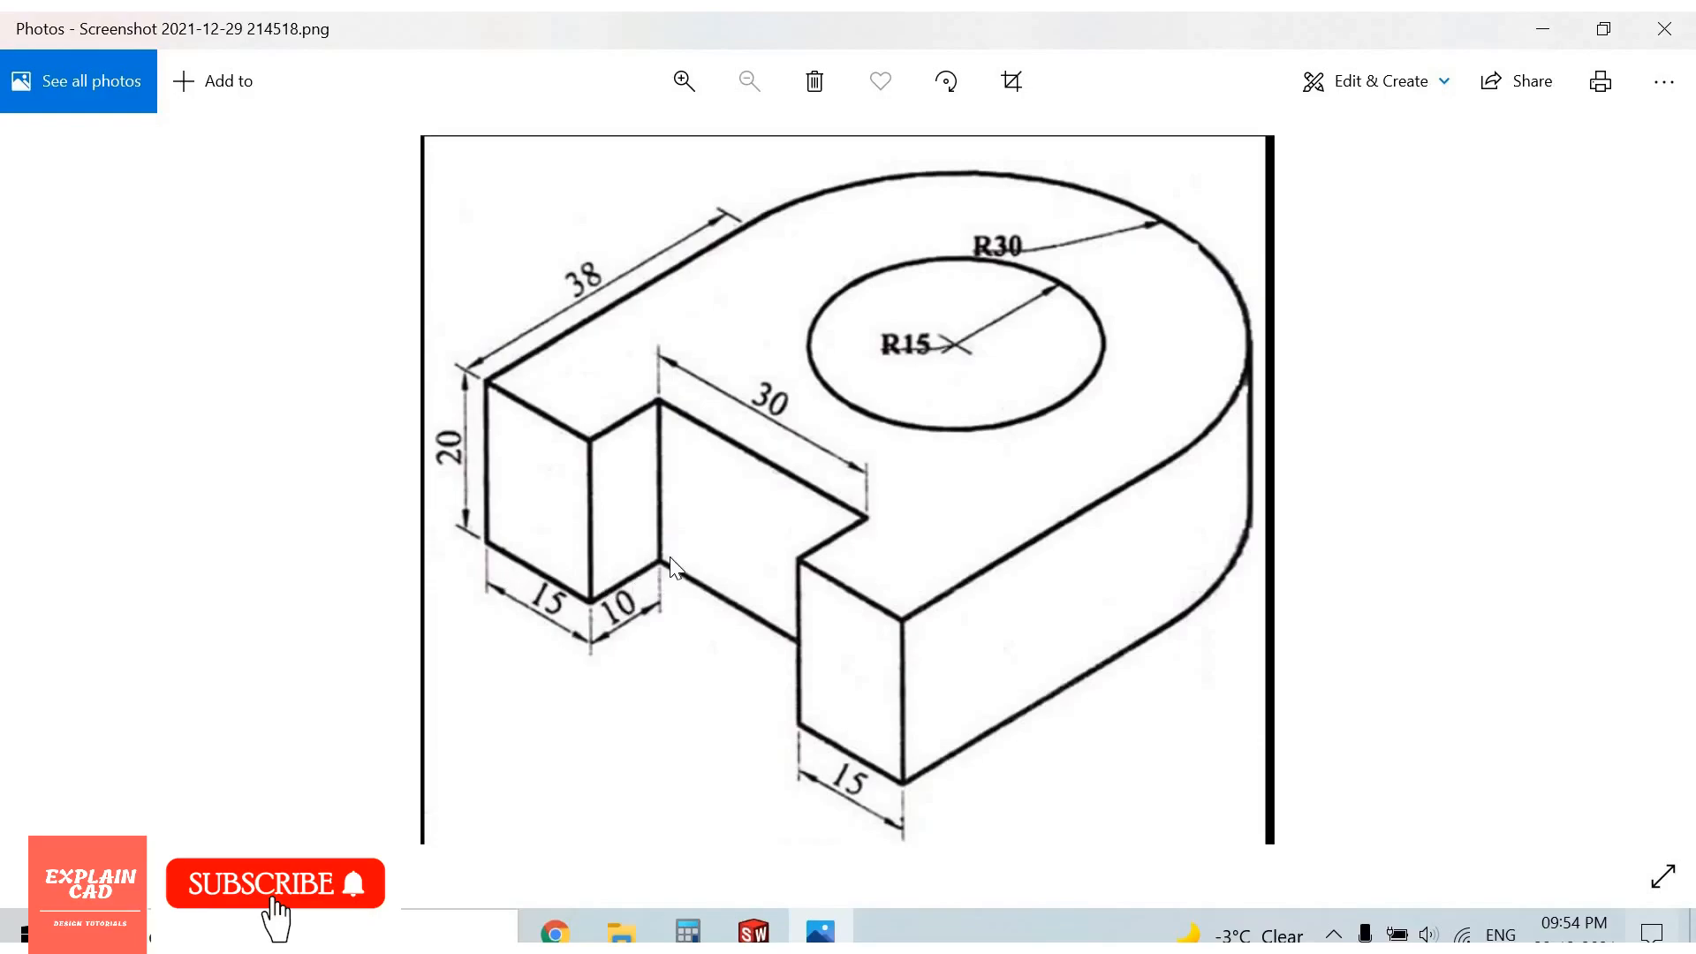
mouse_move(811, 648)
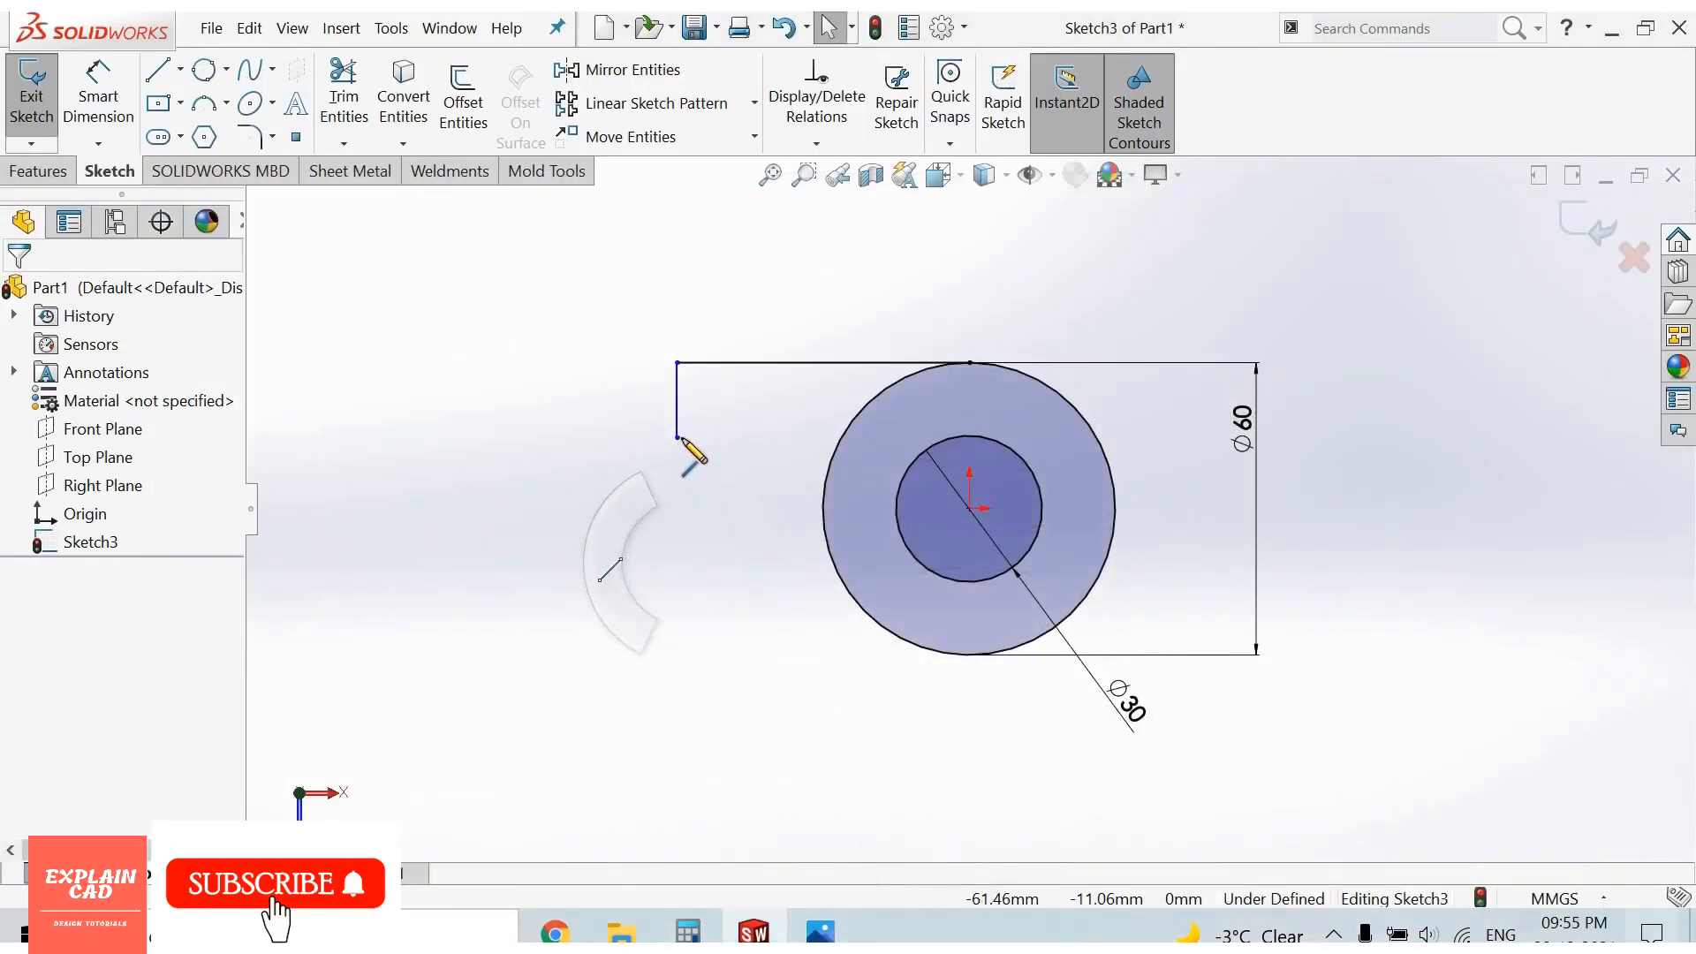
click(709, 438)
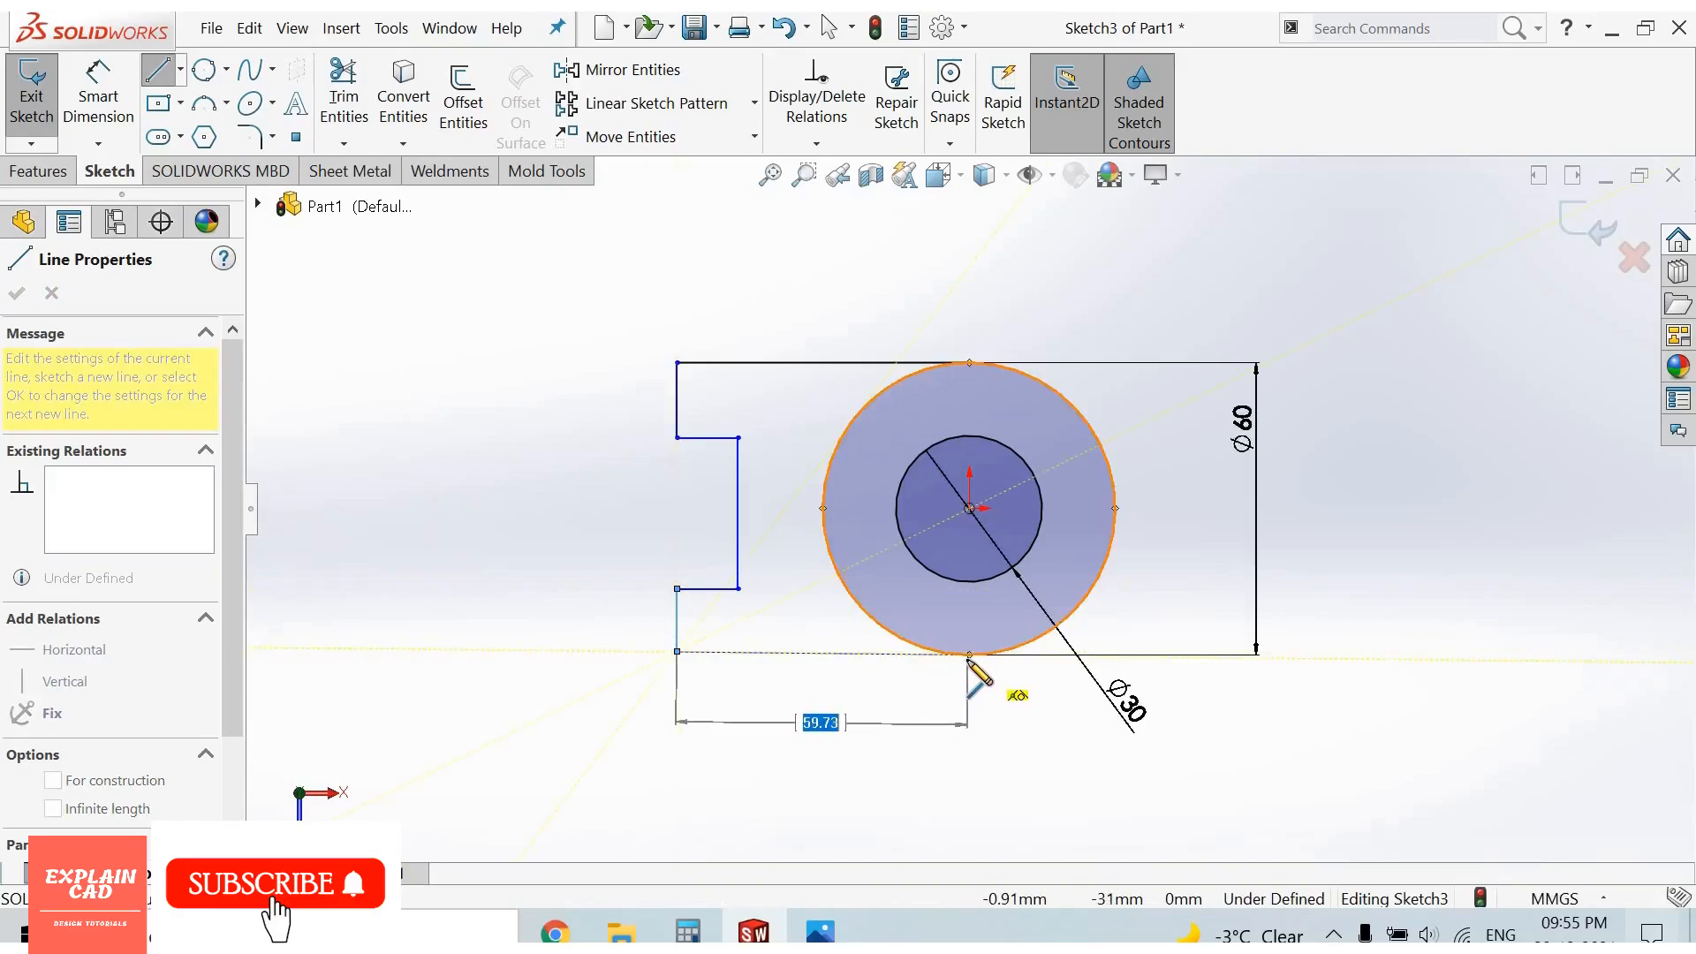
right_click(968, 653)
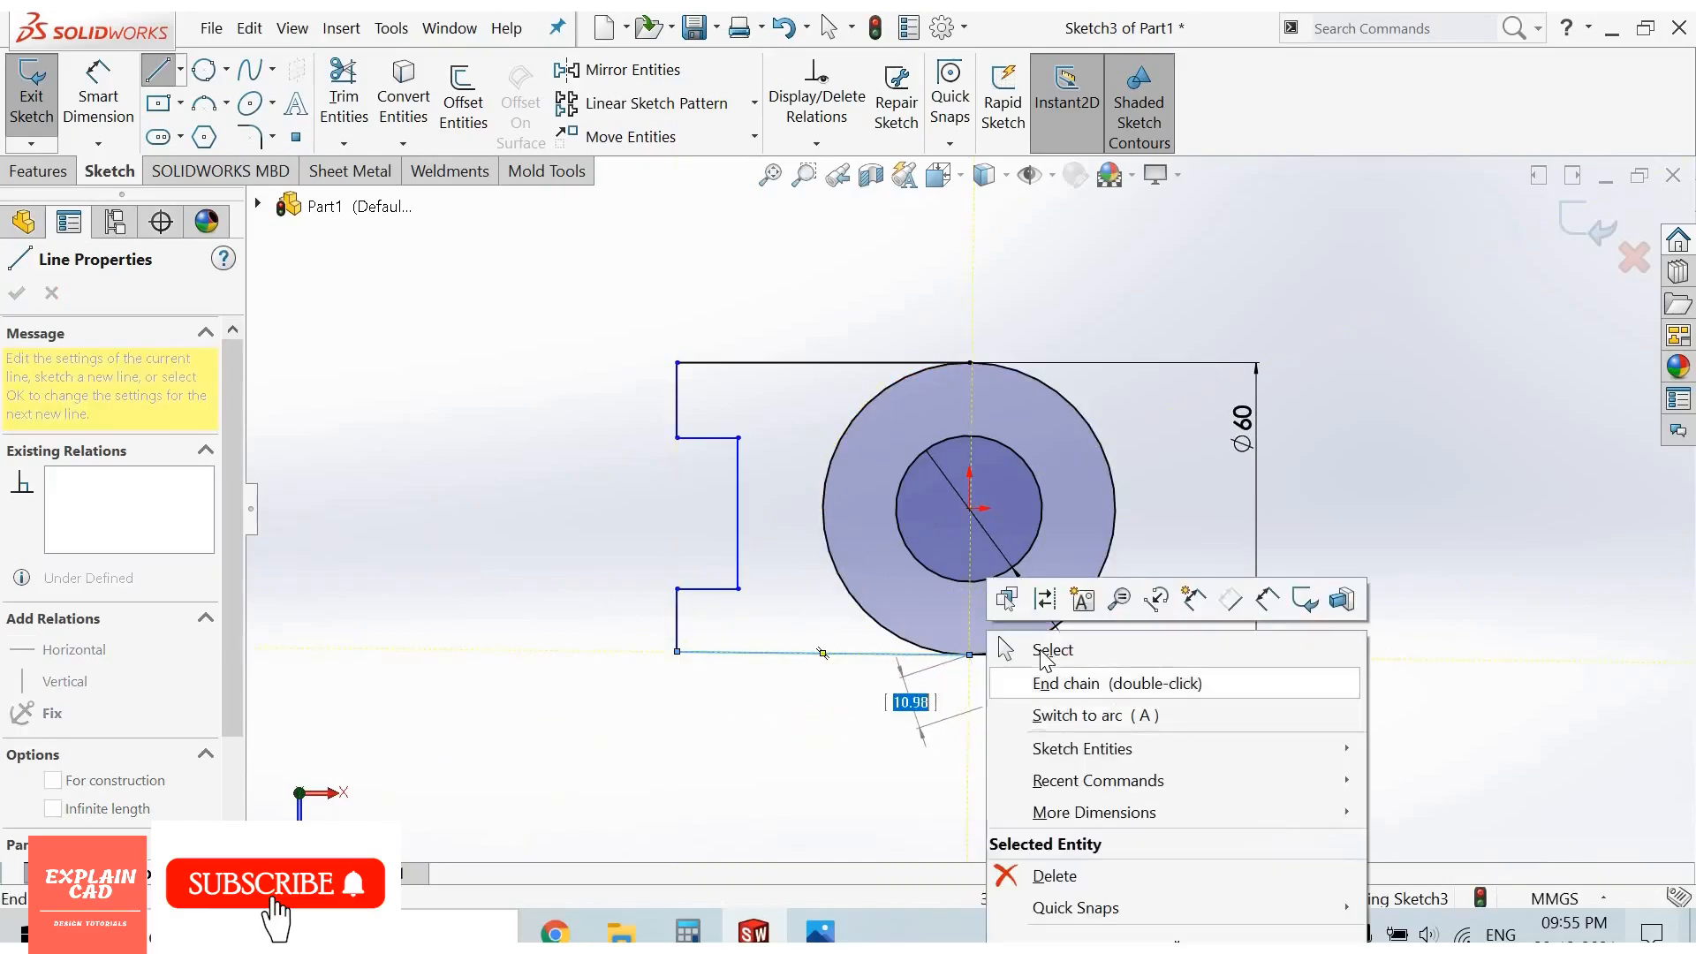
click(1053, 650)
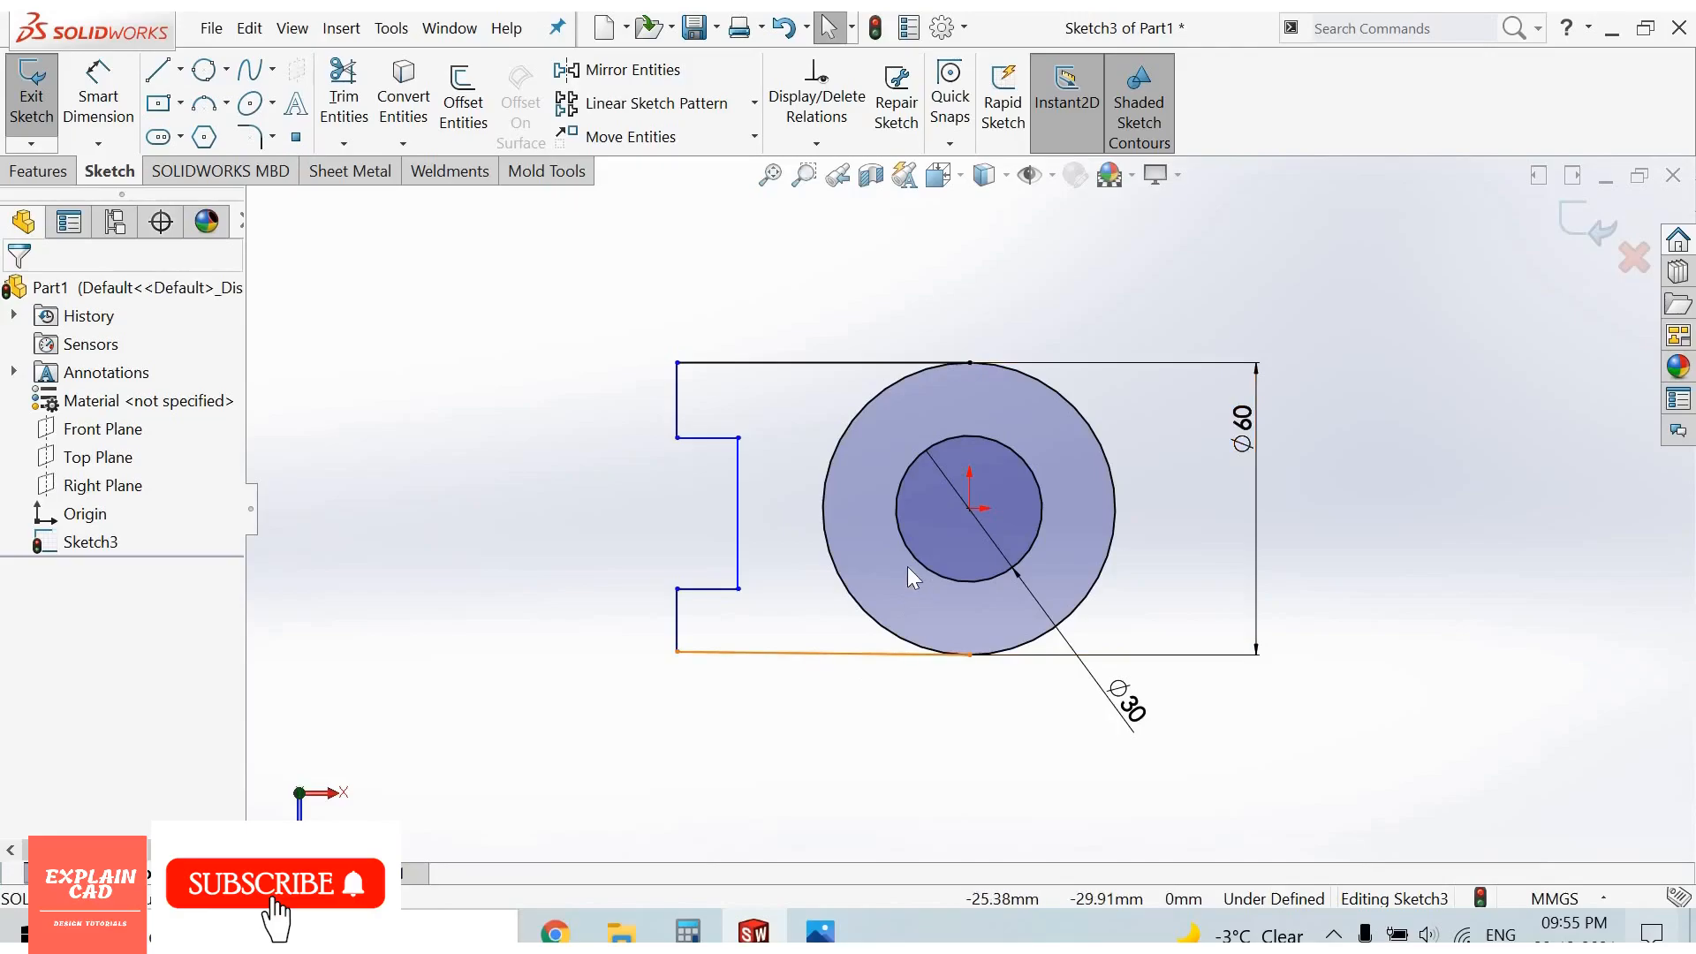
Step: Make the two left edges equal and the notch's two horizontal edges equal
click(811, 652)
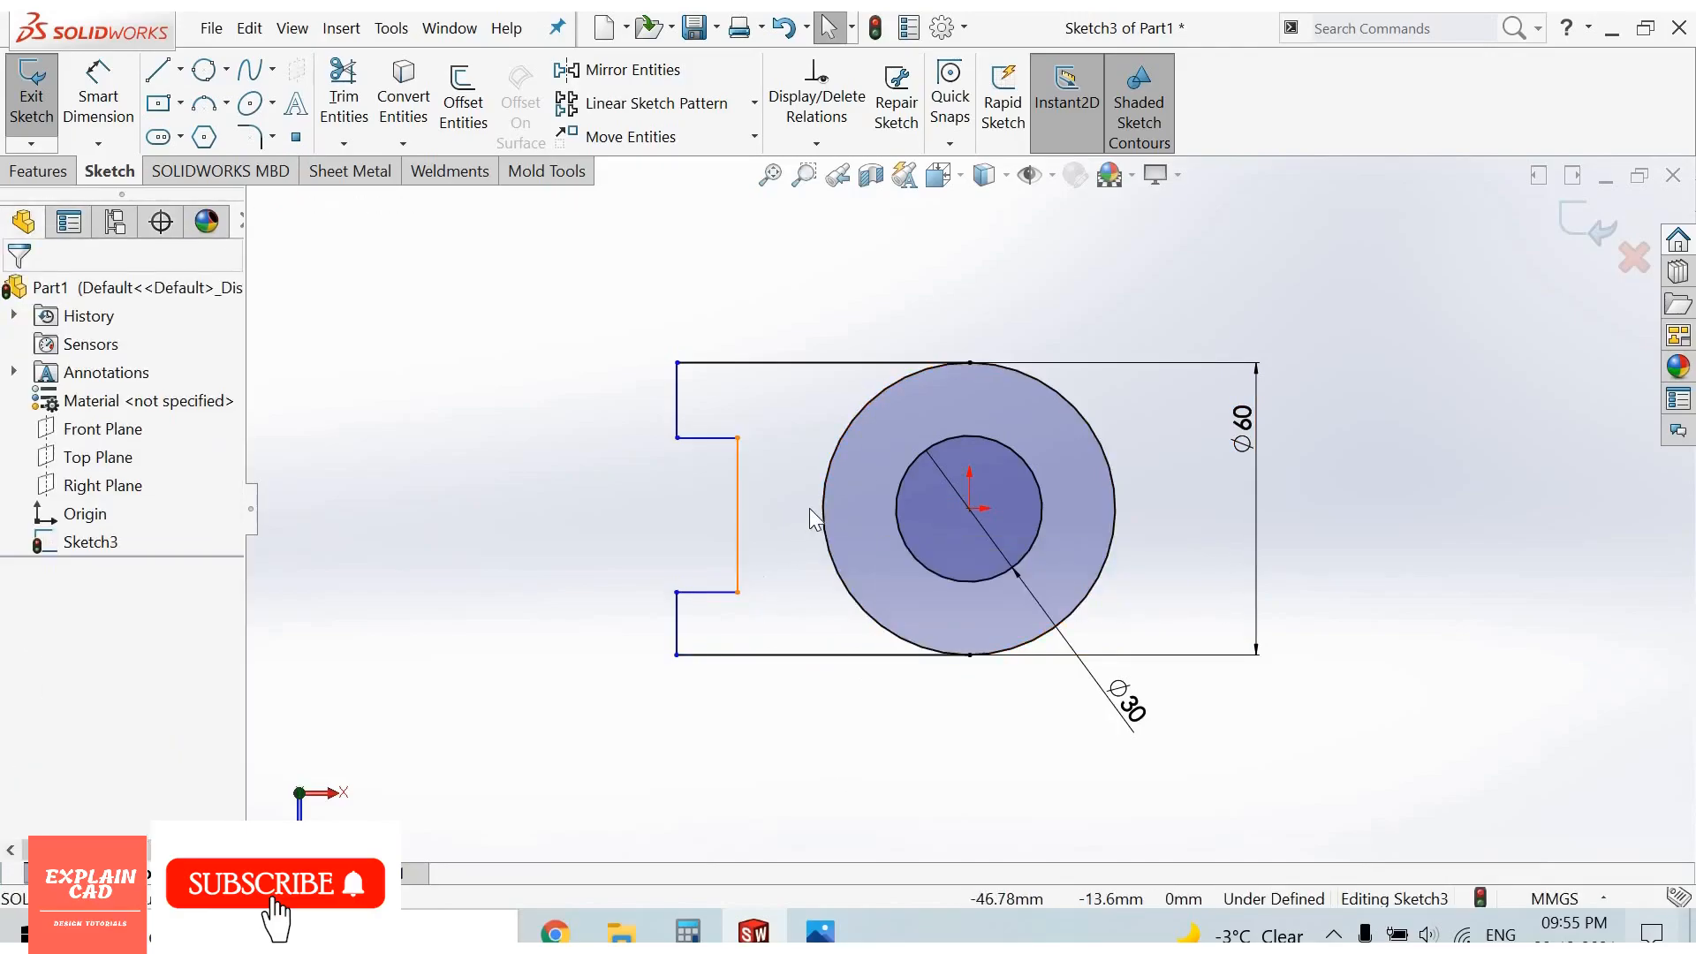
click(736, 517)
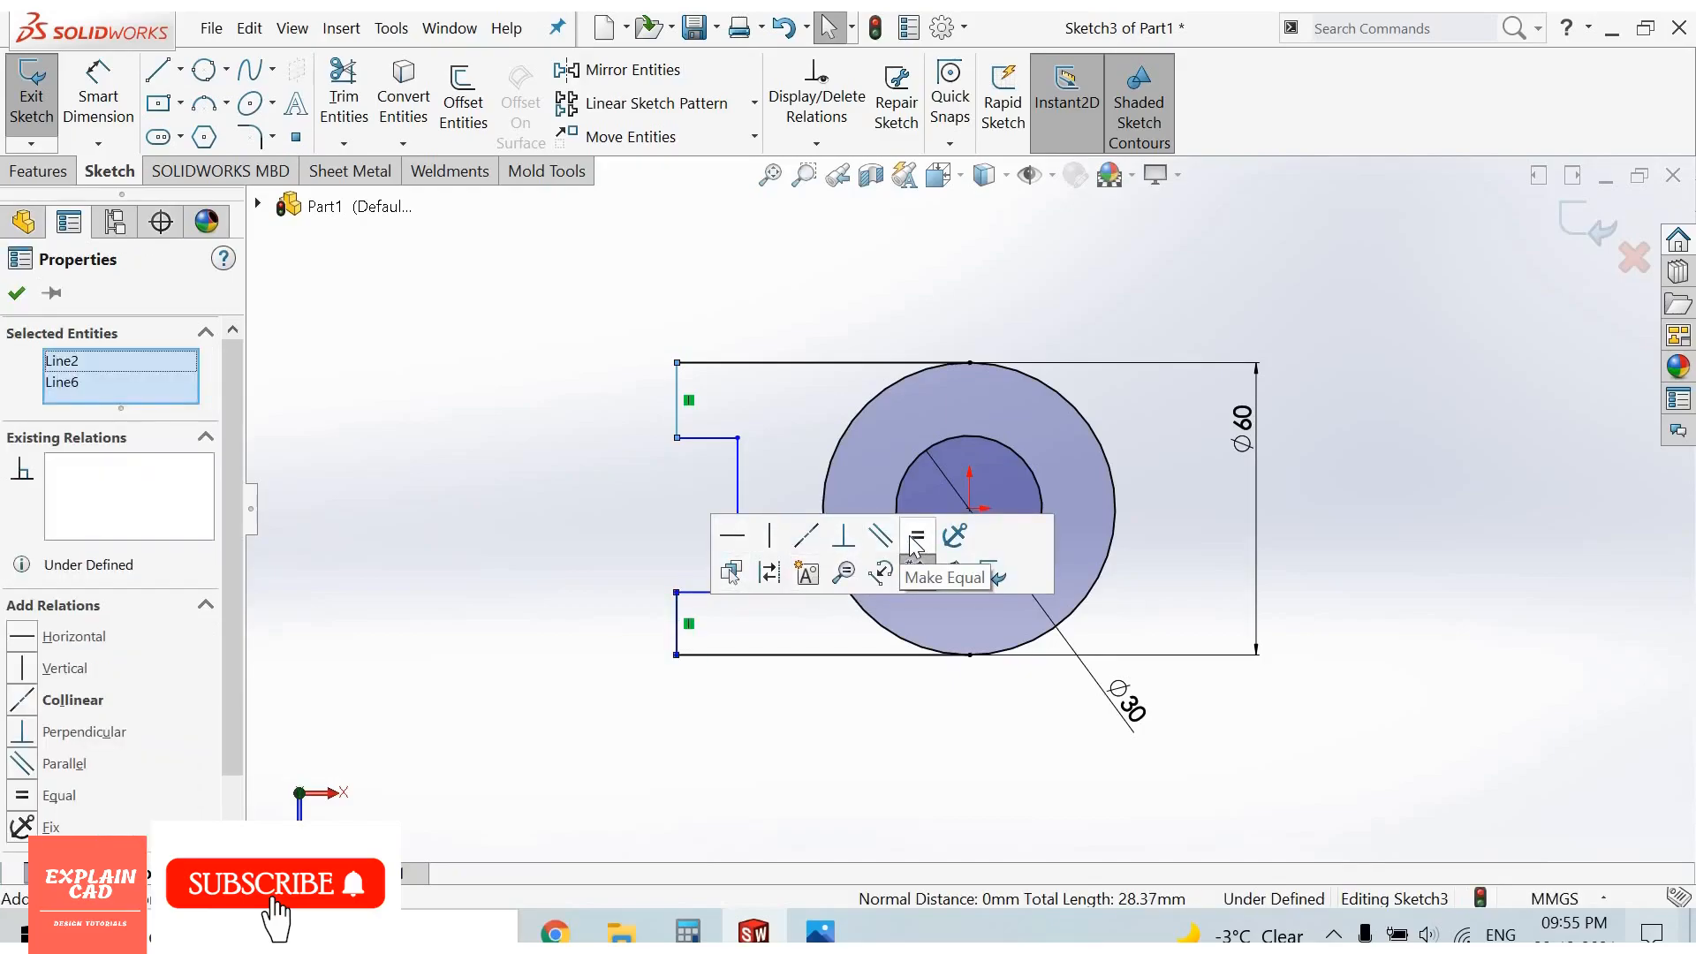
click(916, 536)
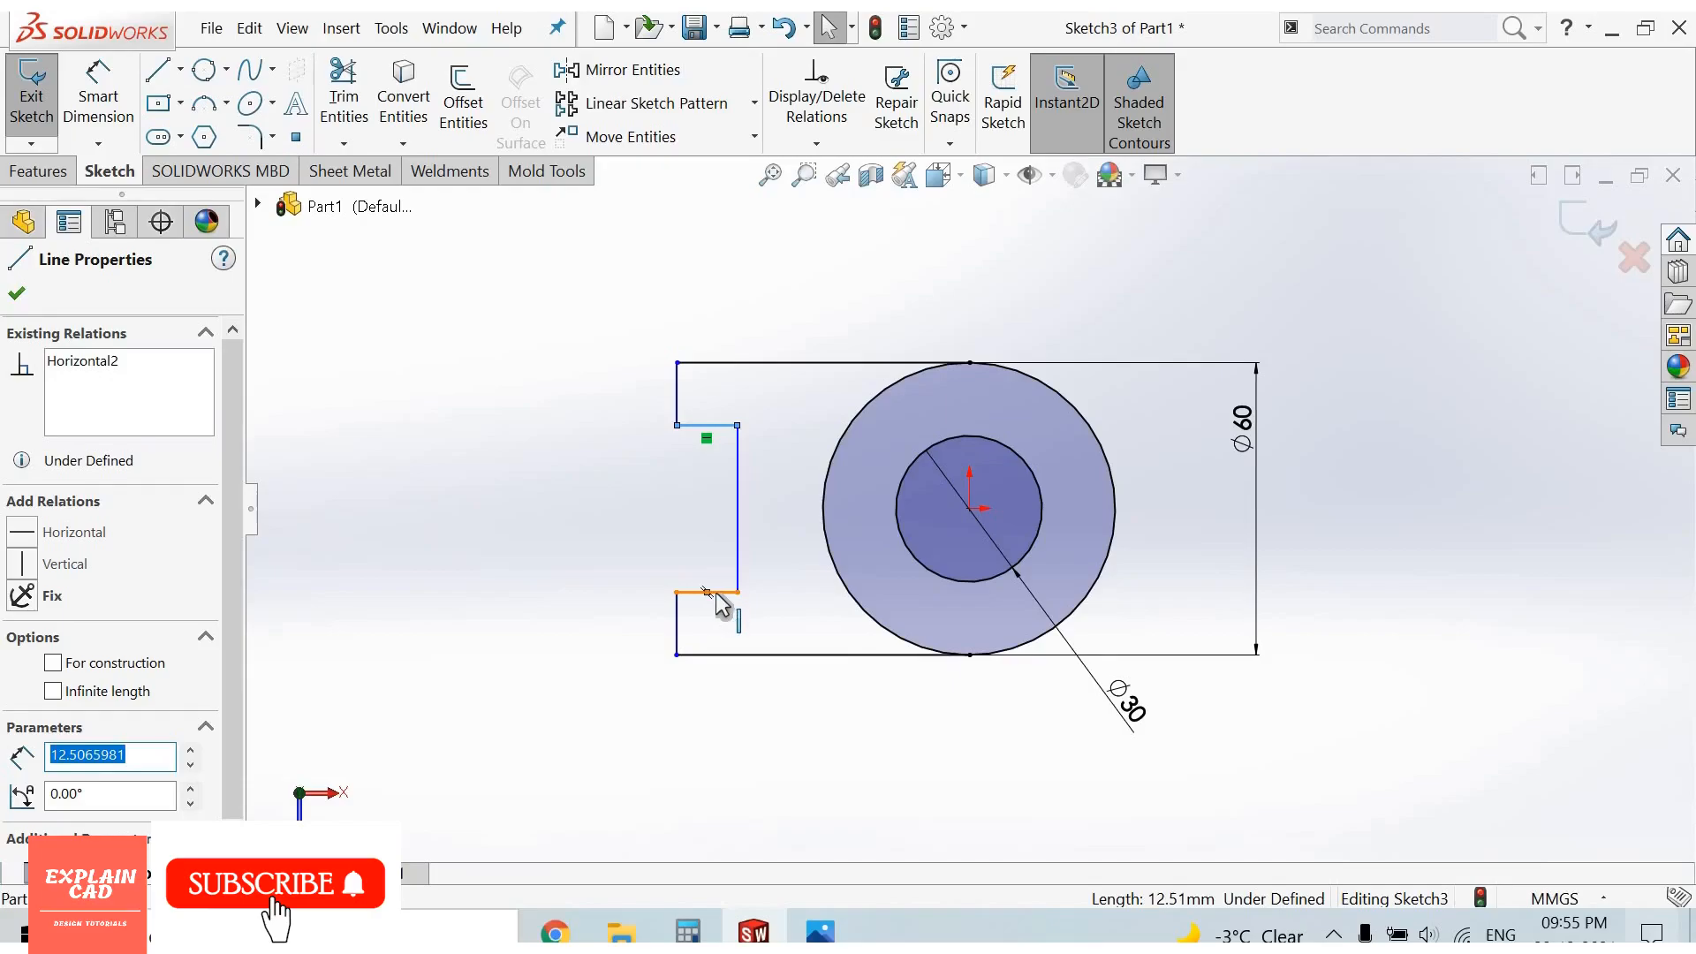
click(703, 593)
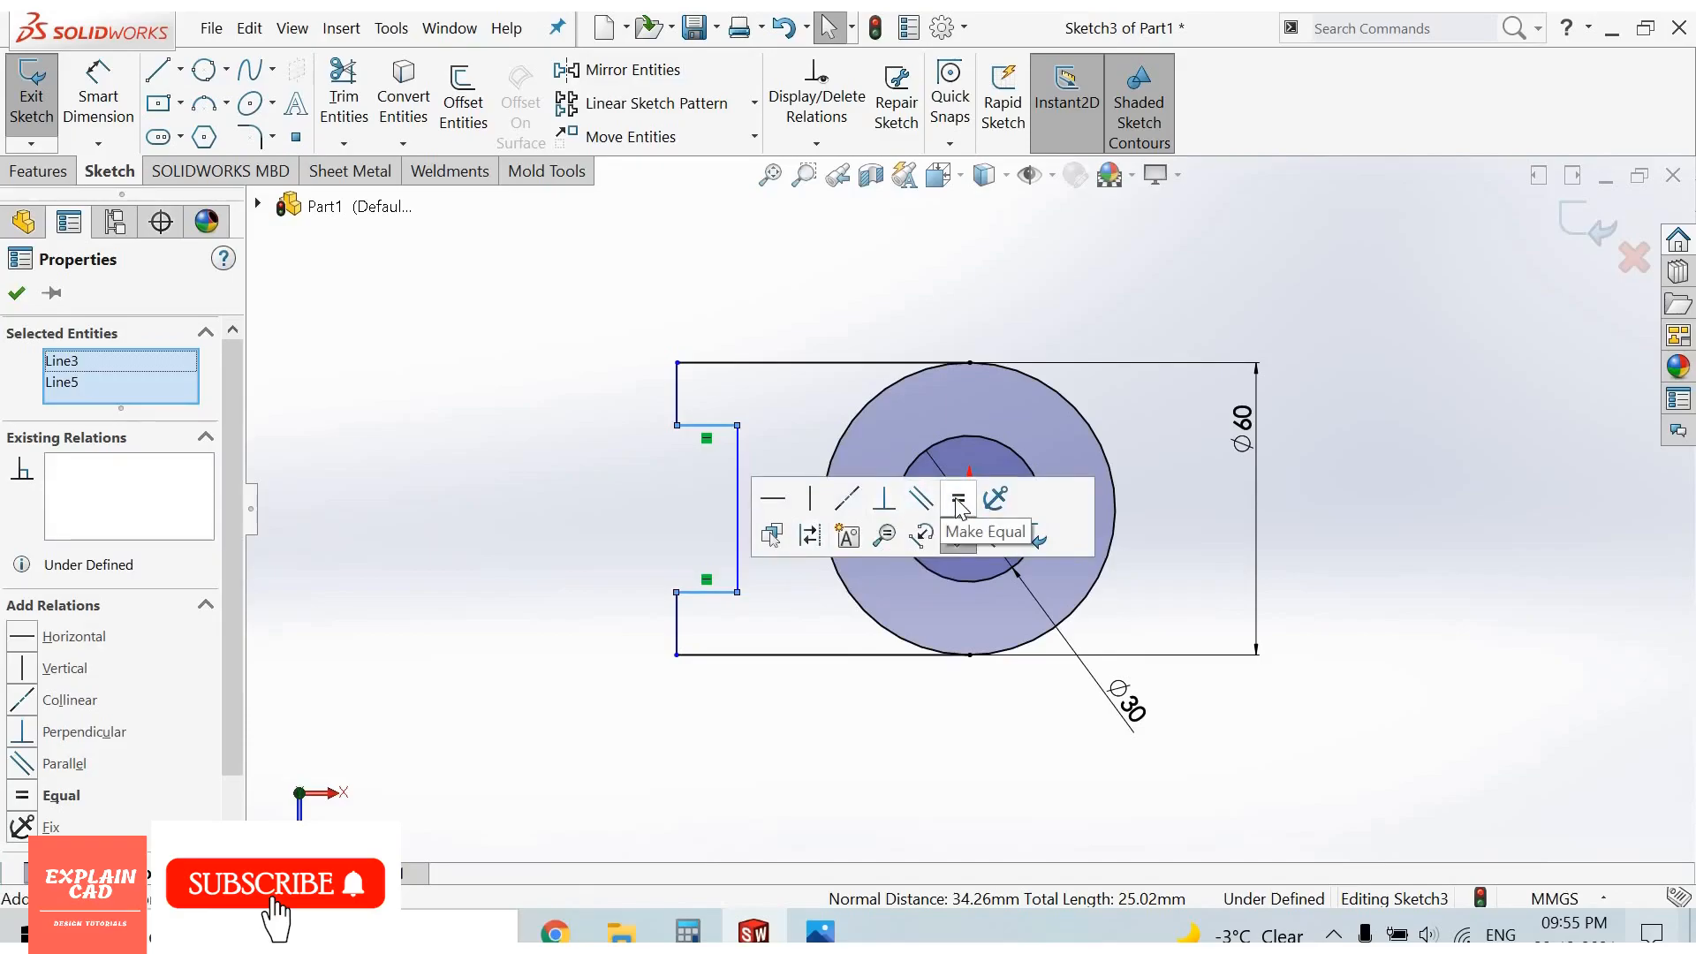
click(955, 499)
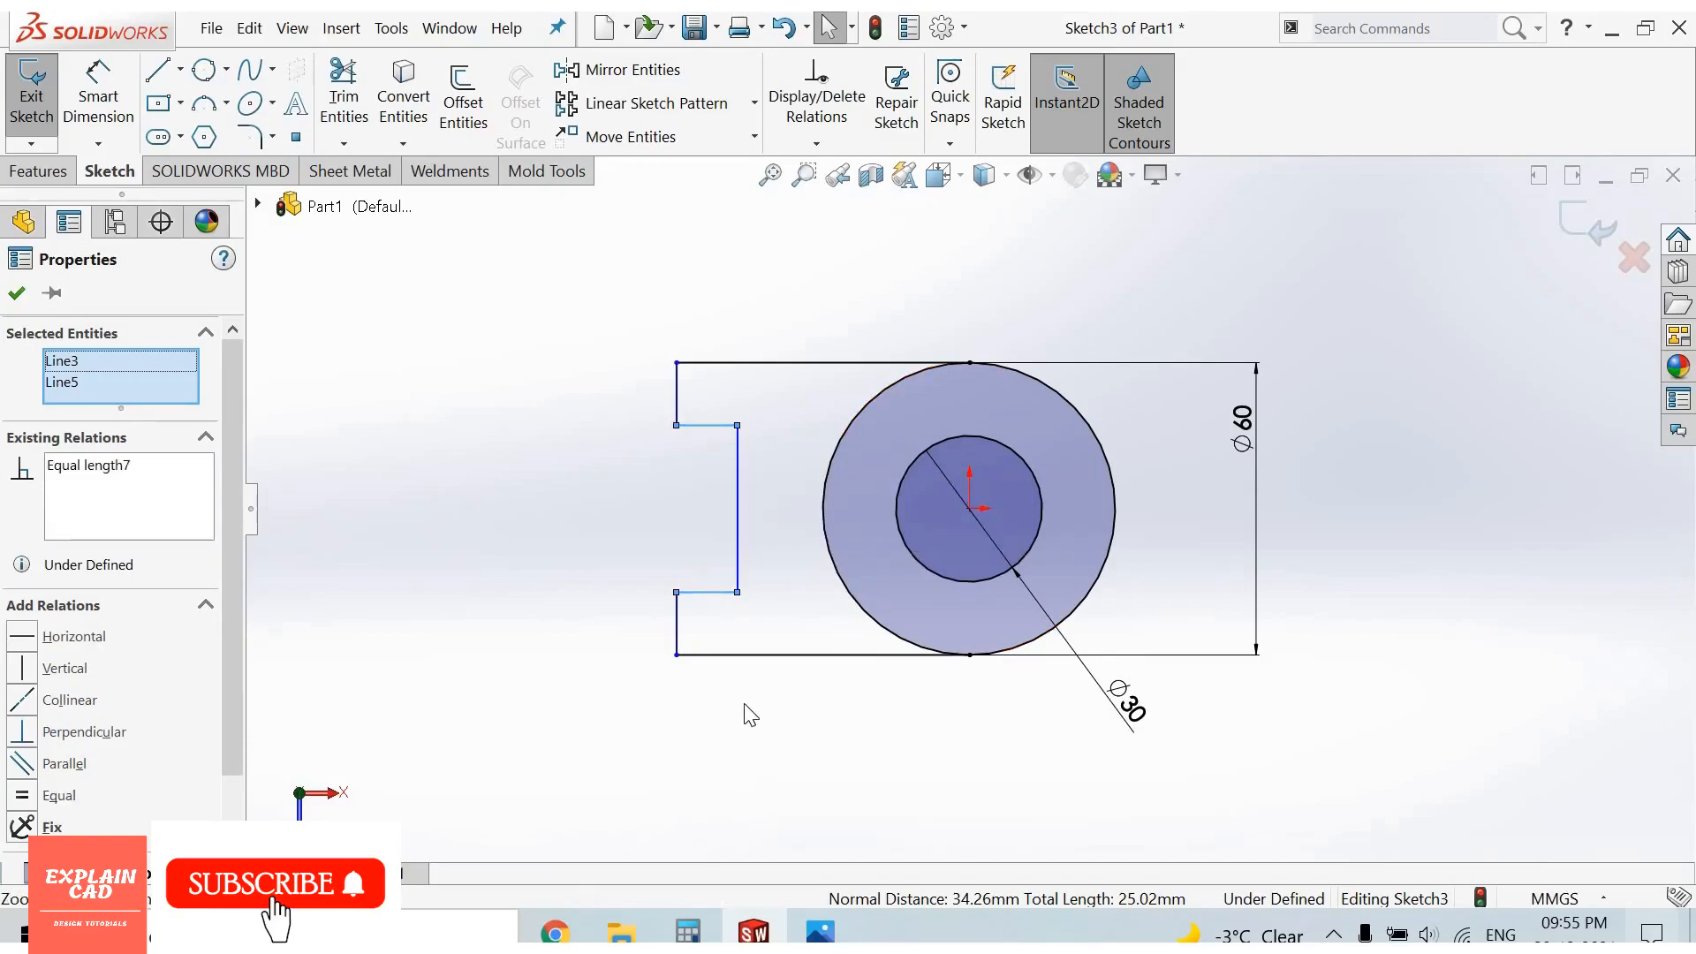
Step: Make the outline's top and bottom edges equal in length
click(16, 291)
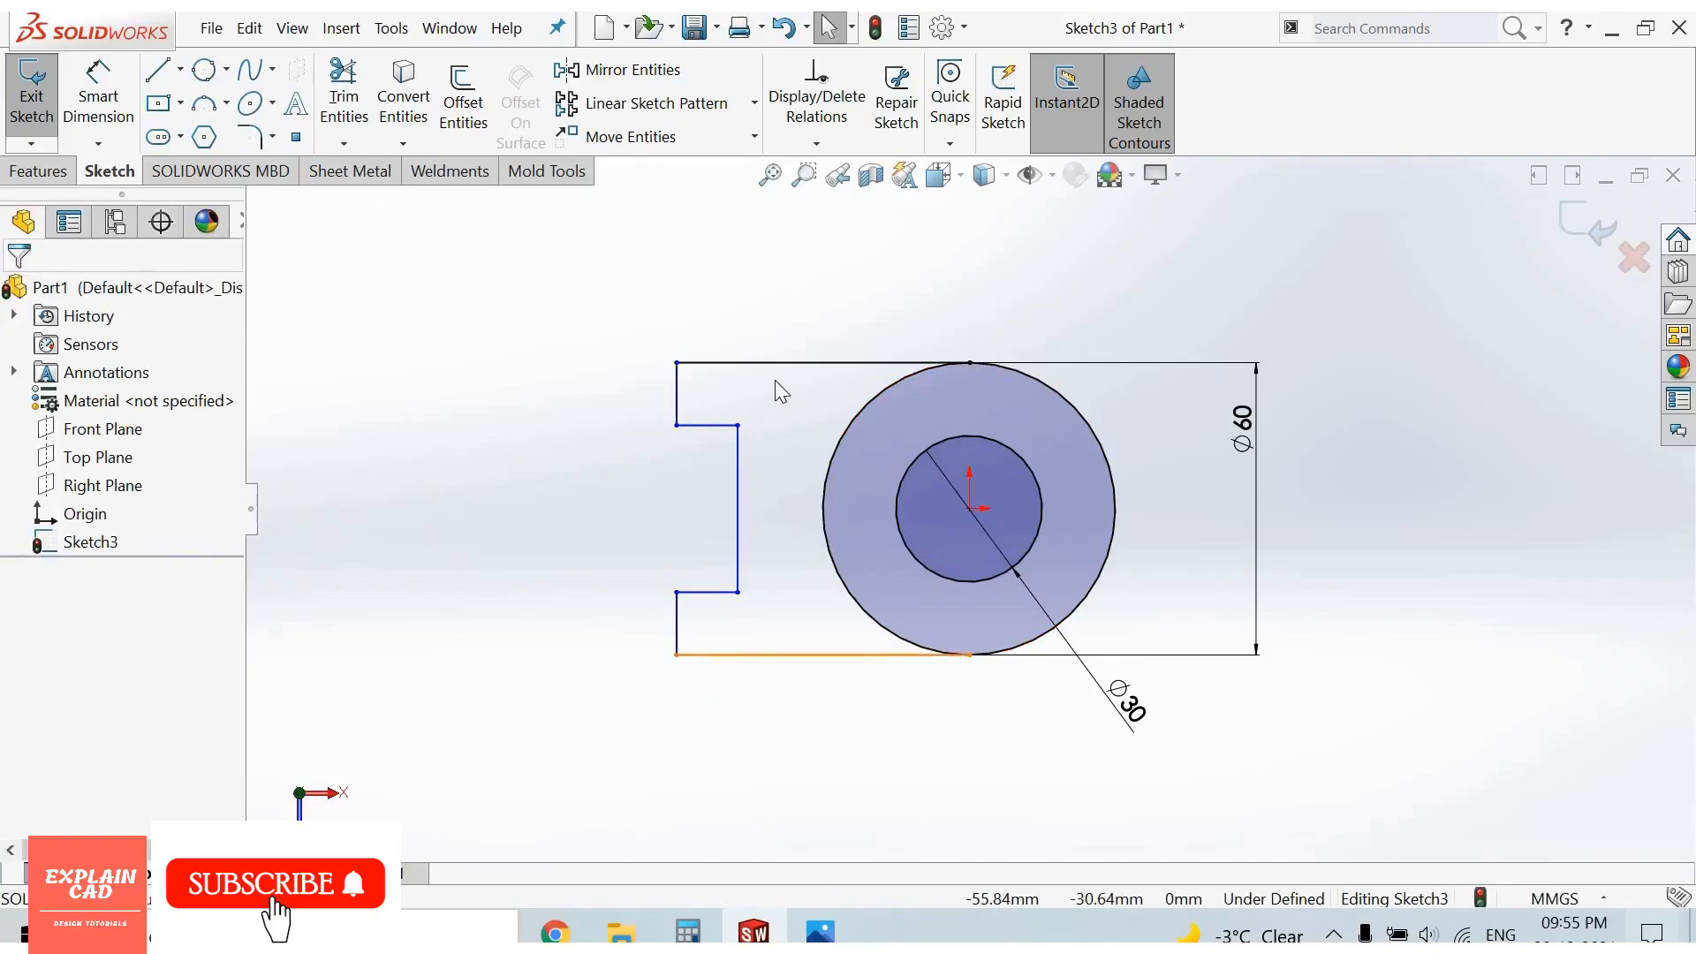
click(816, 650)
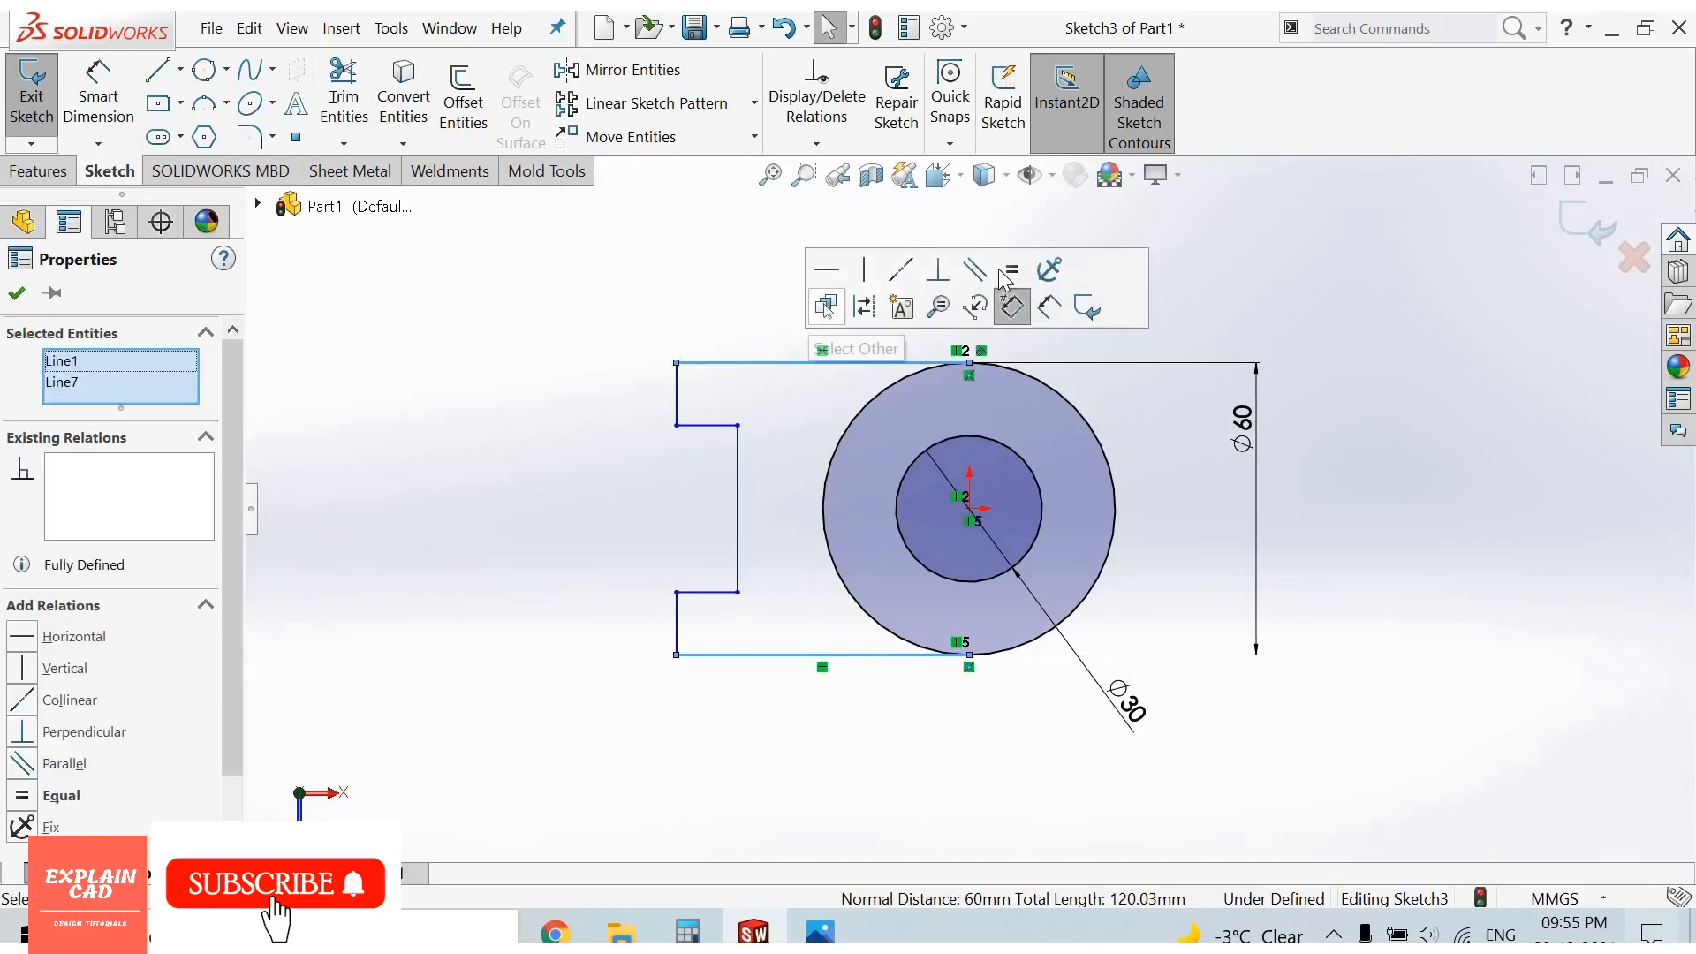
click(1011, 269)
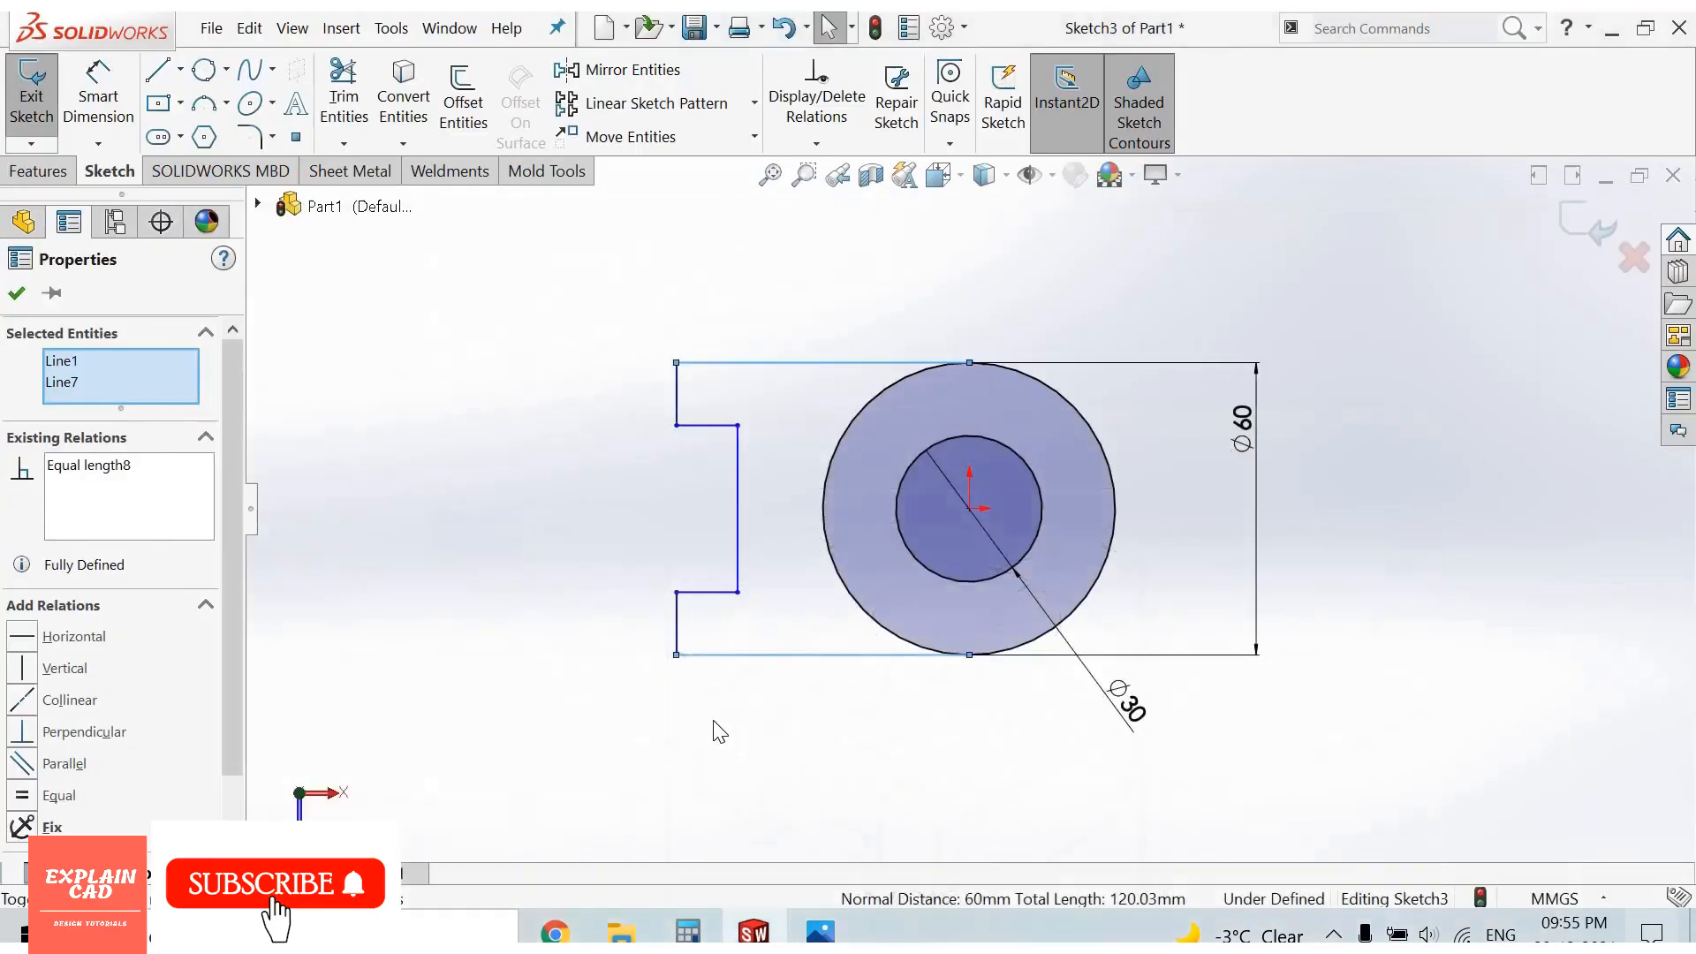
Step: Dimension 38 mm from the left edge to the circle centre
click(16, 291)
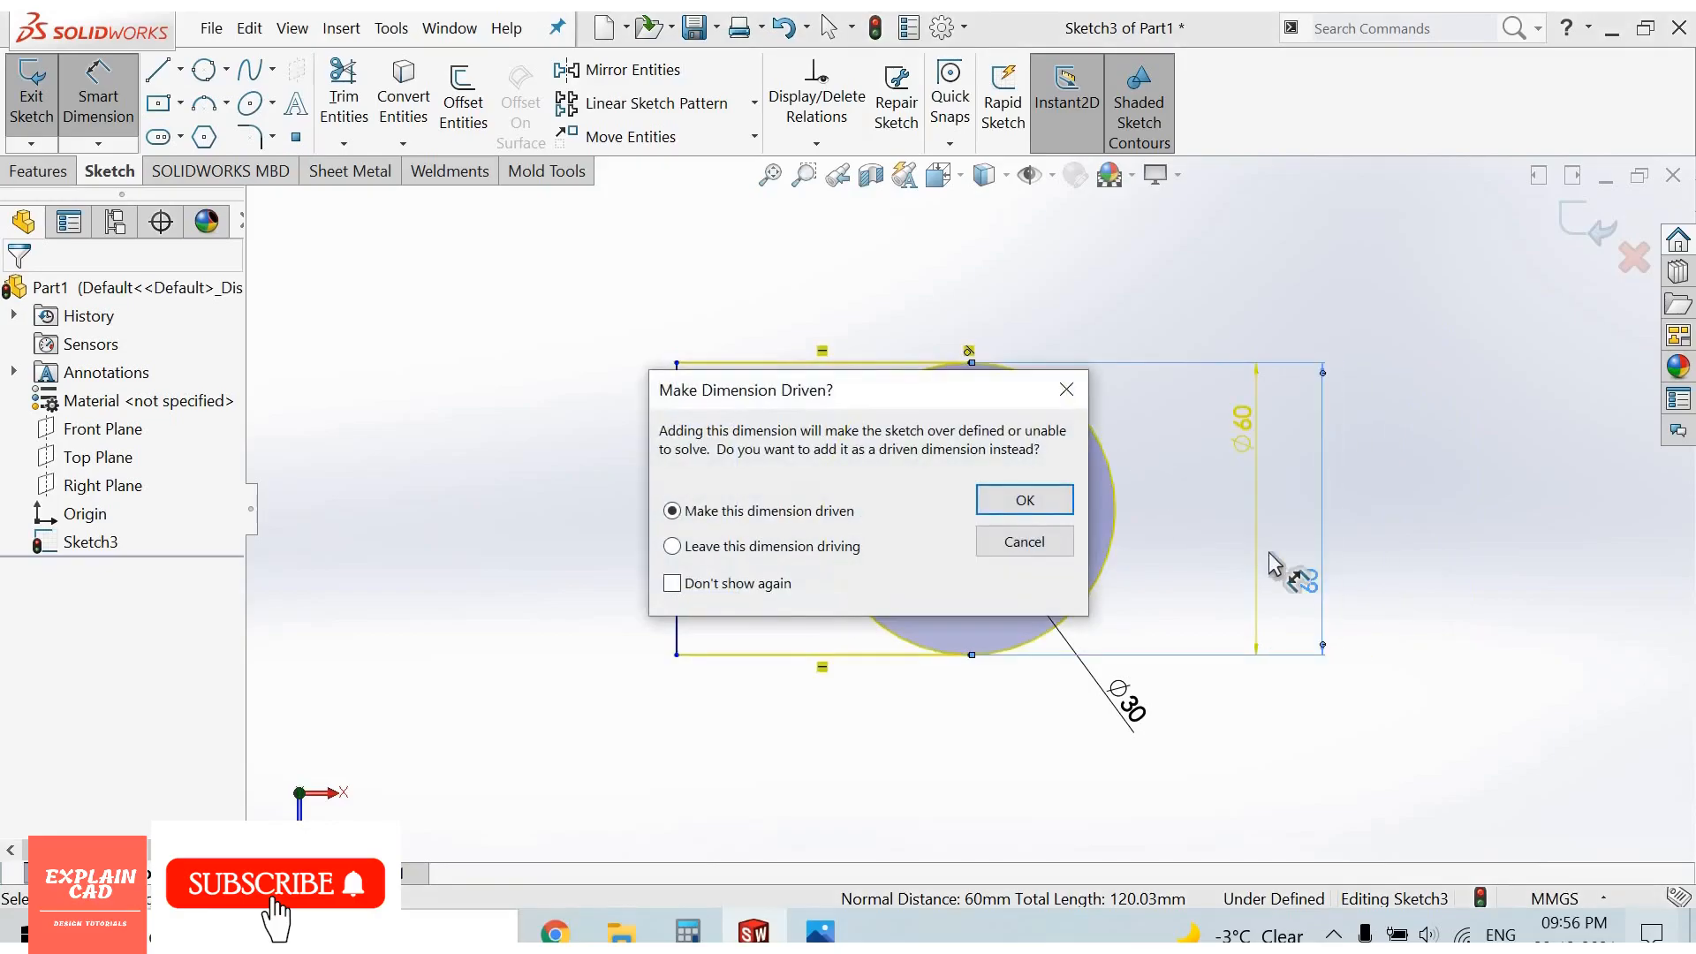
click(1023, 500)
text(3)
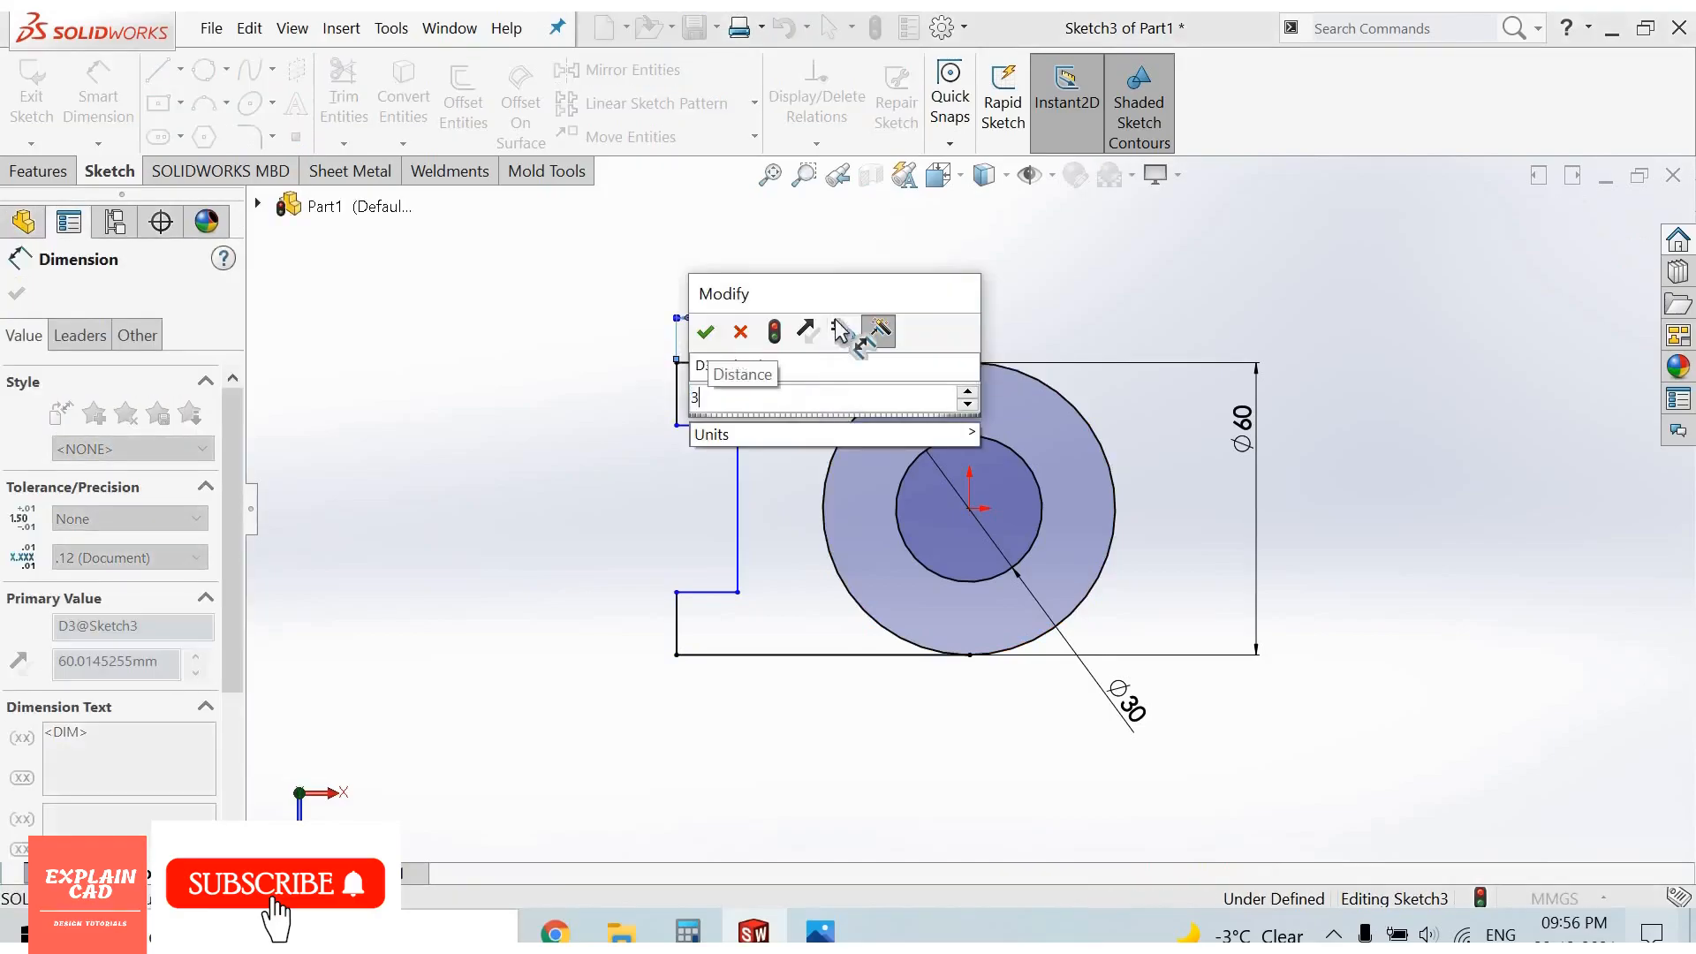
click(705, 332)
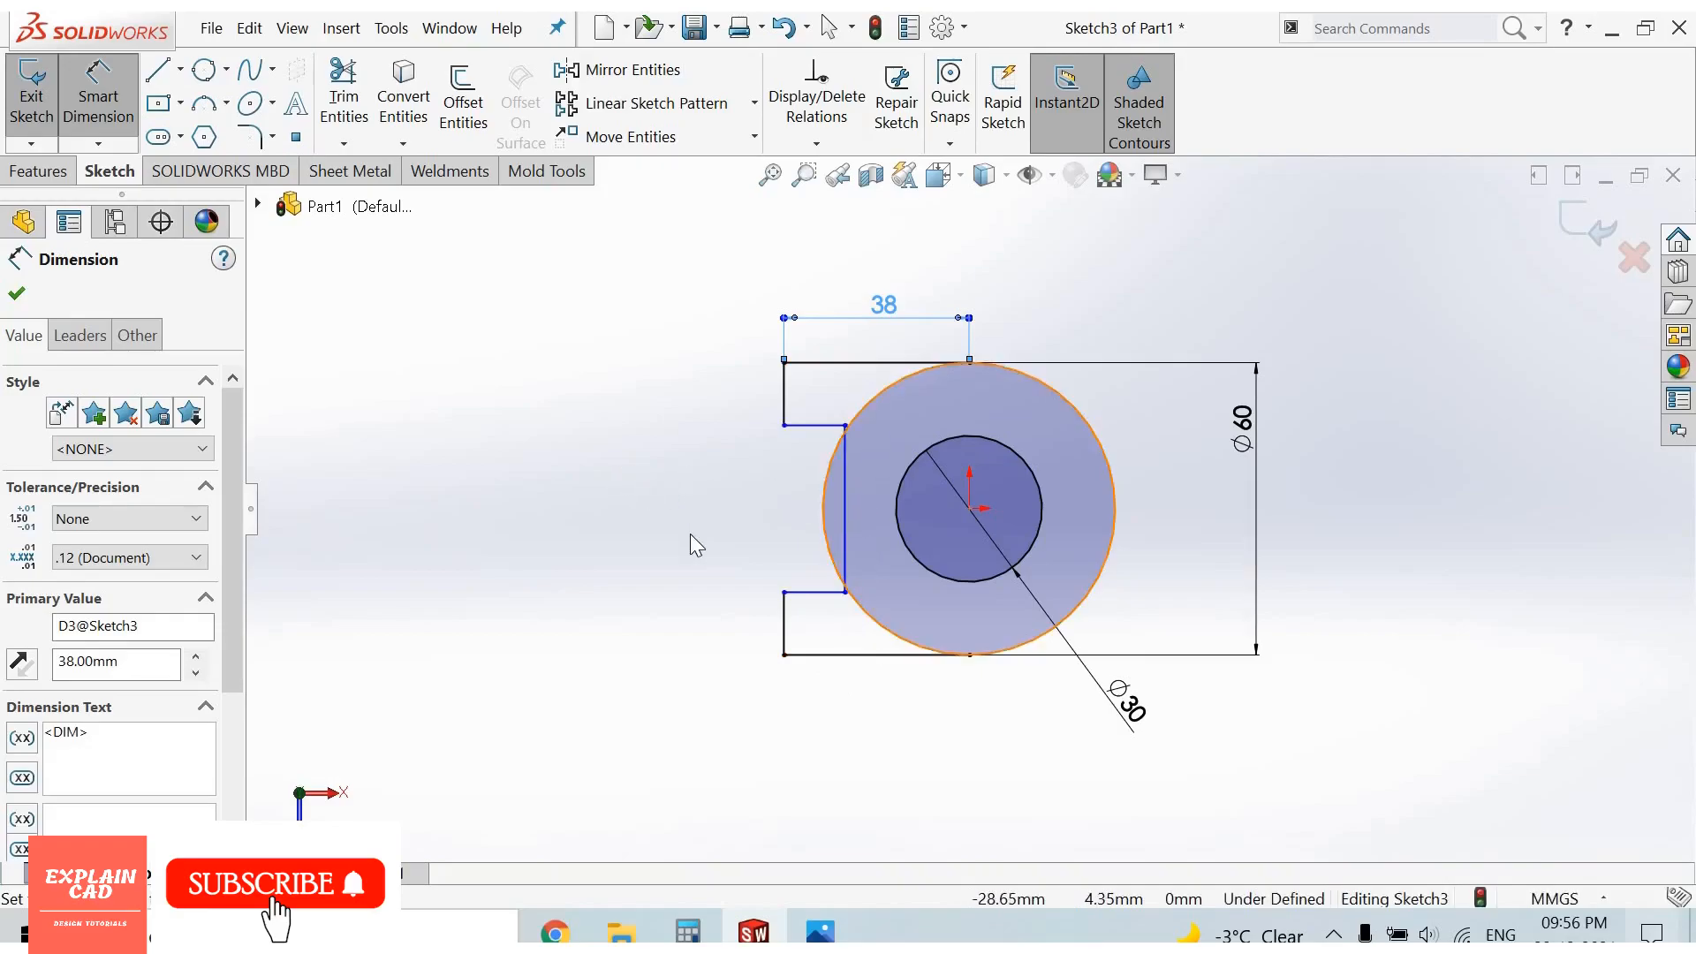
click(16, 294)
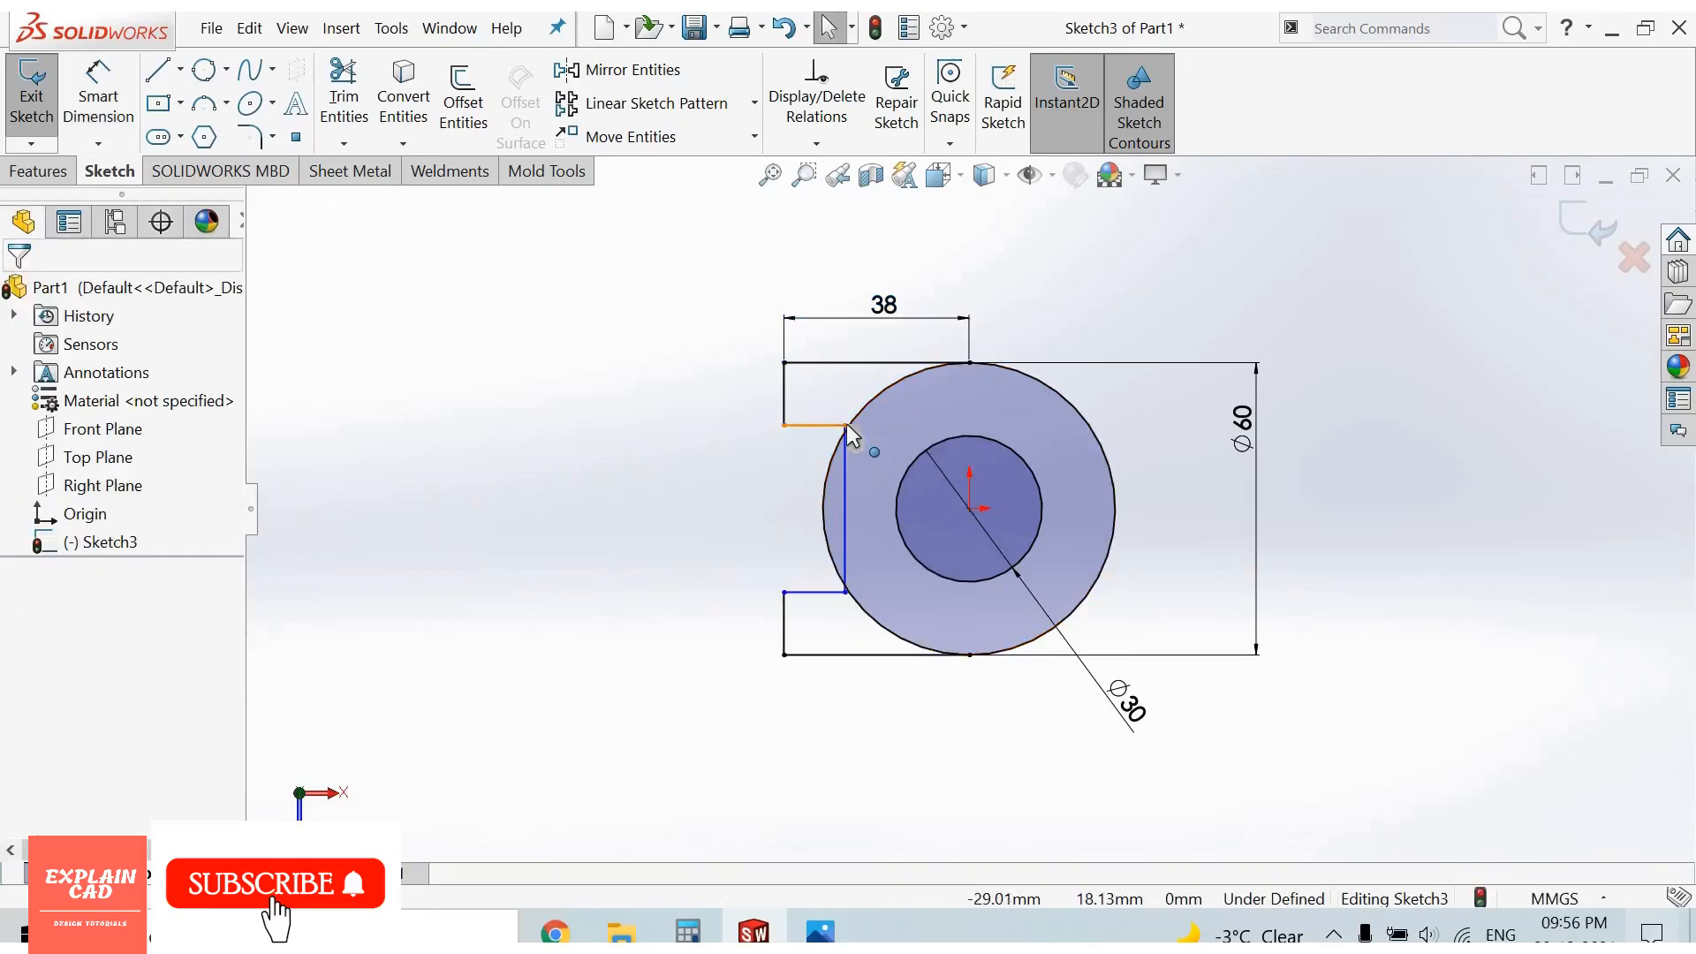
Step: Dimension the notch 15 mm below the top edge and 10 mm deep
click(842, 422)
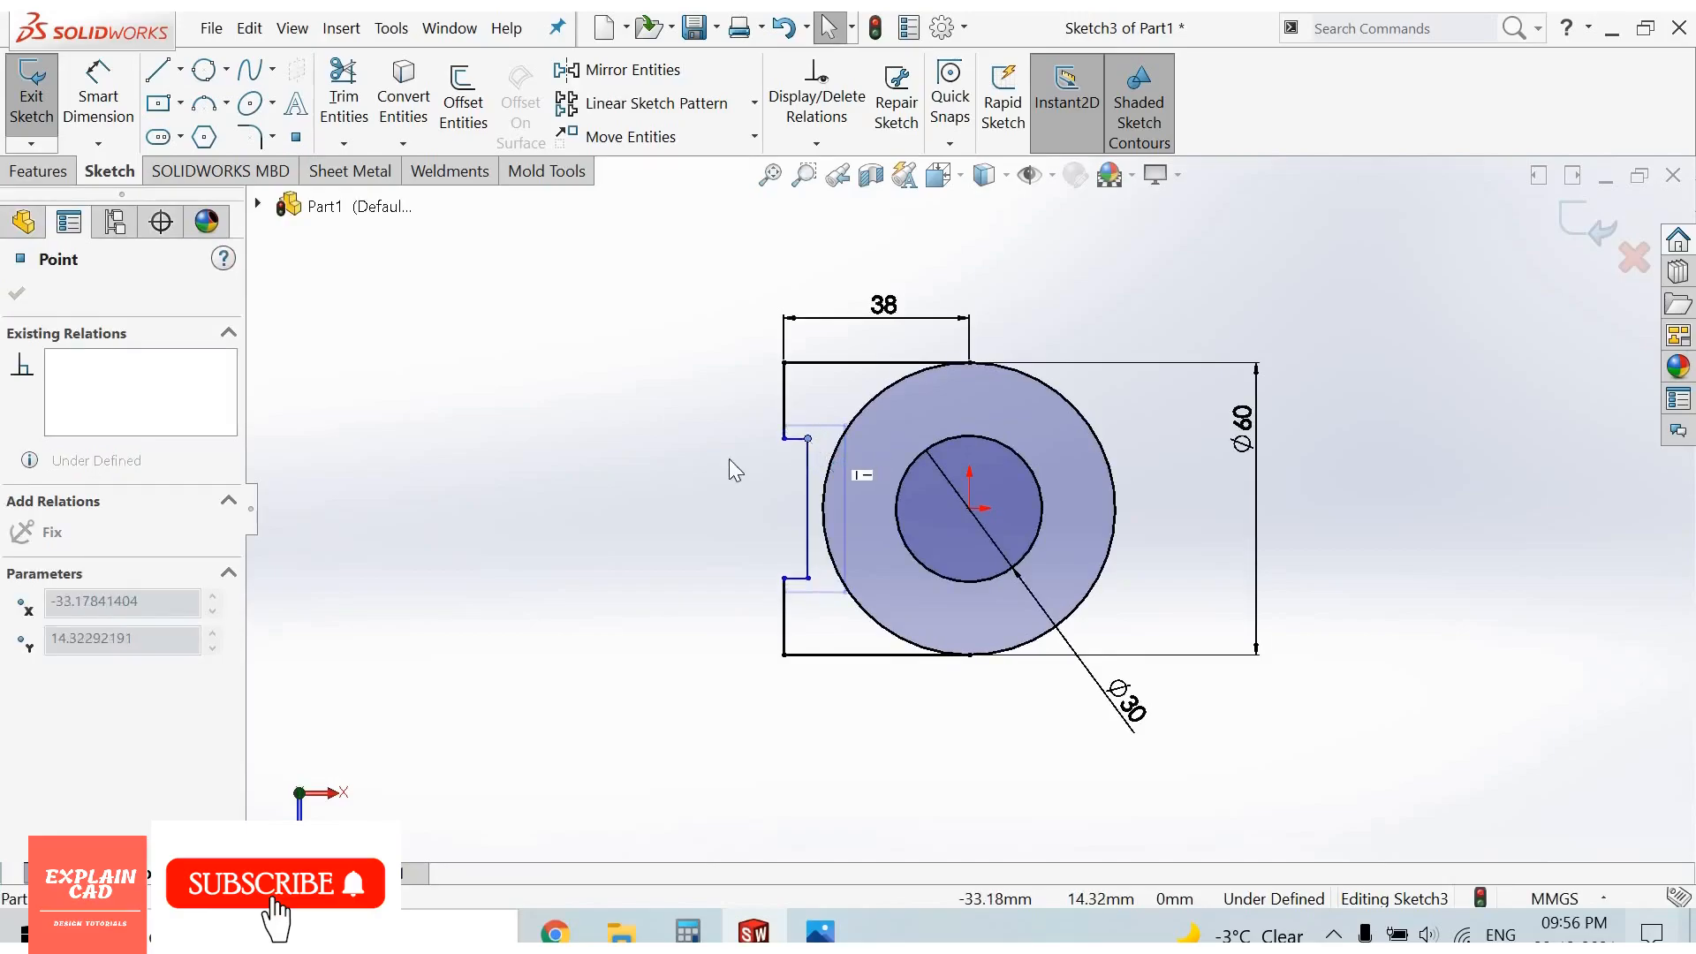
click(16, 293)
text(1)
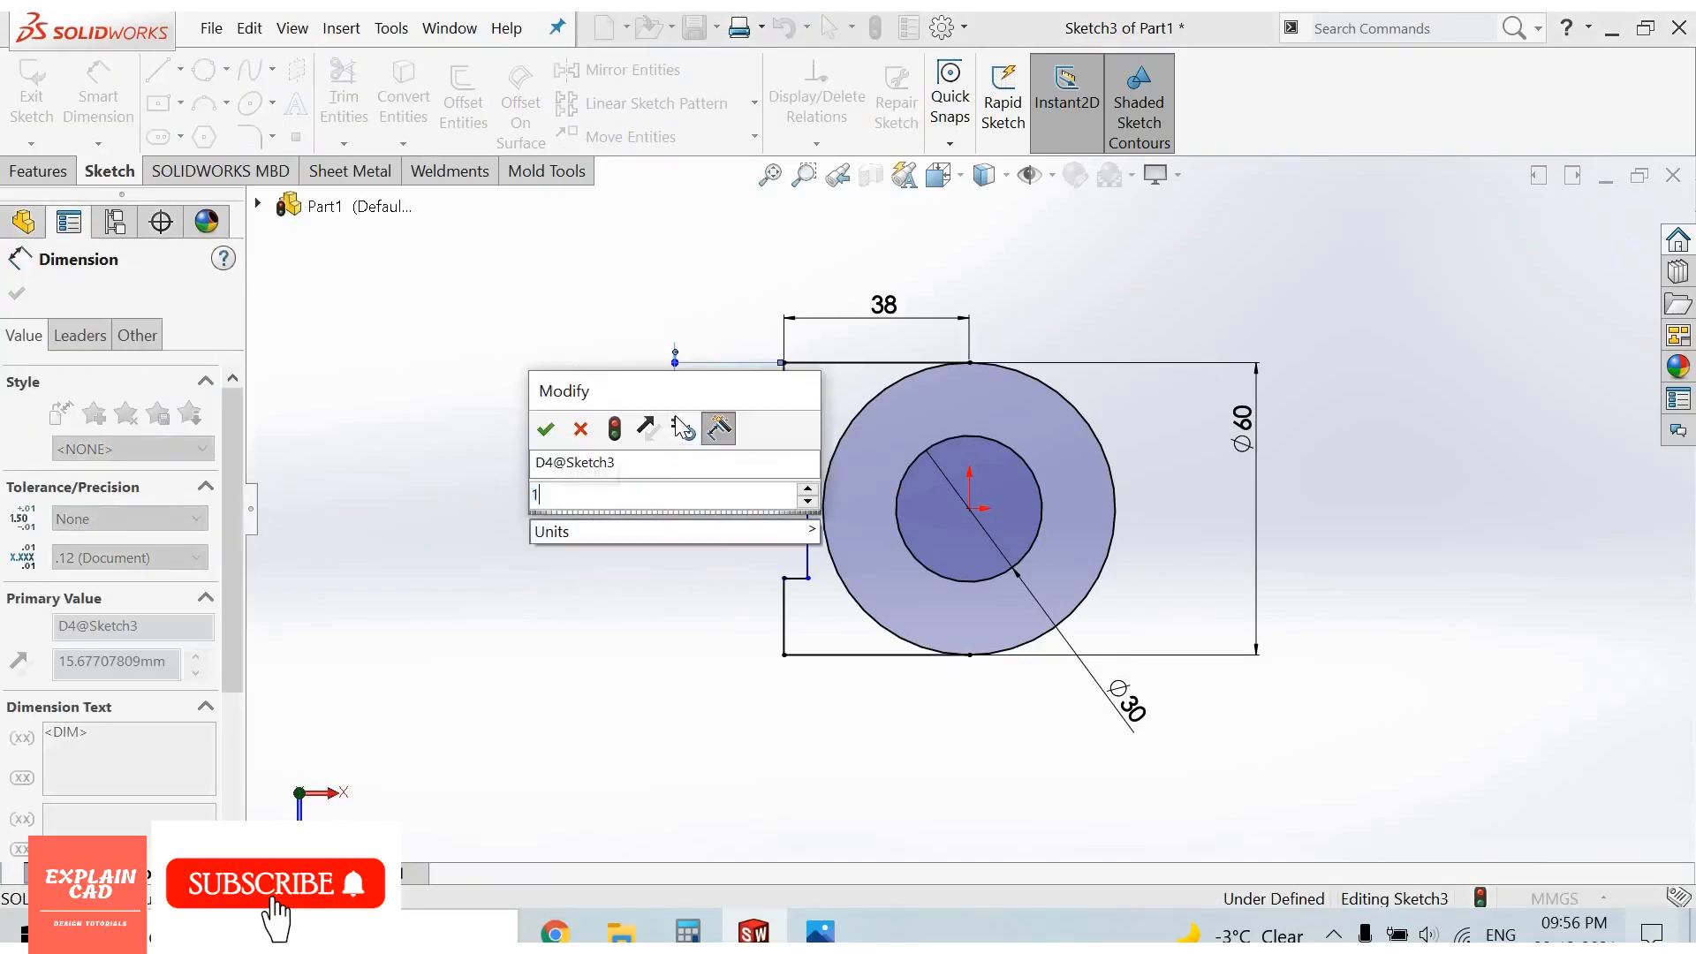
click(544, 427)
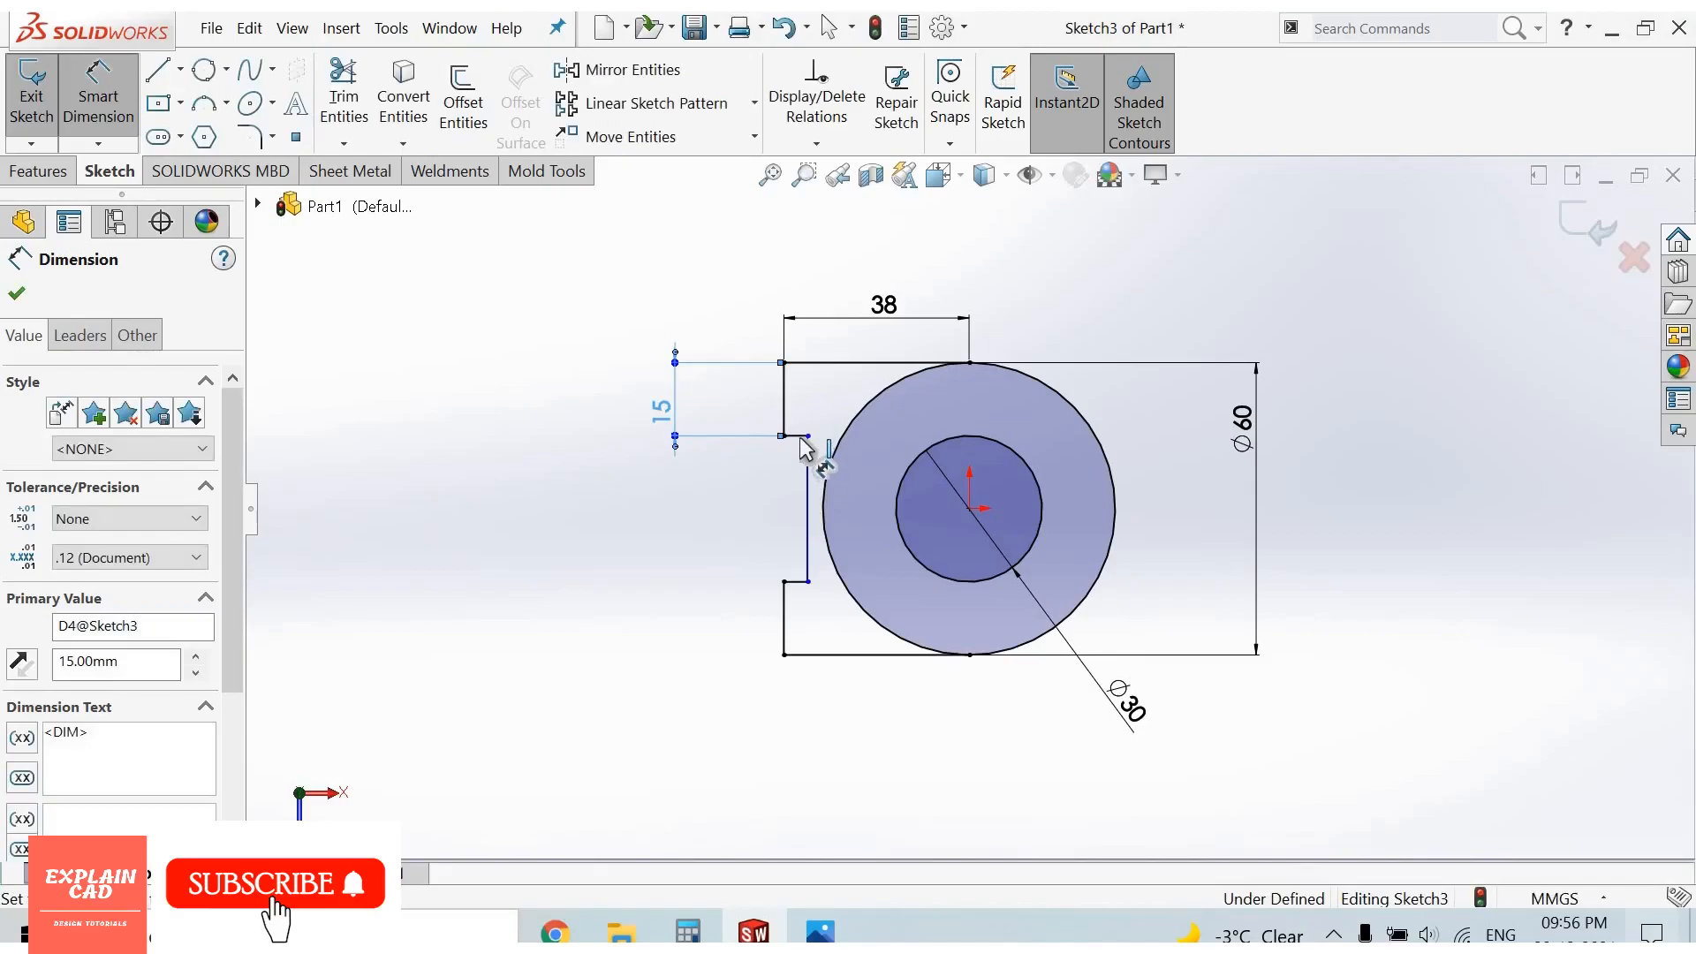
click(805, 498)
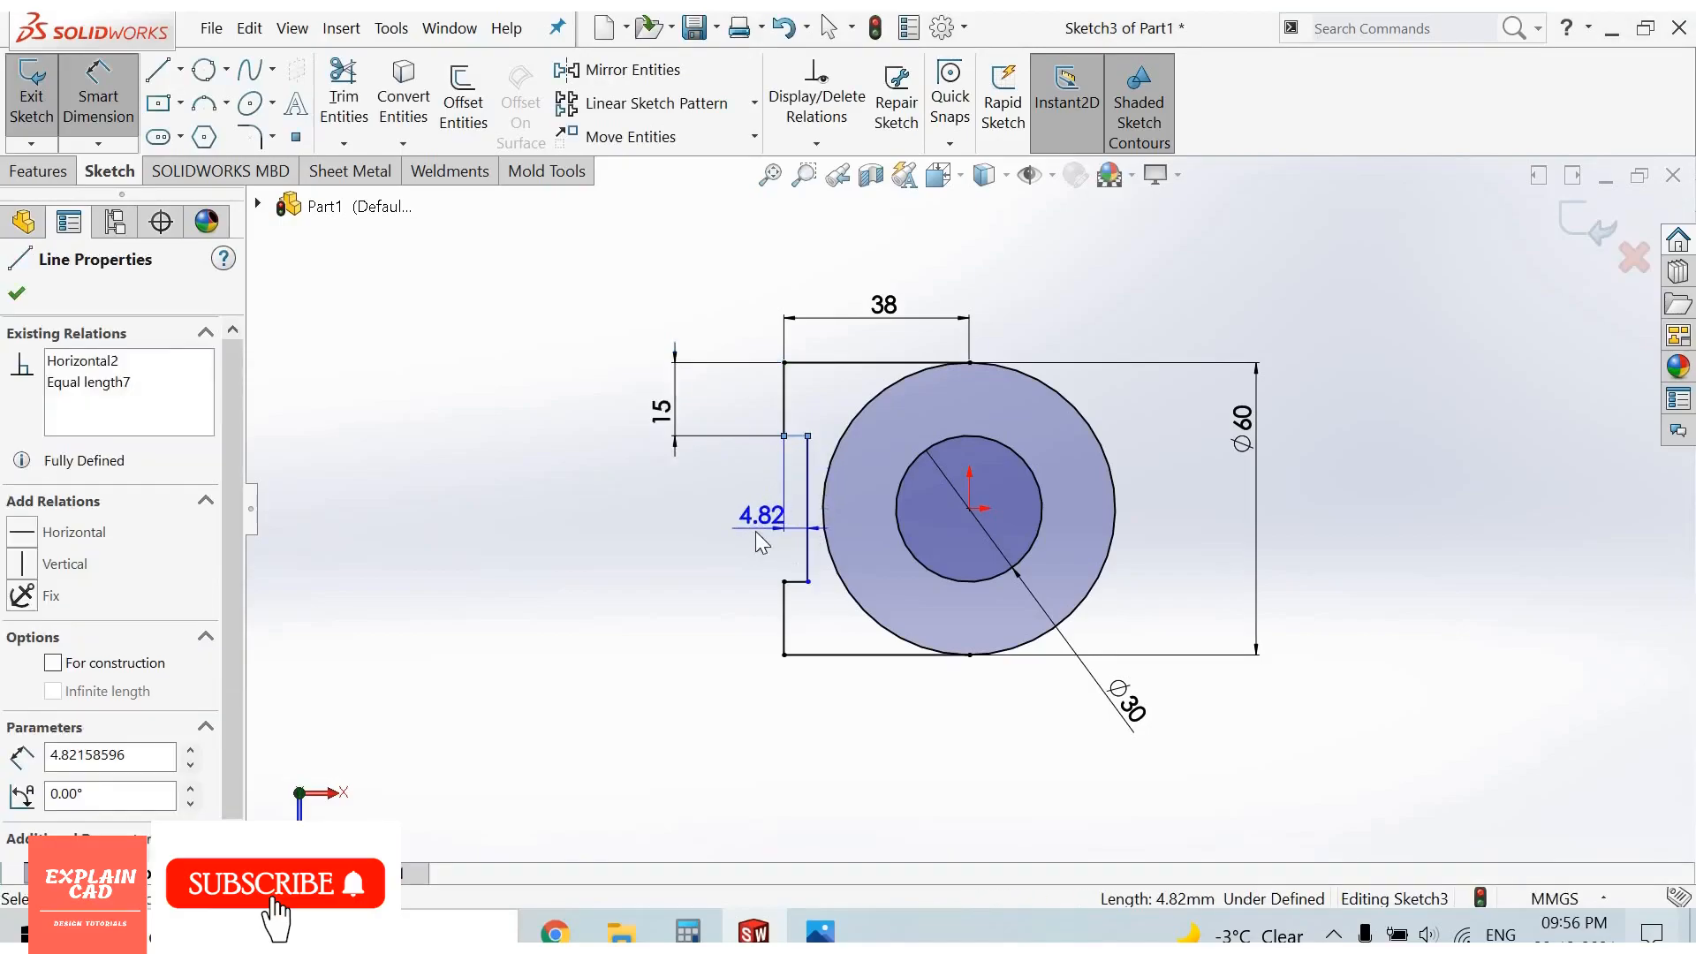
double_click(760, 516)
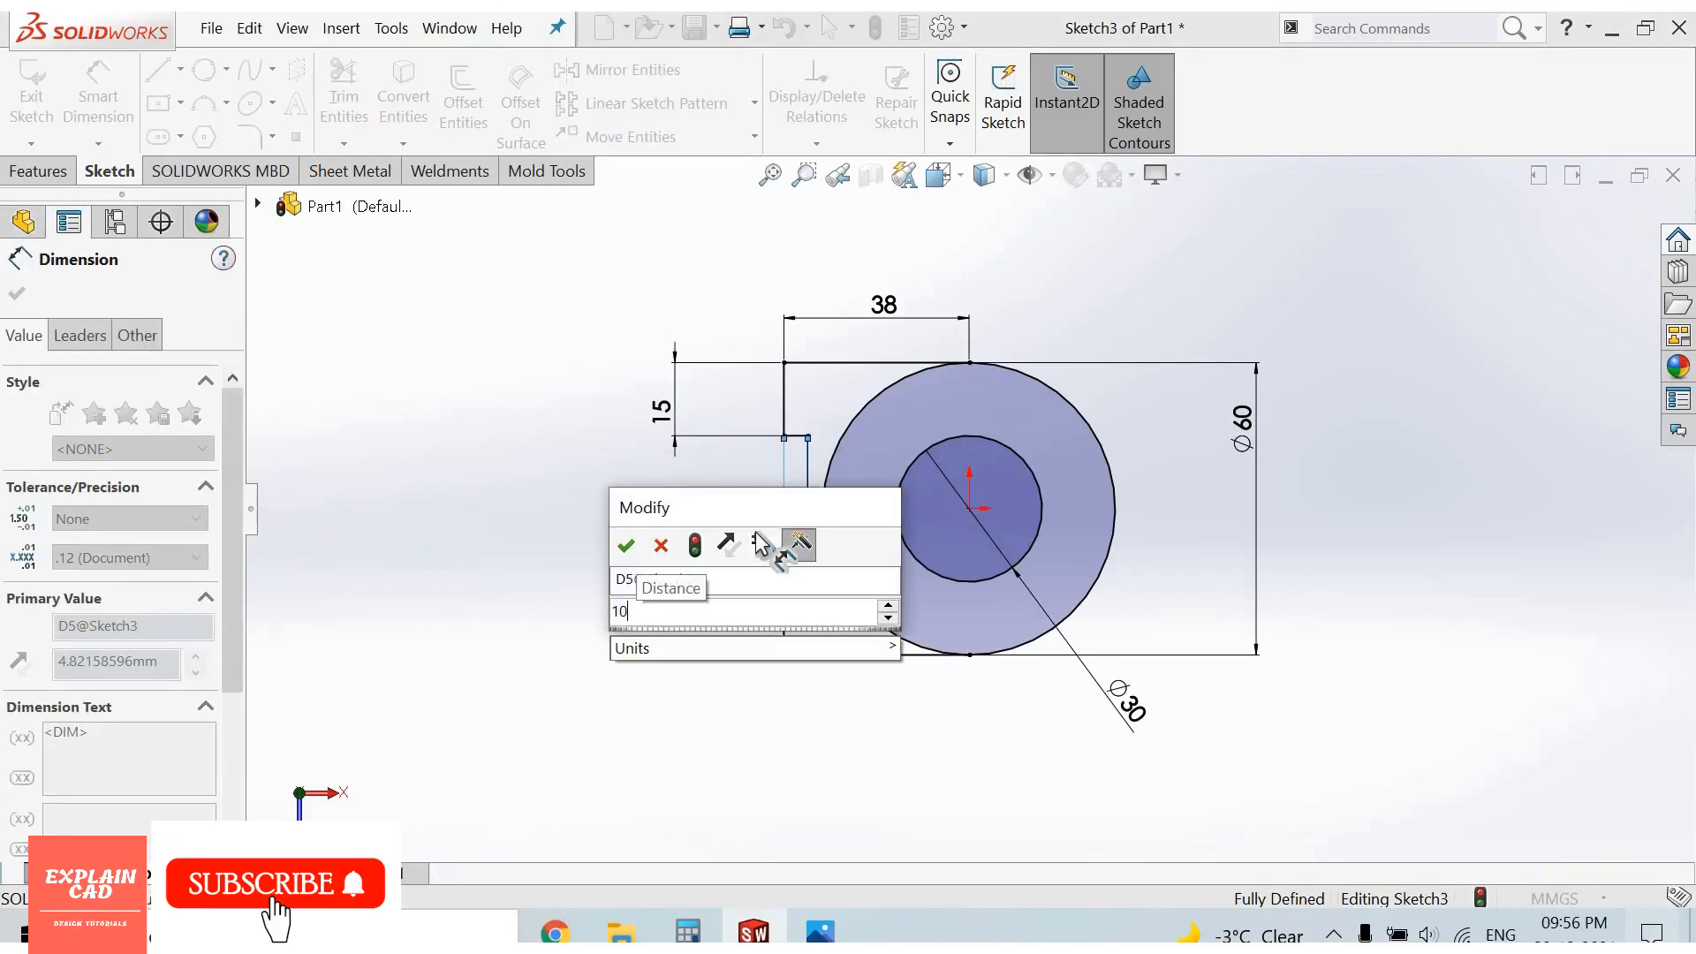
click(626, 545)
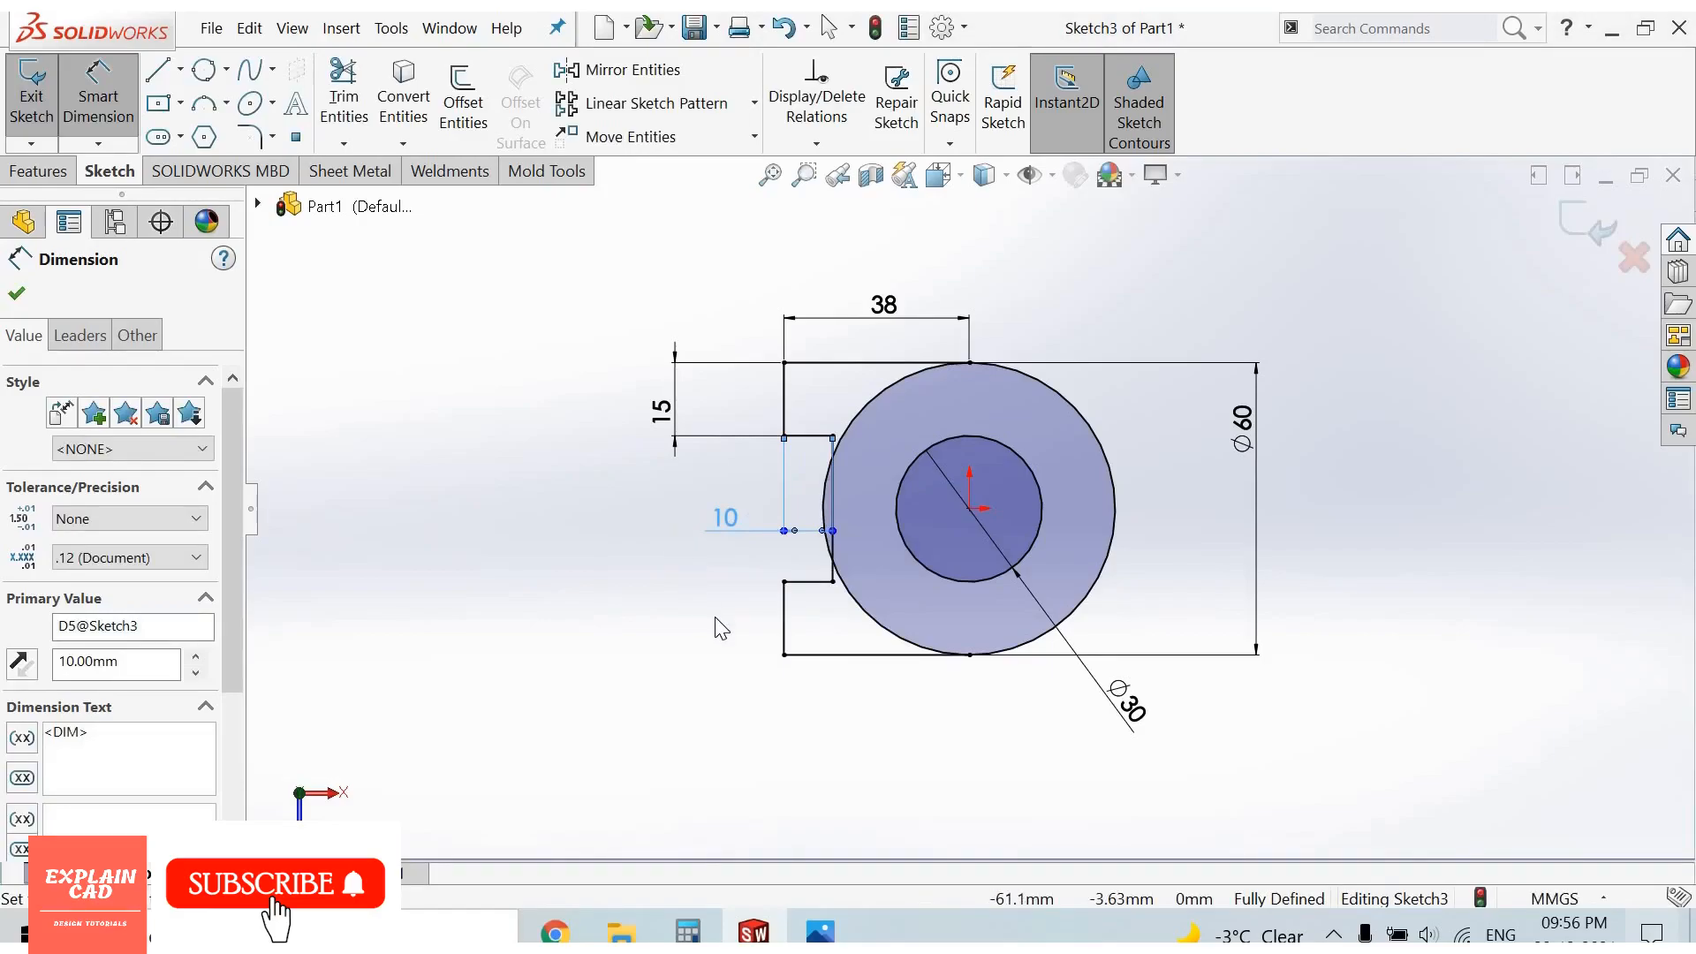
click(16, 293)
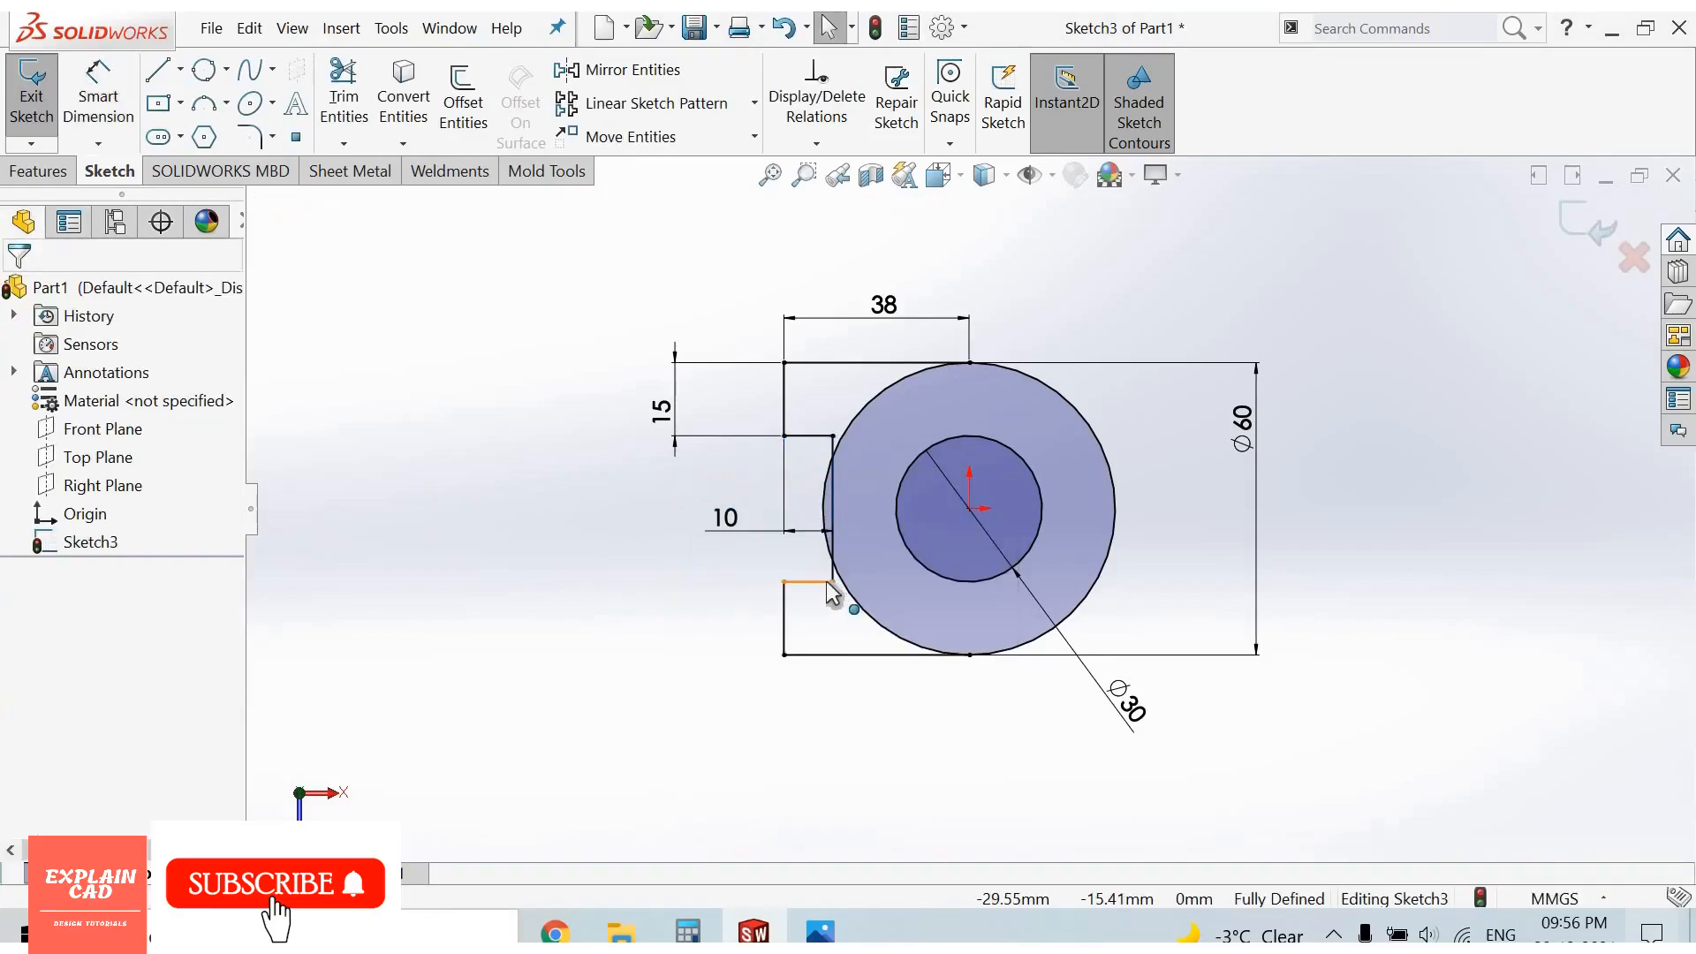
click(832, 581)
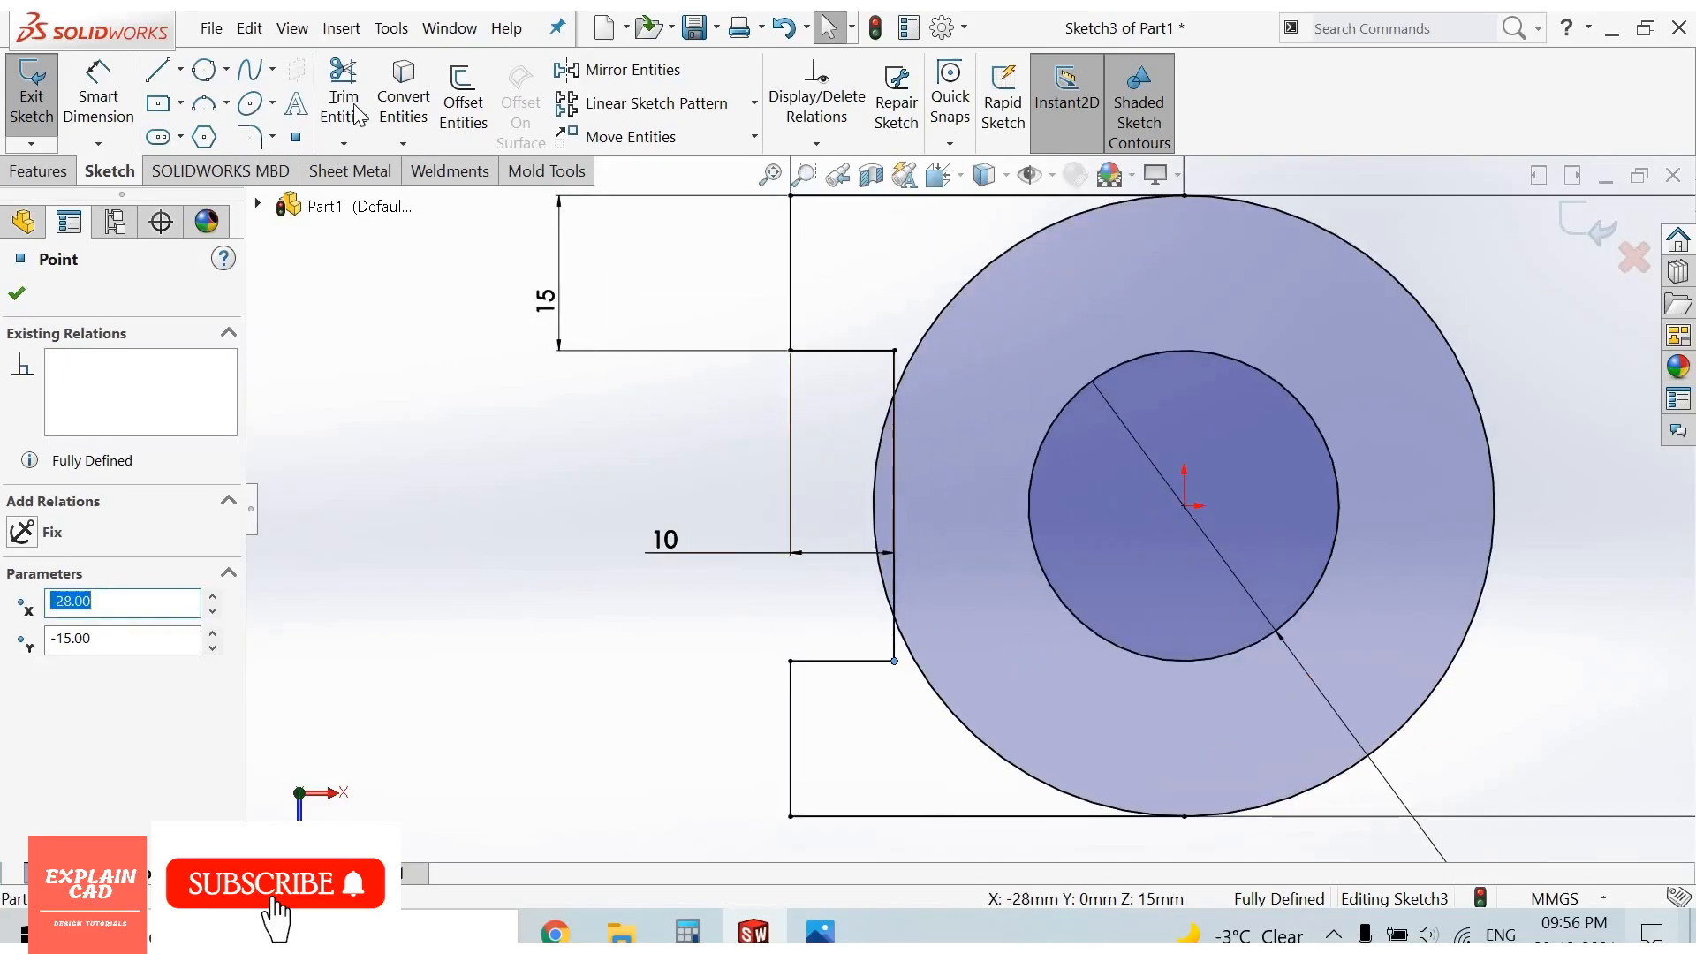
Step: Trim the outer arc's left portion and the arc inside the notch, leaving one closed D-shaped profile
click(343, 91)
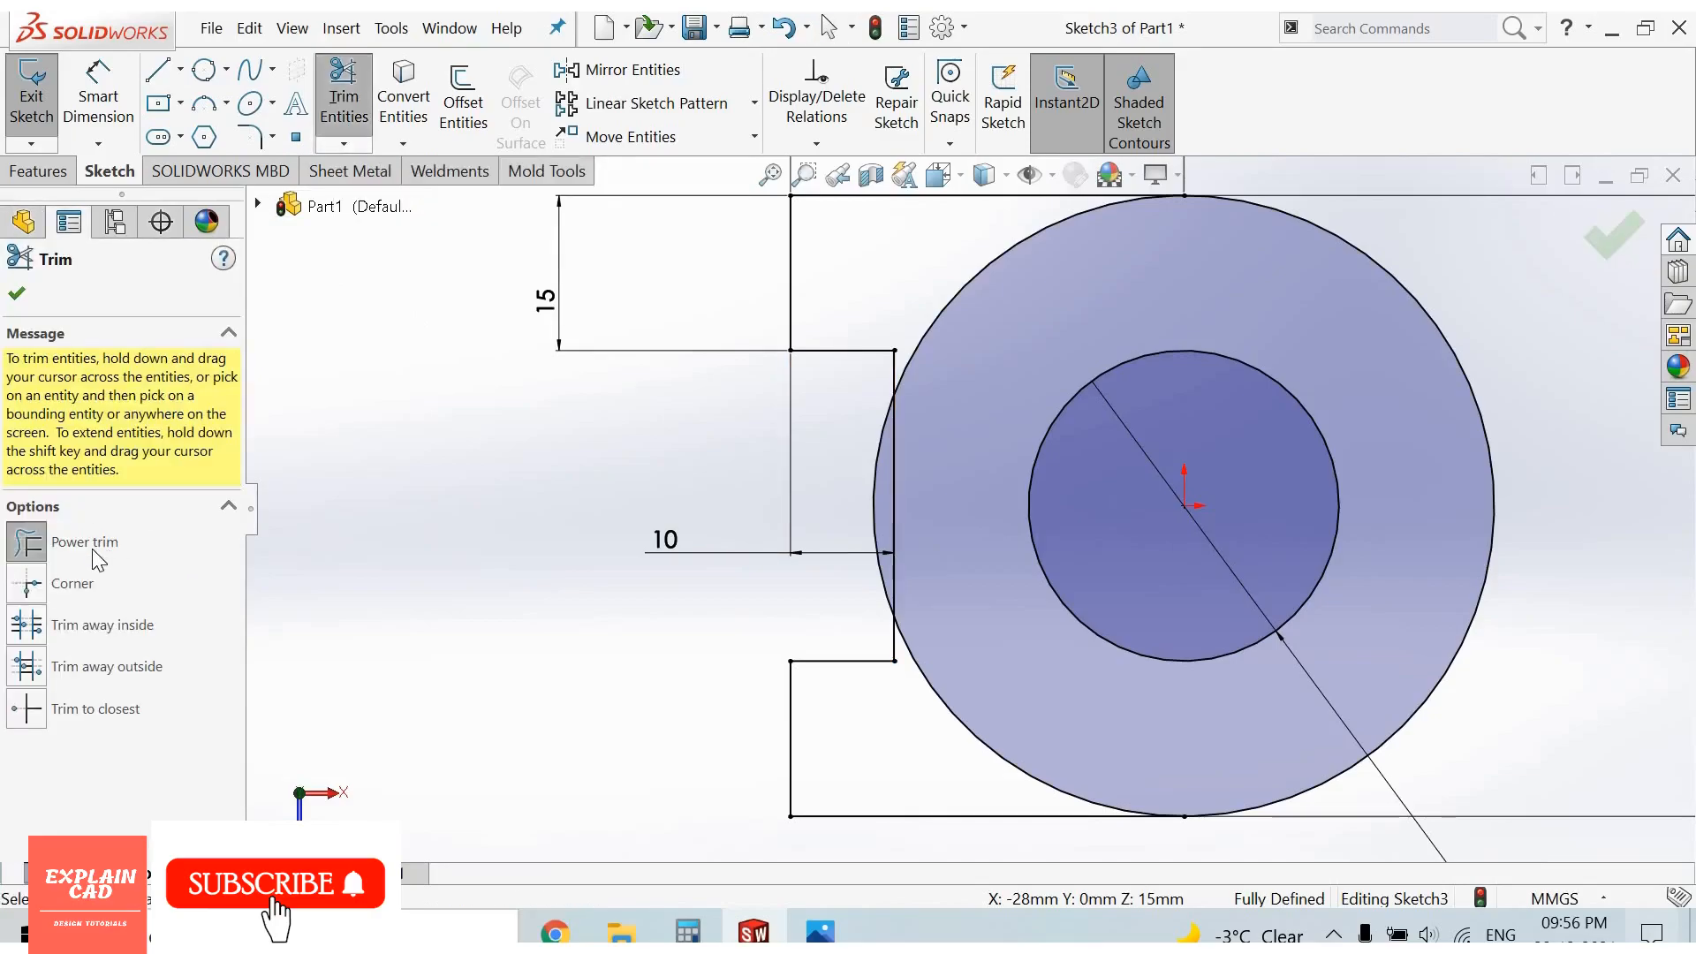
mouse_move(652, 574)
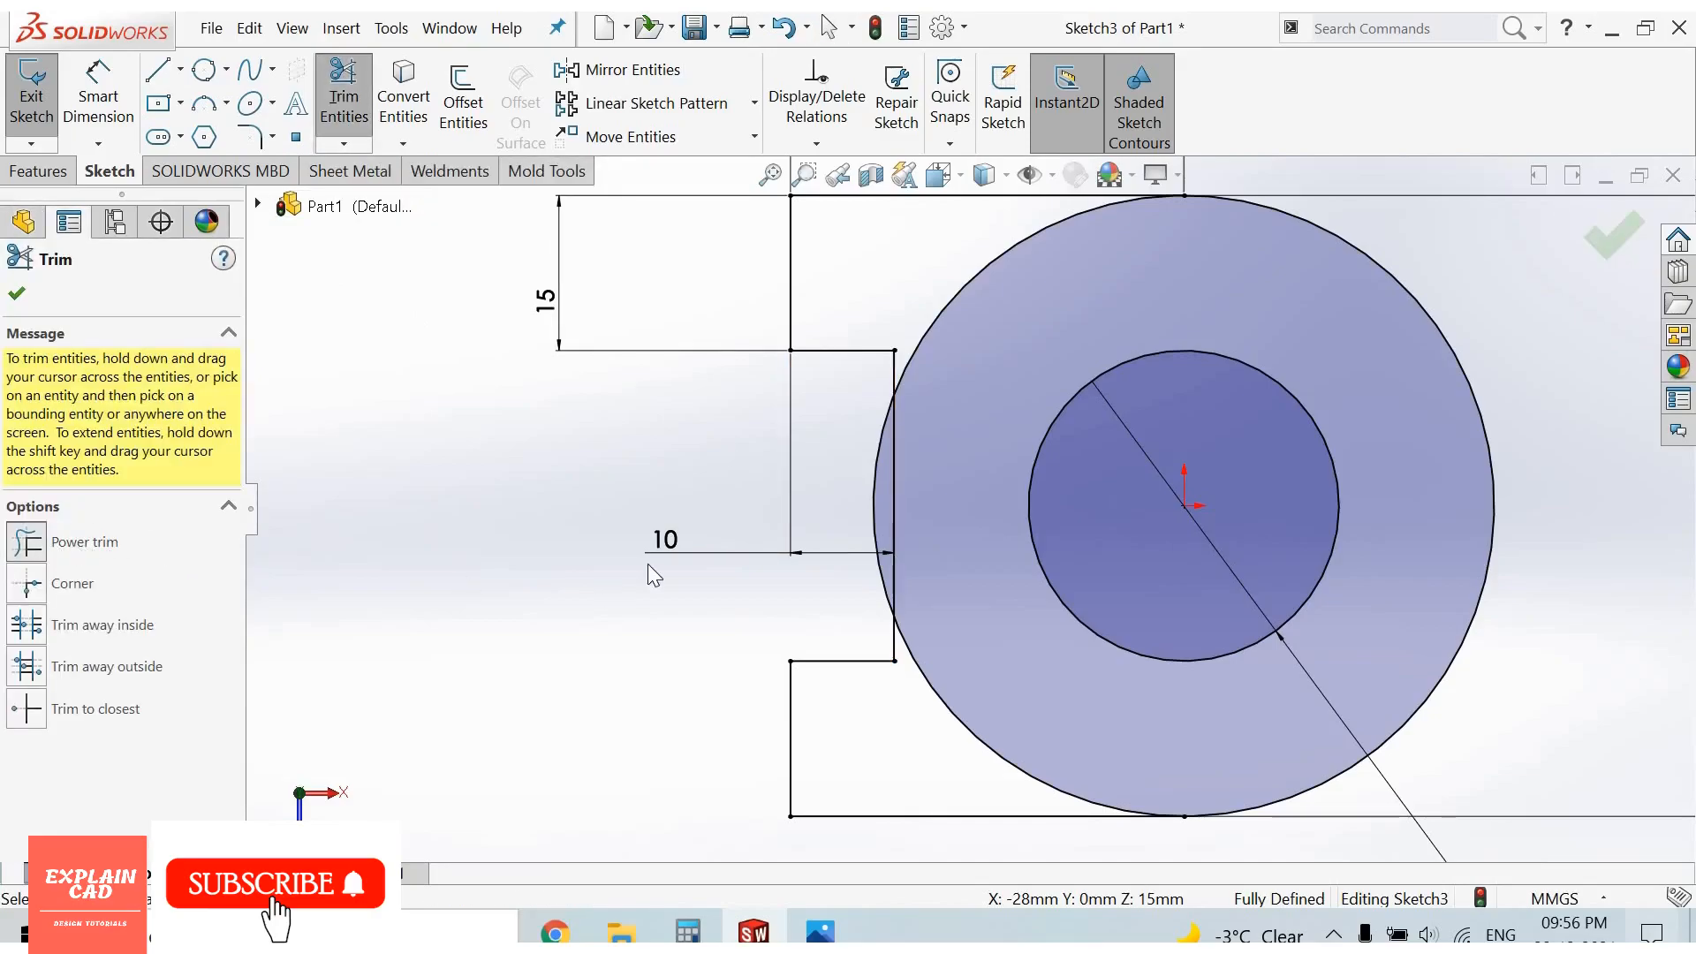
mouse_move(973, 427)
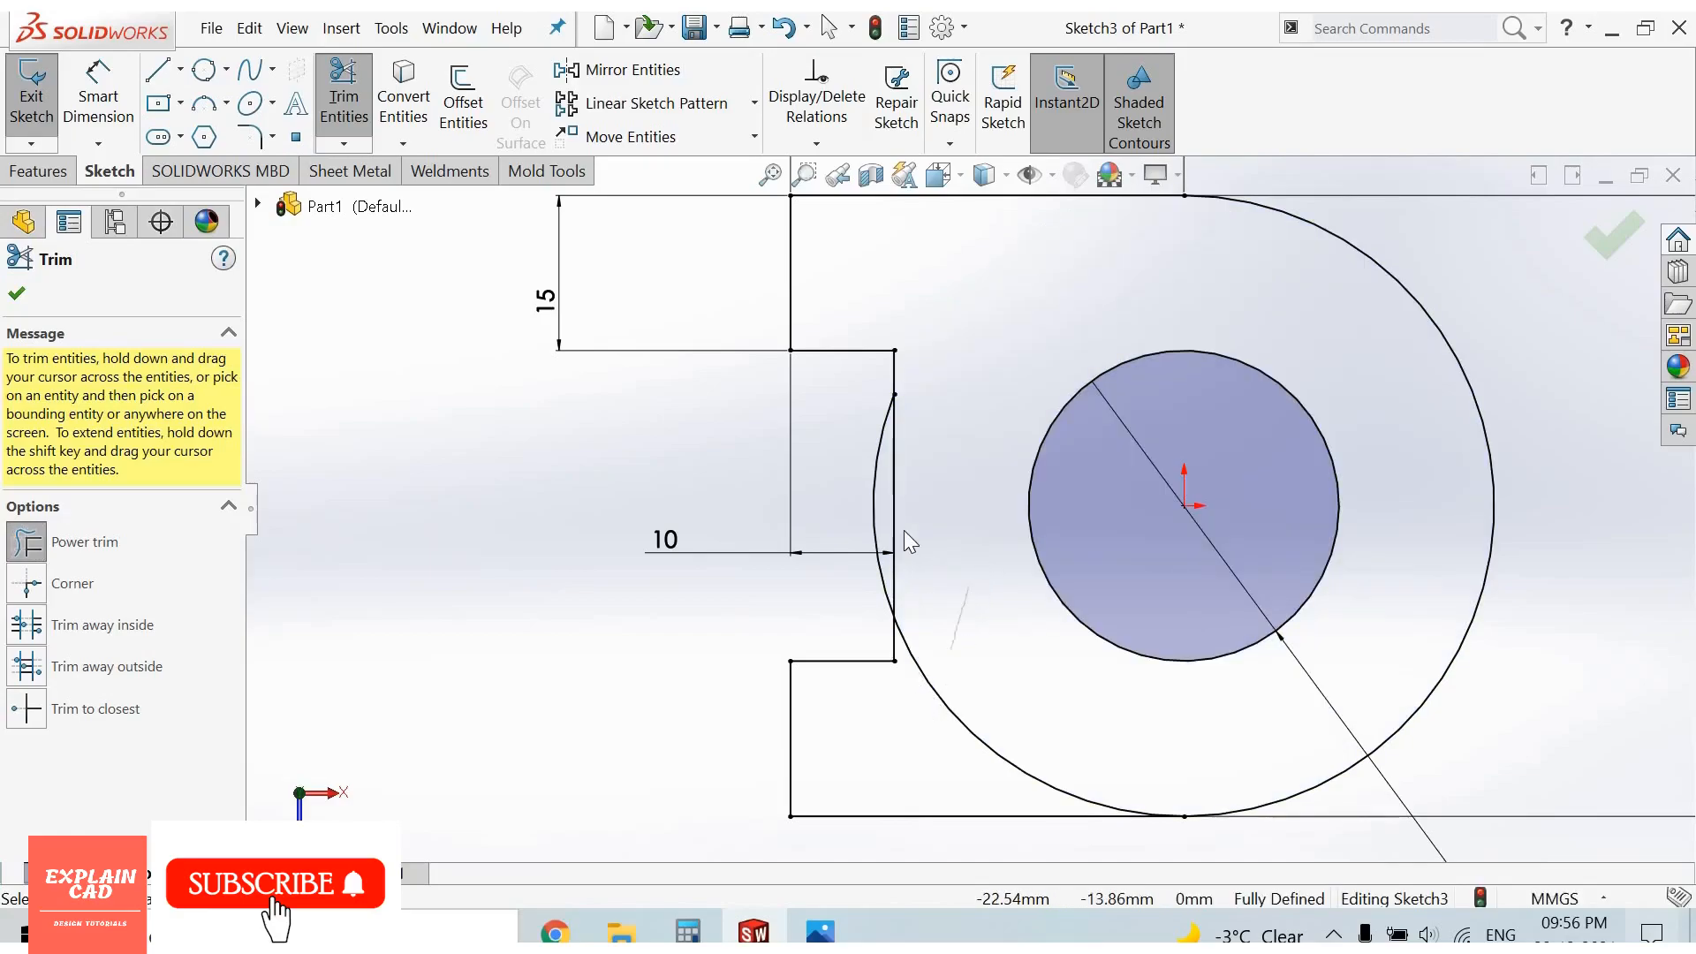
click(876, 525)
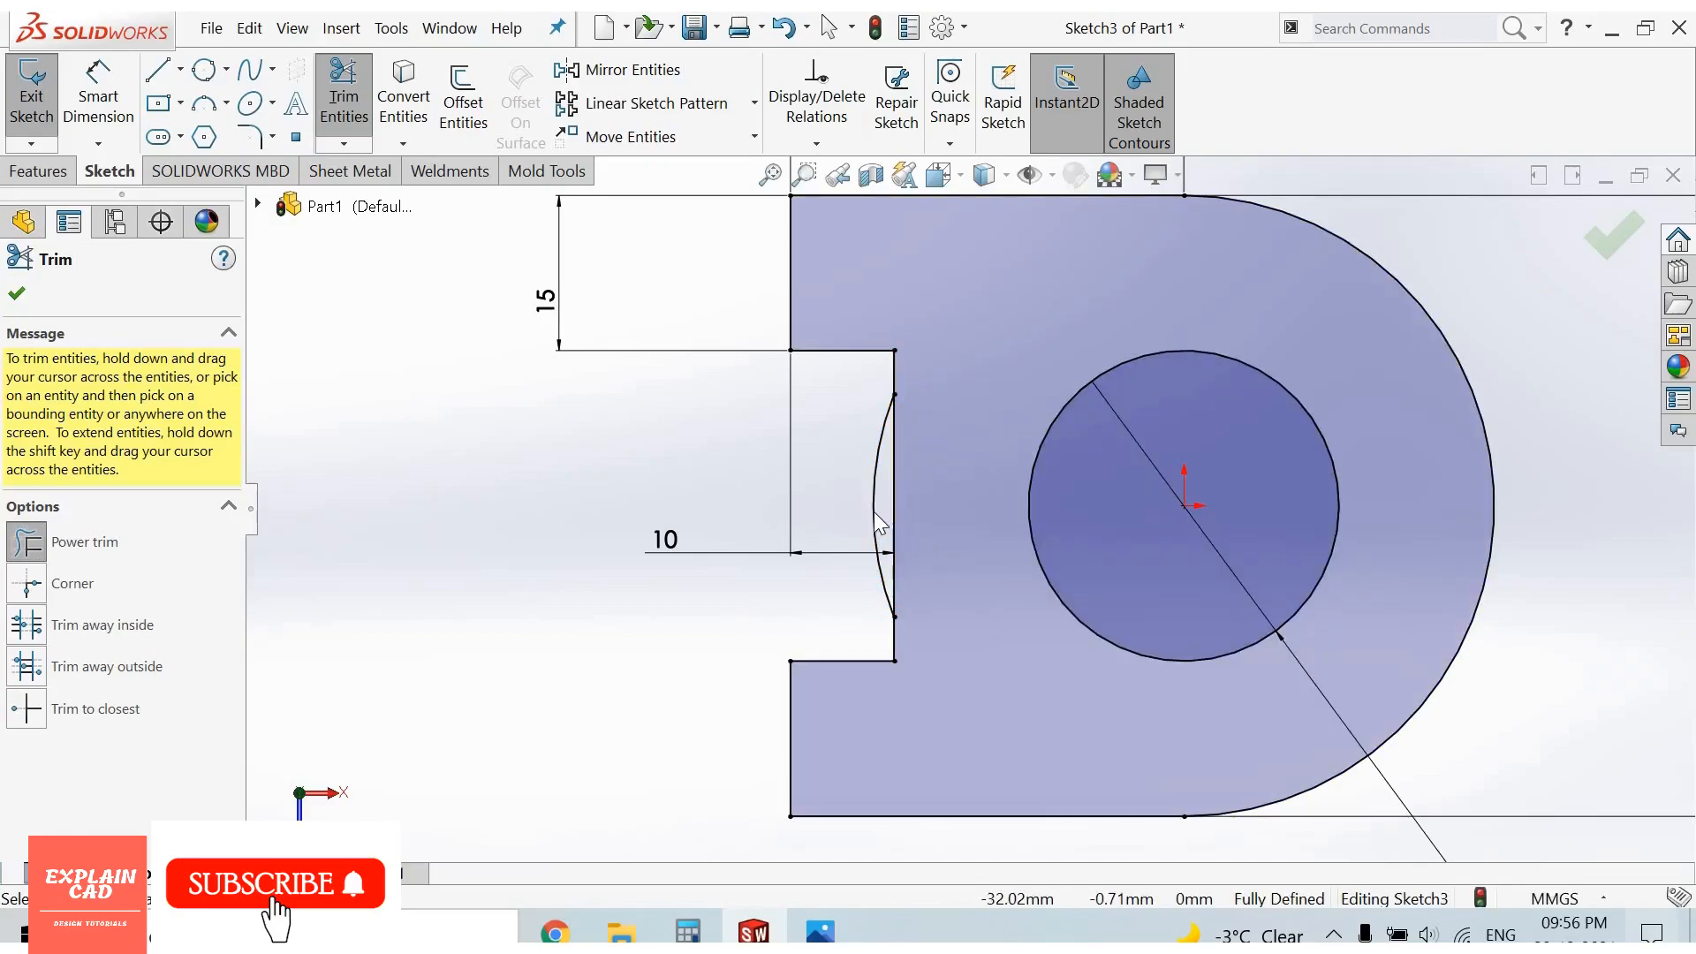
click(881, 508)
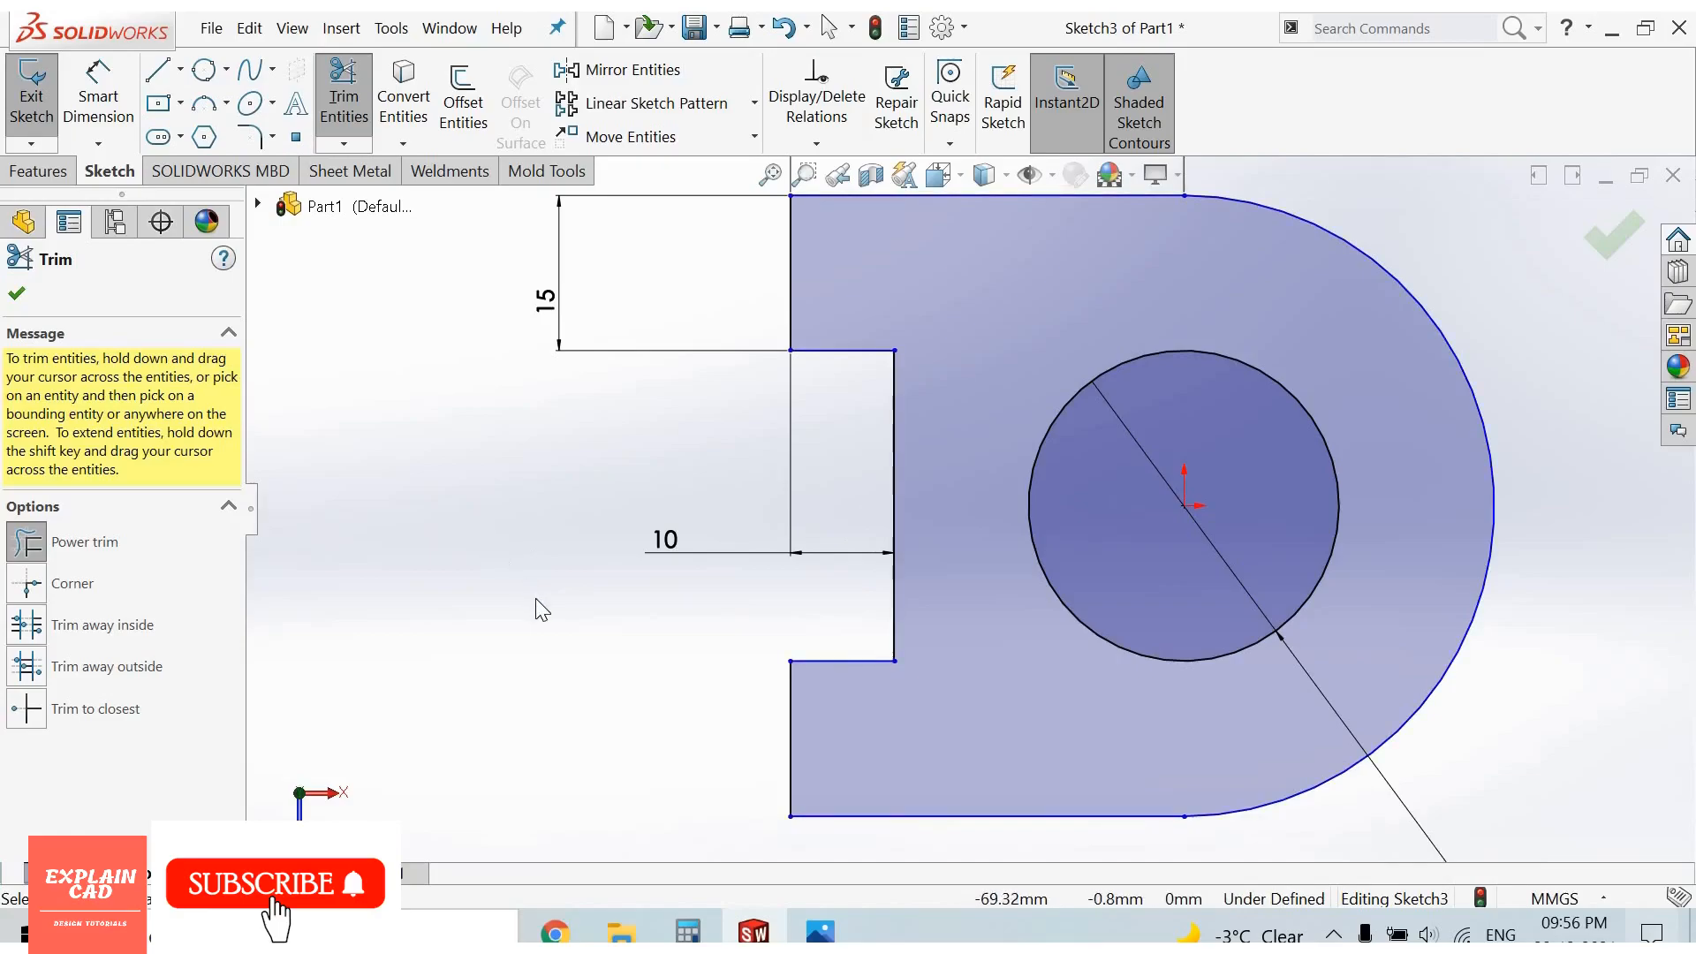
click(16, 292)
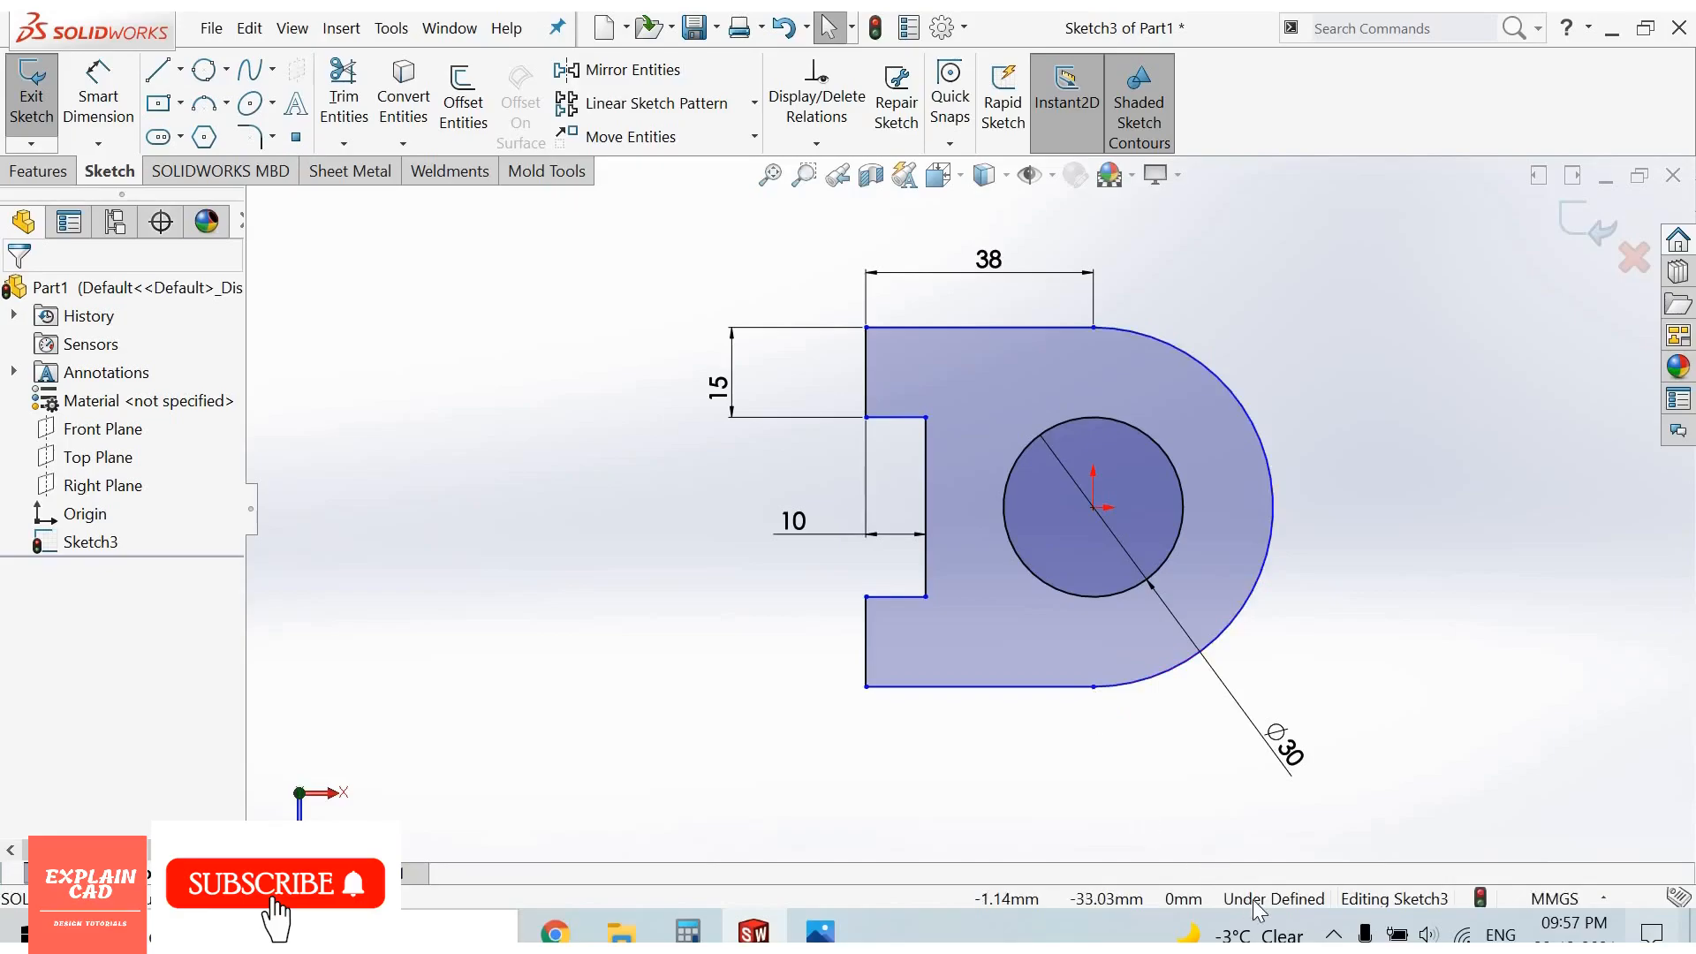
mouse_move(1086, 710)
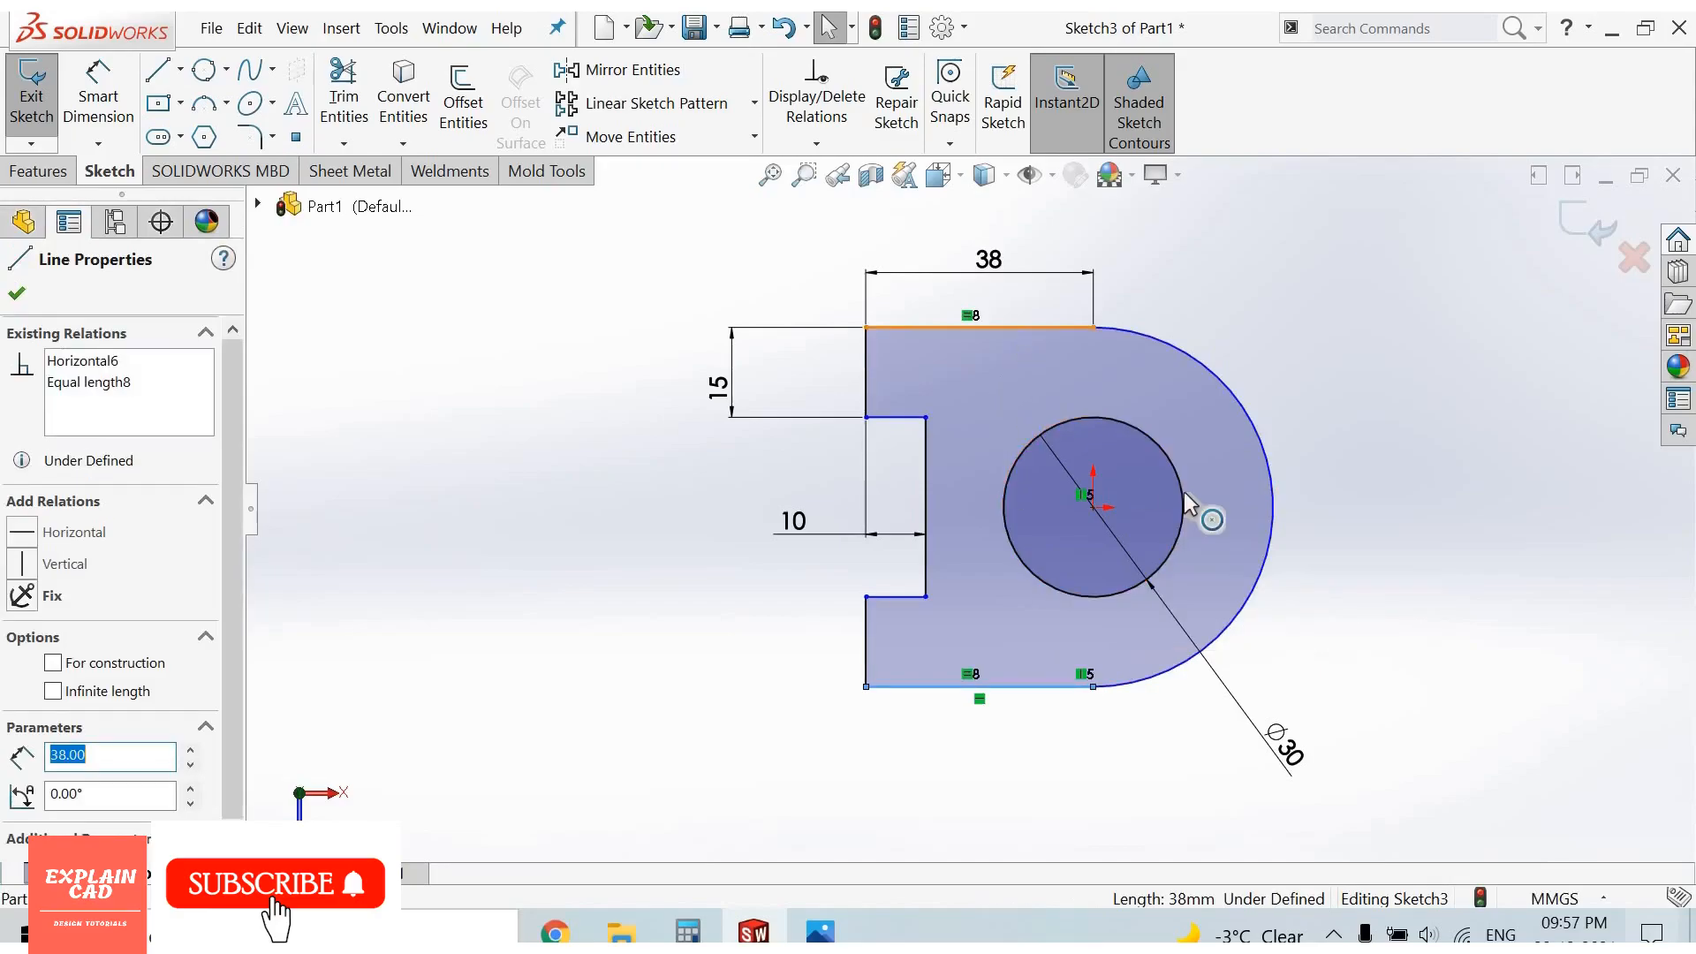
mouse_move(1066, 356)
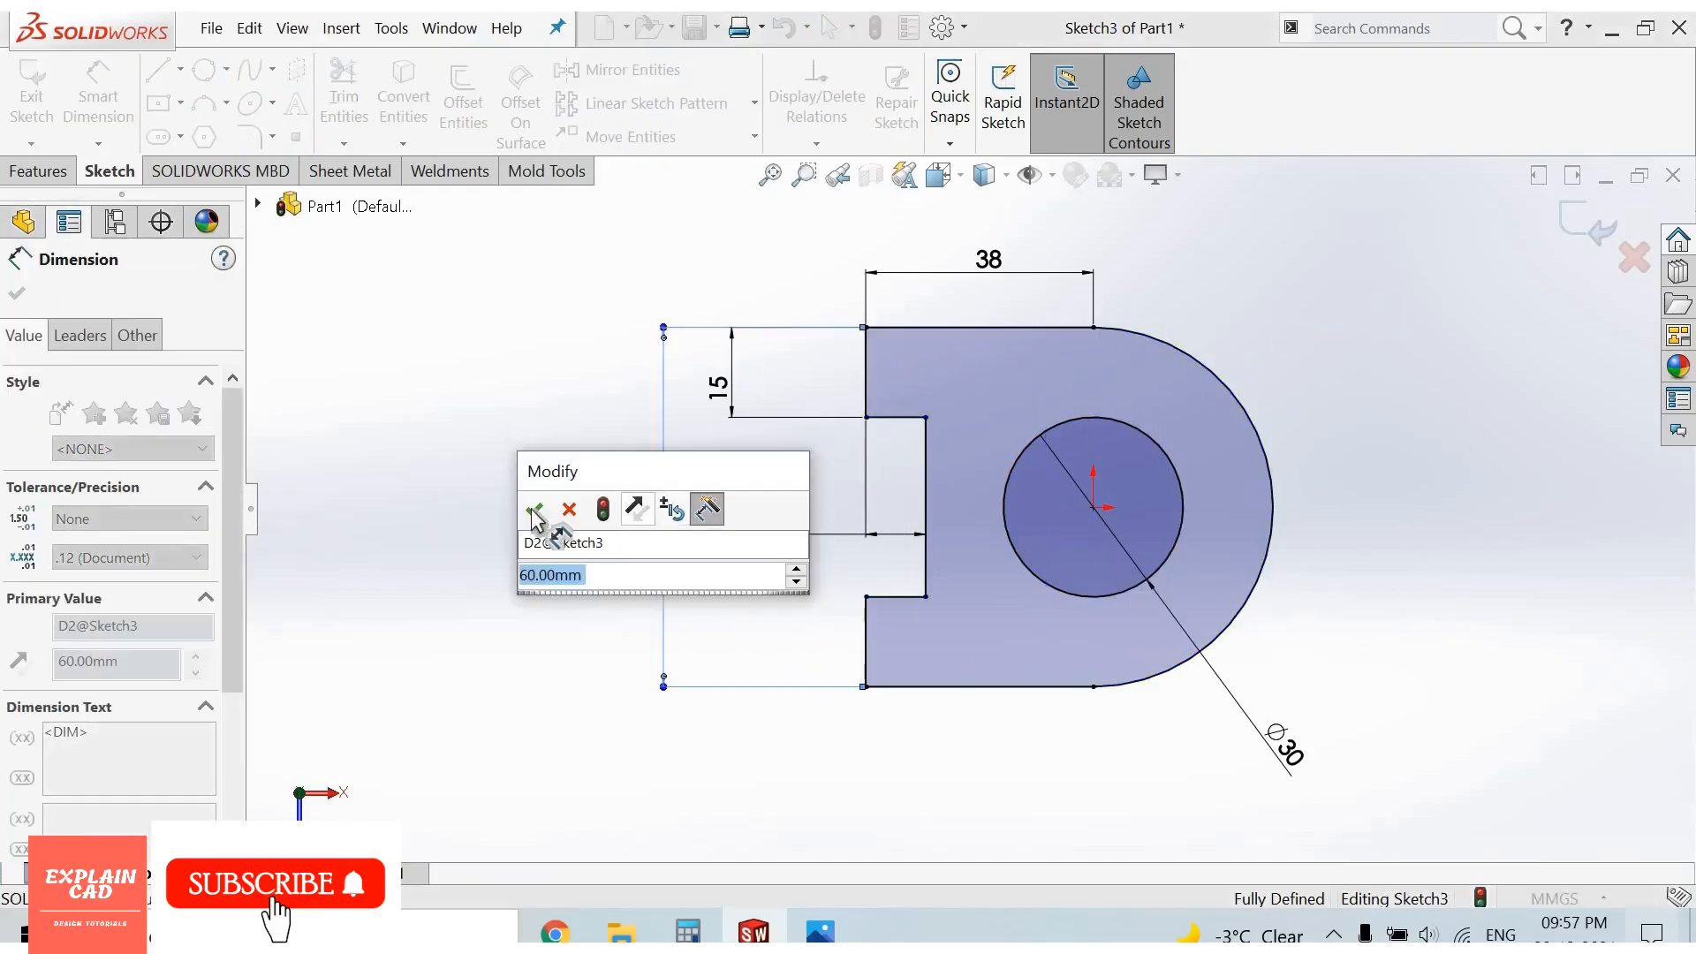
Step: Set the block's overall height to 60 mm, fully defining the sketch
click(535, 513)
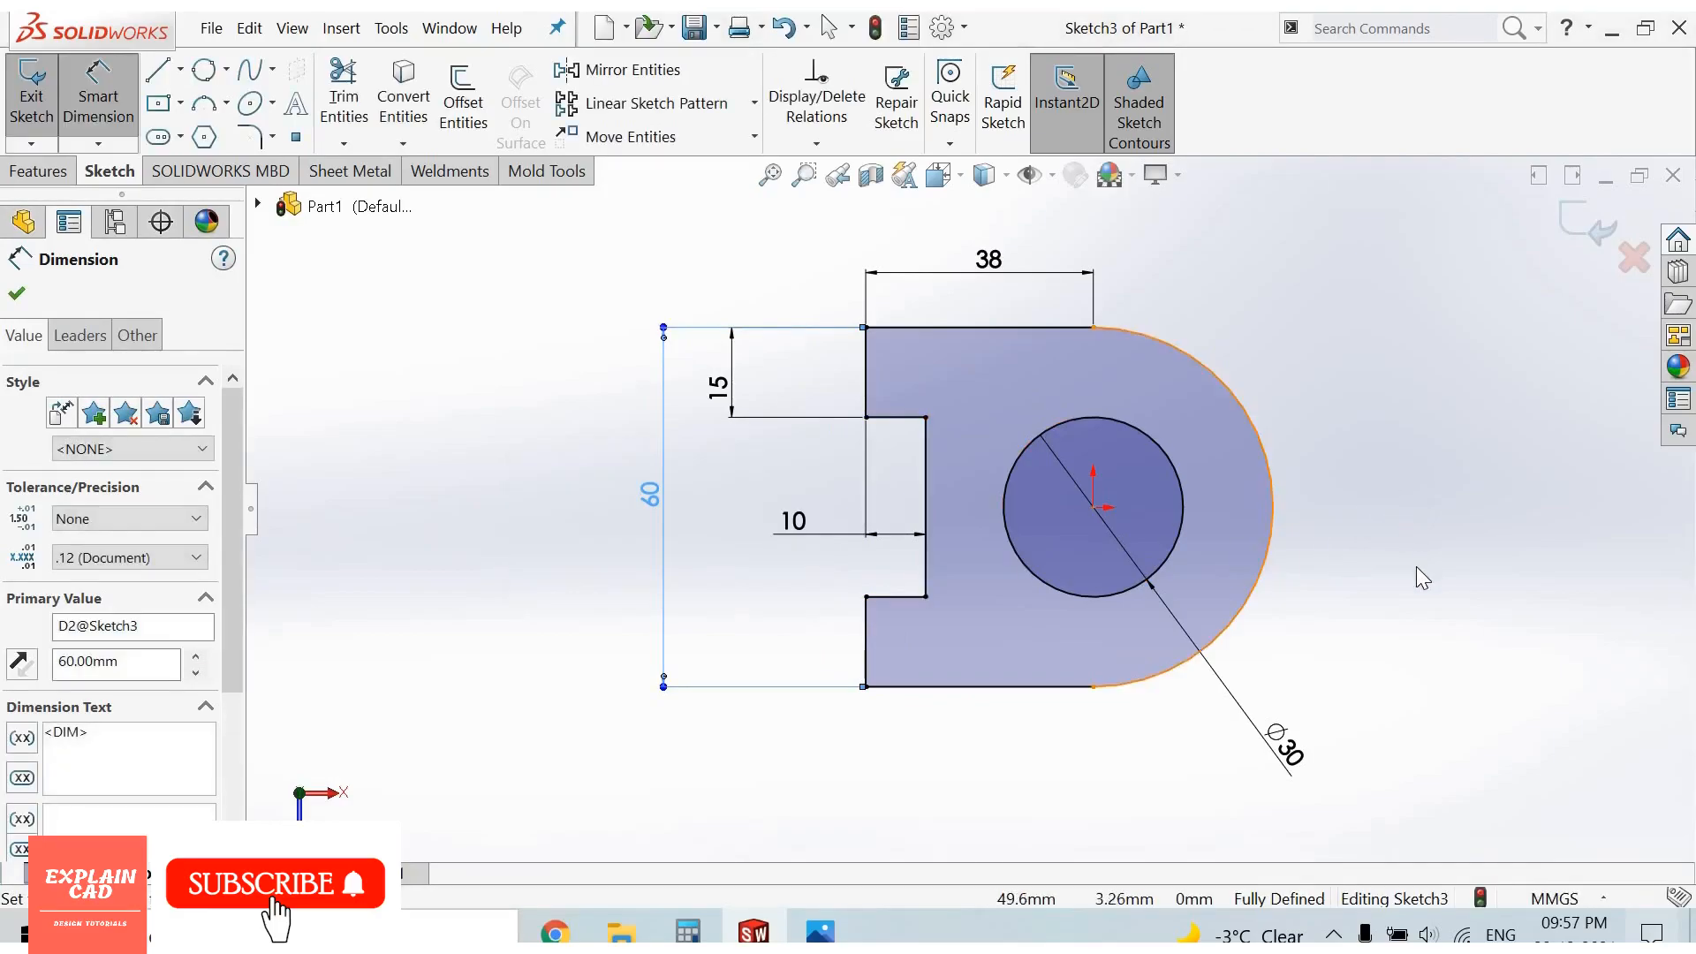
click(16, 293)
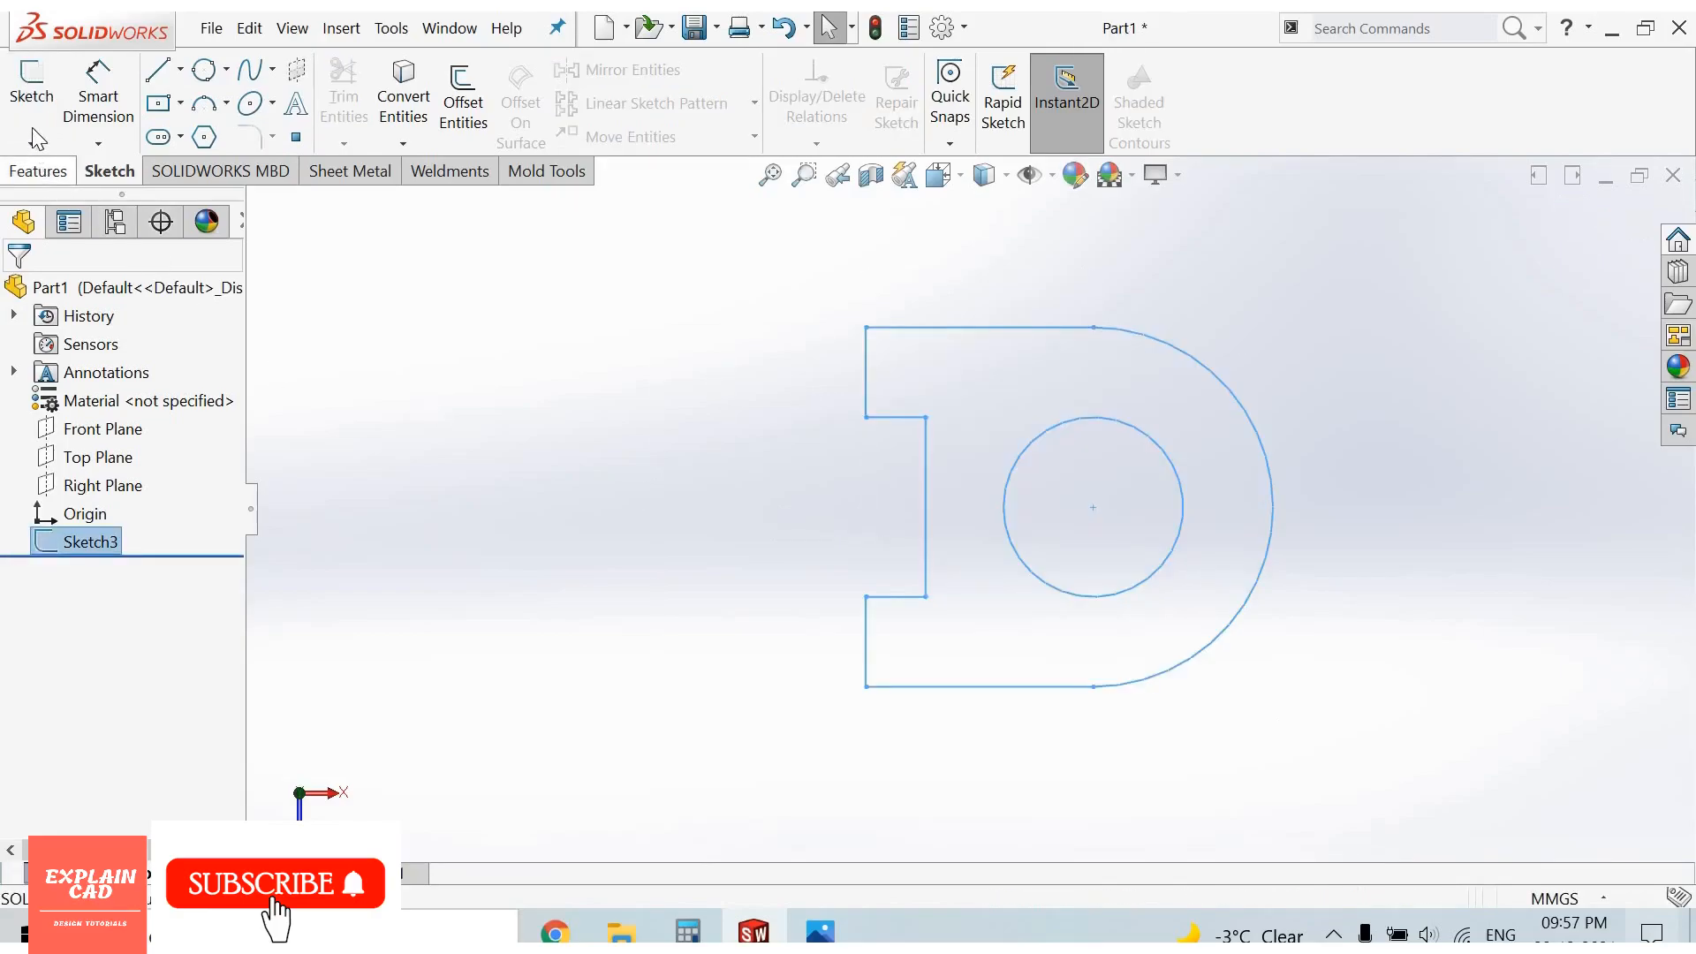
Step: Extrude the D-shaped sketch 20 mm with a Mid Plane end condition as Boss-Extrude1
click(37, 169)
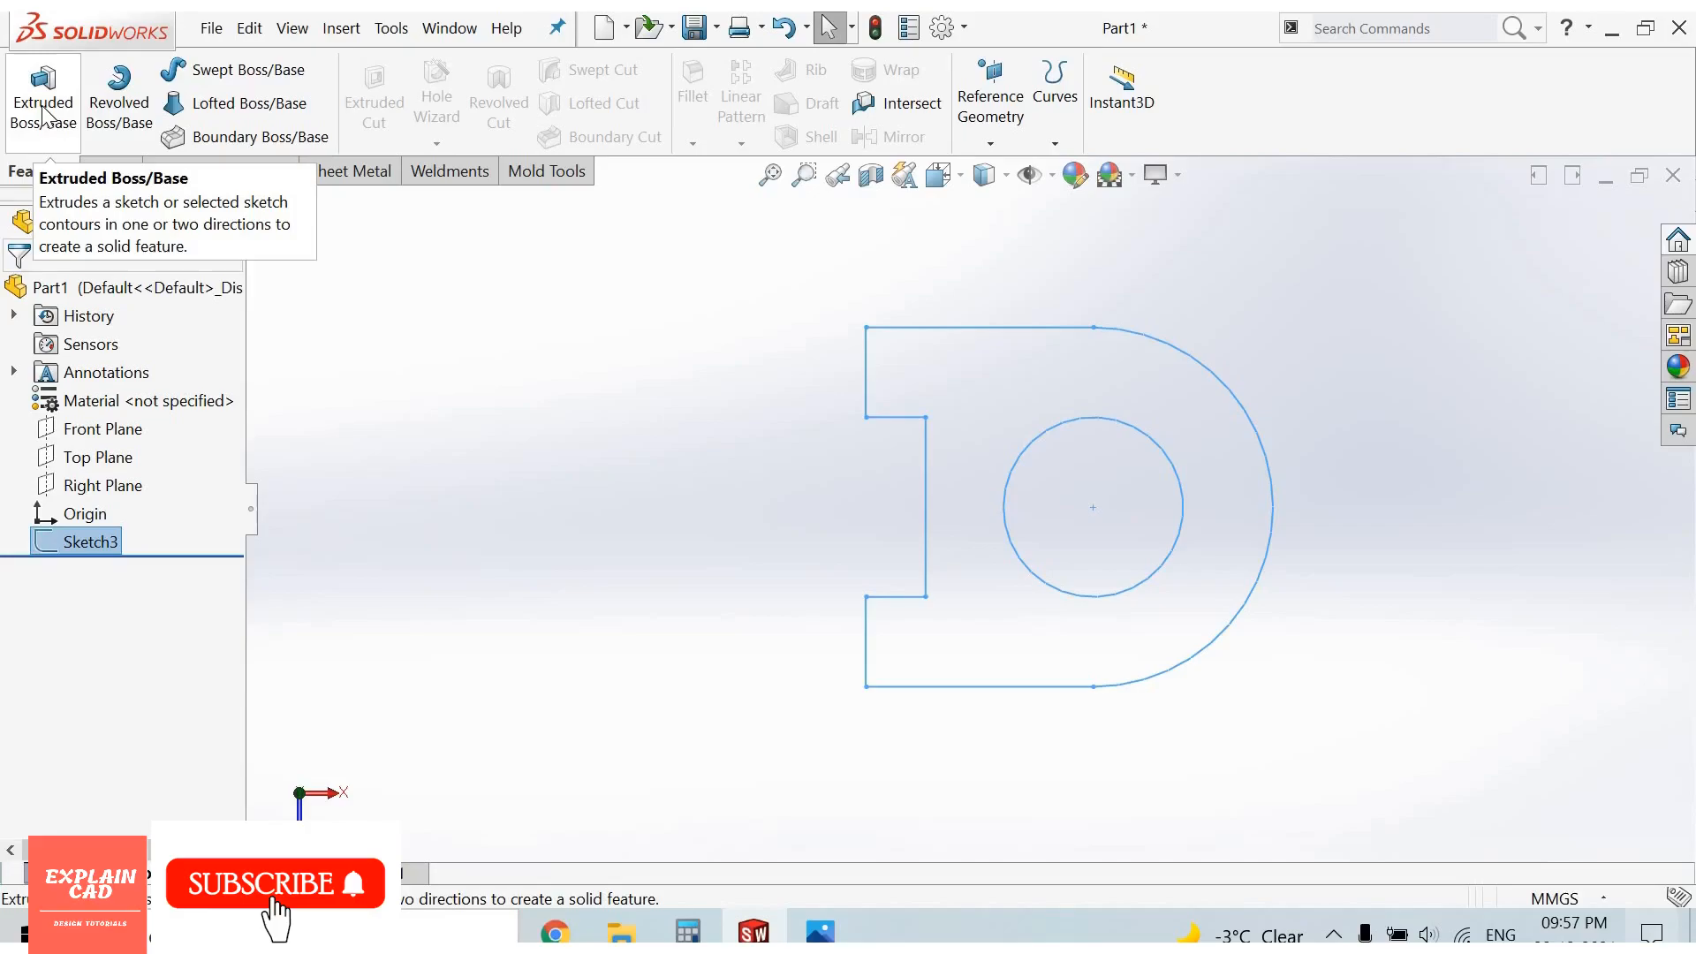
click(43, 95)
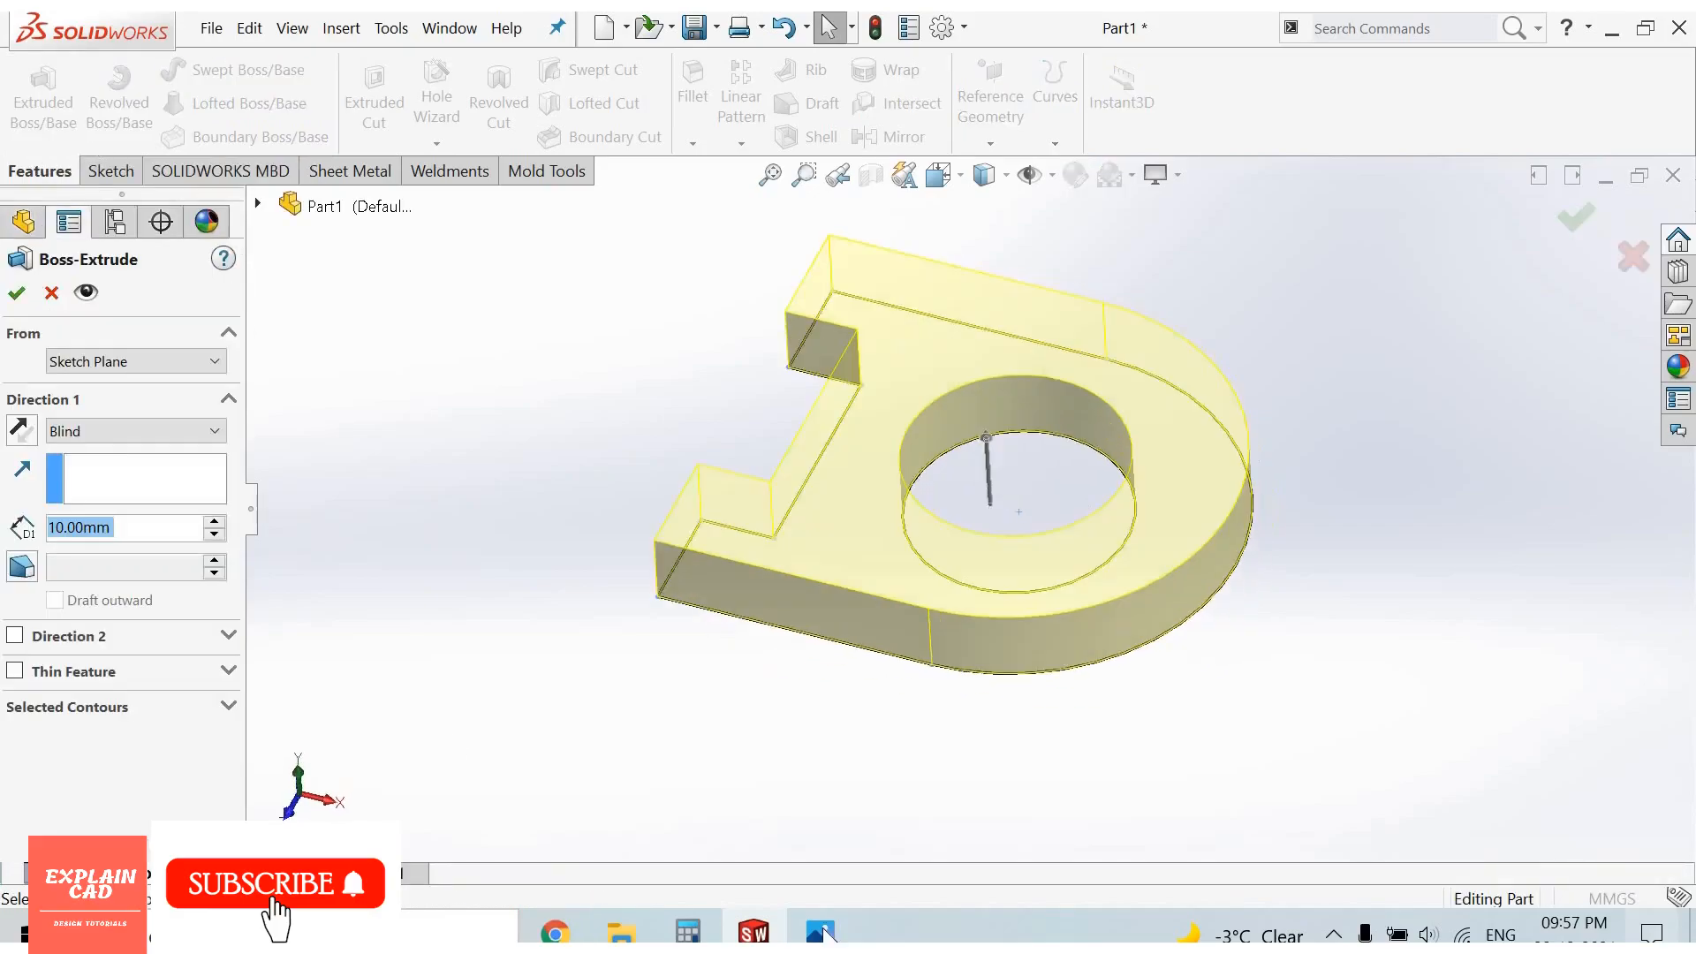
click(818, 931)
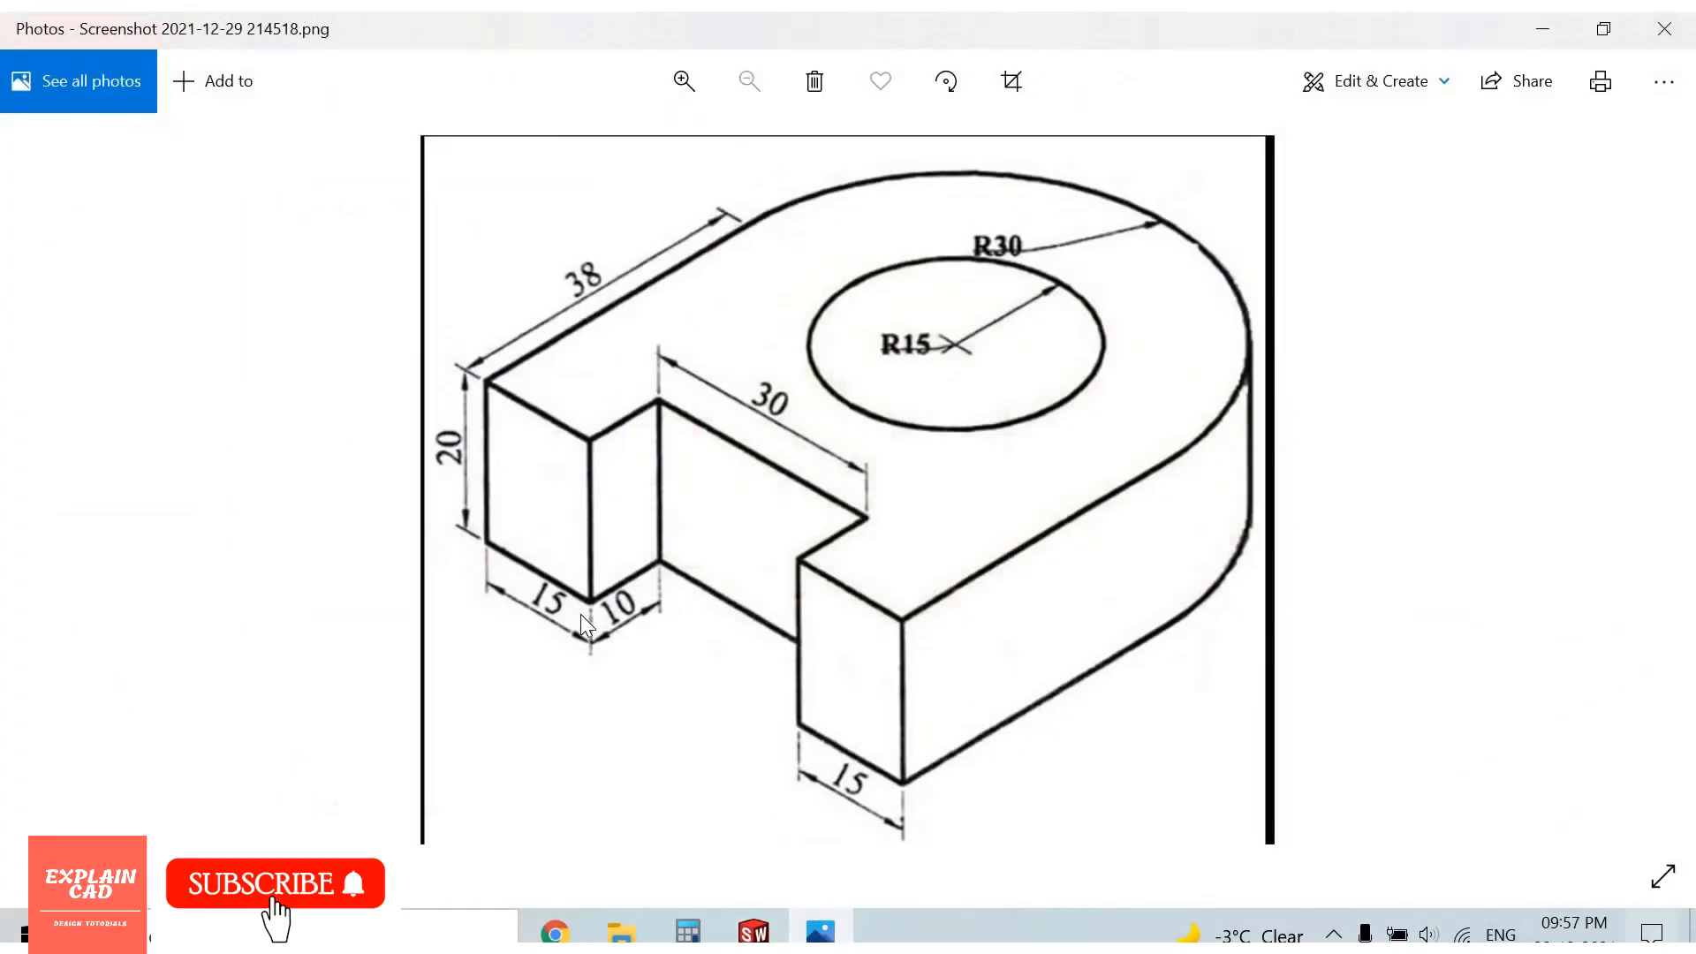
mouse_move(958, 912)
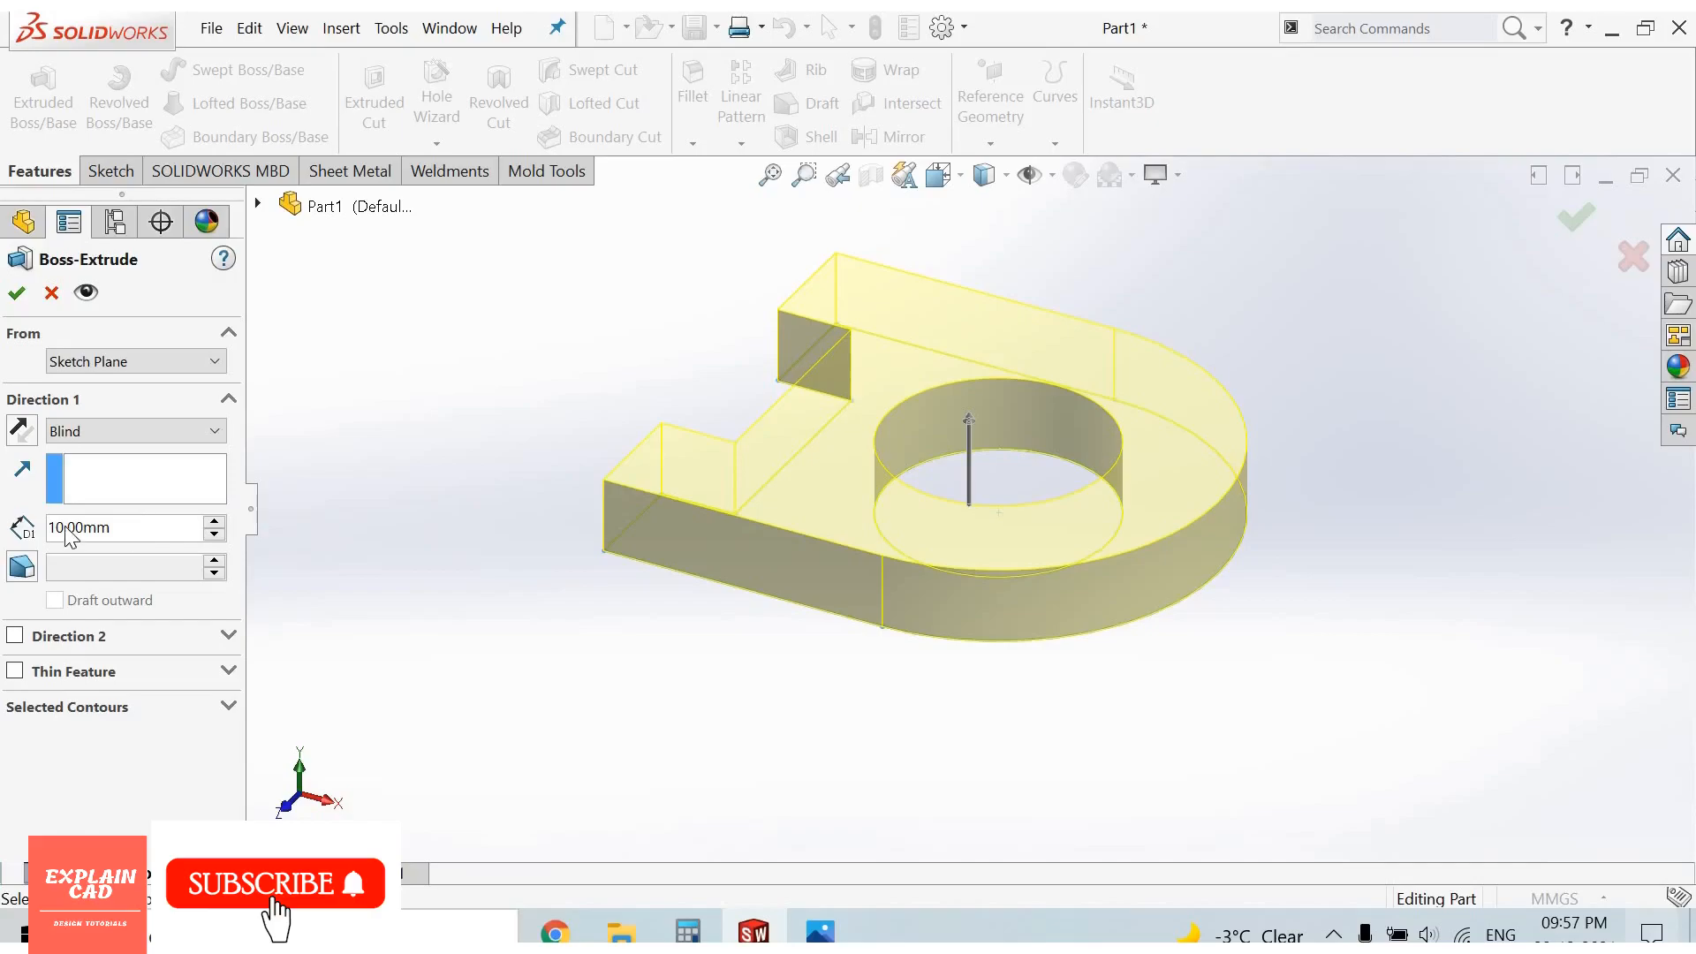
triple_click(118, 526)
text(20)
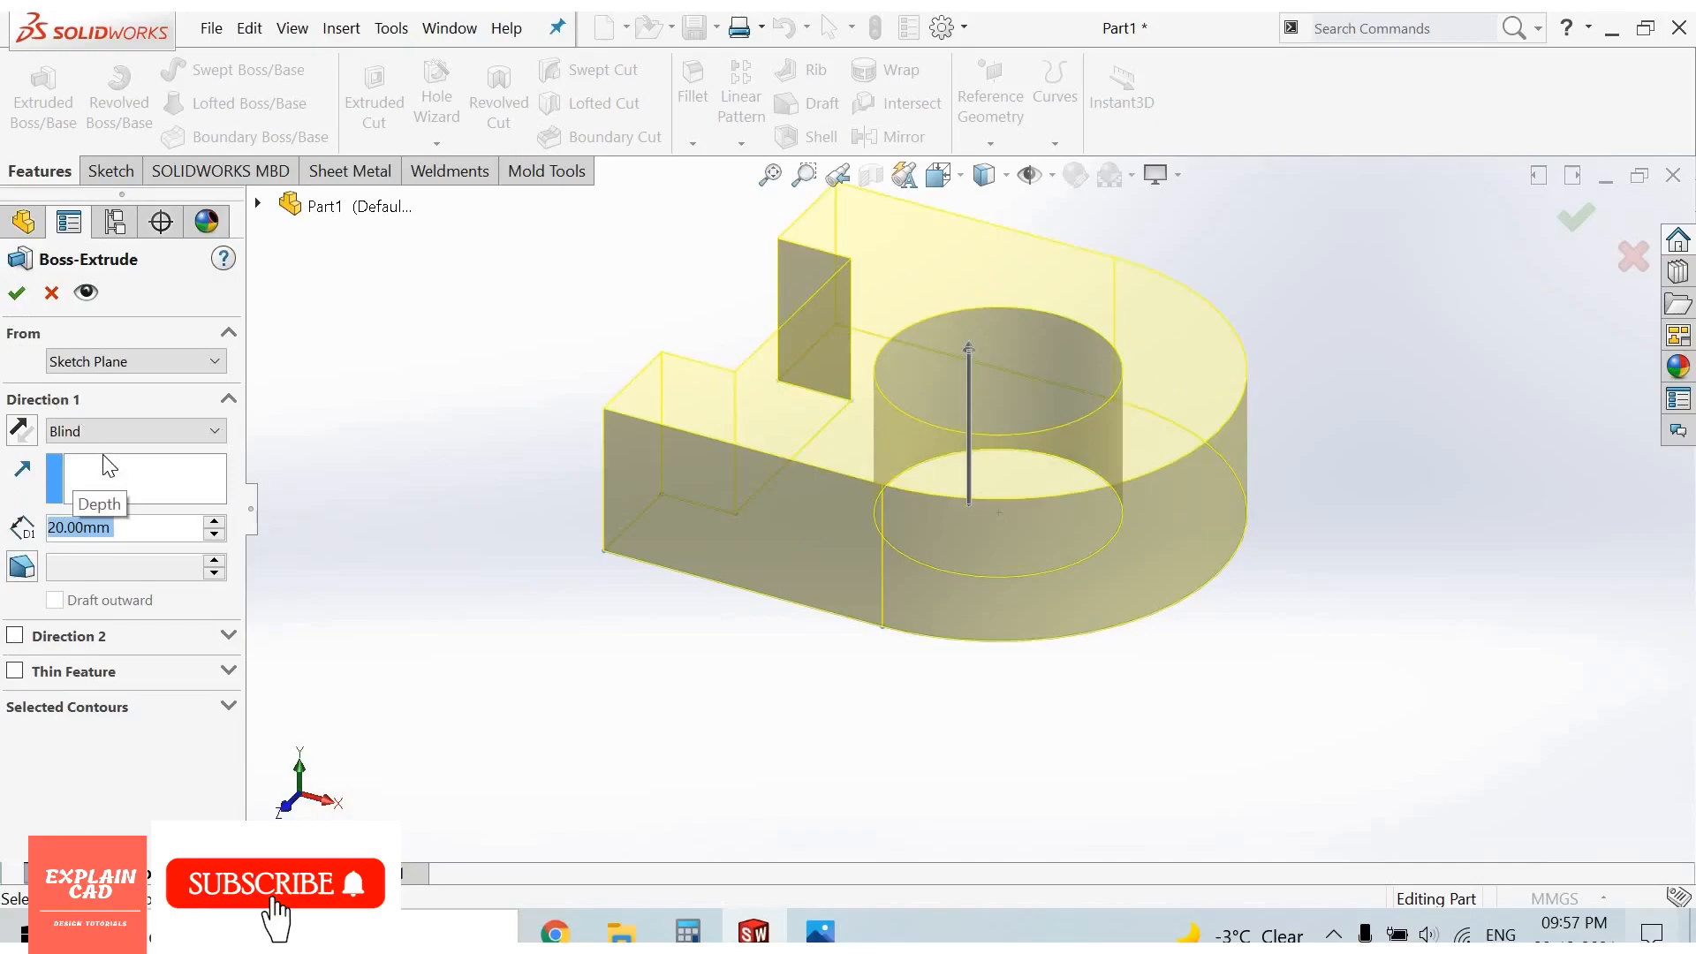
click(136, 431)
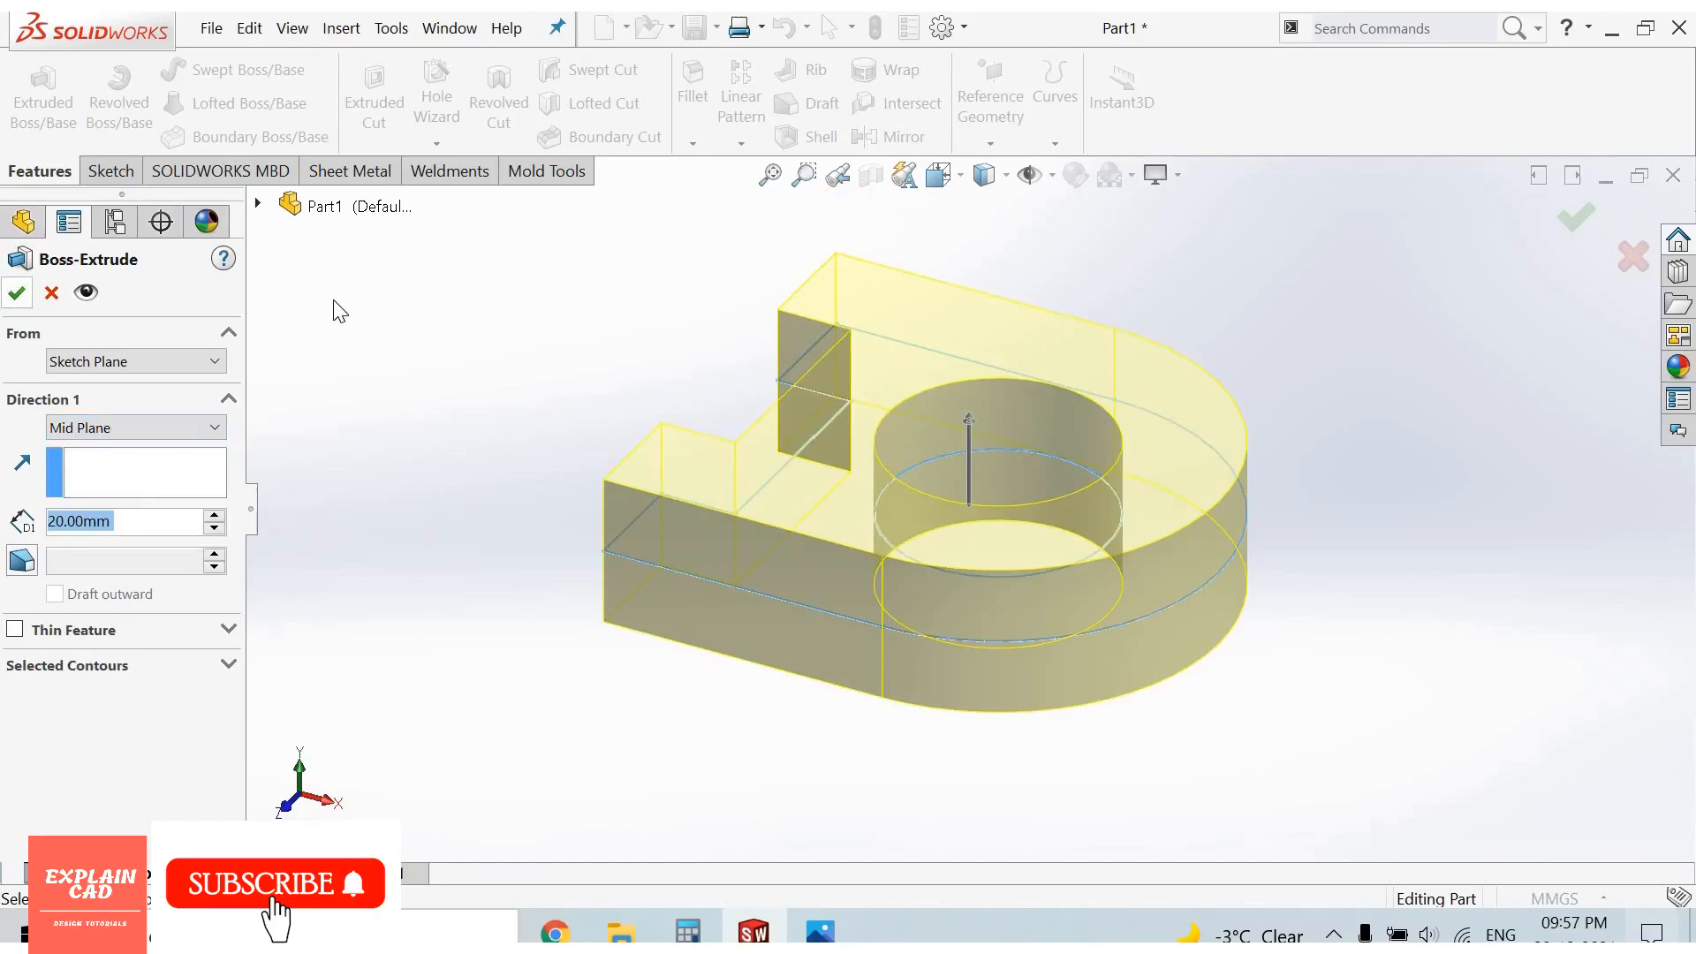
click(16, 291)
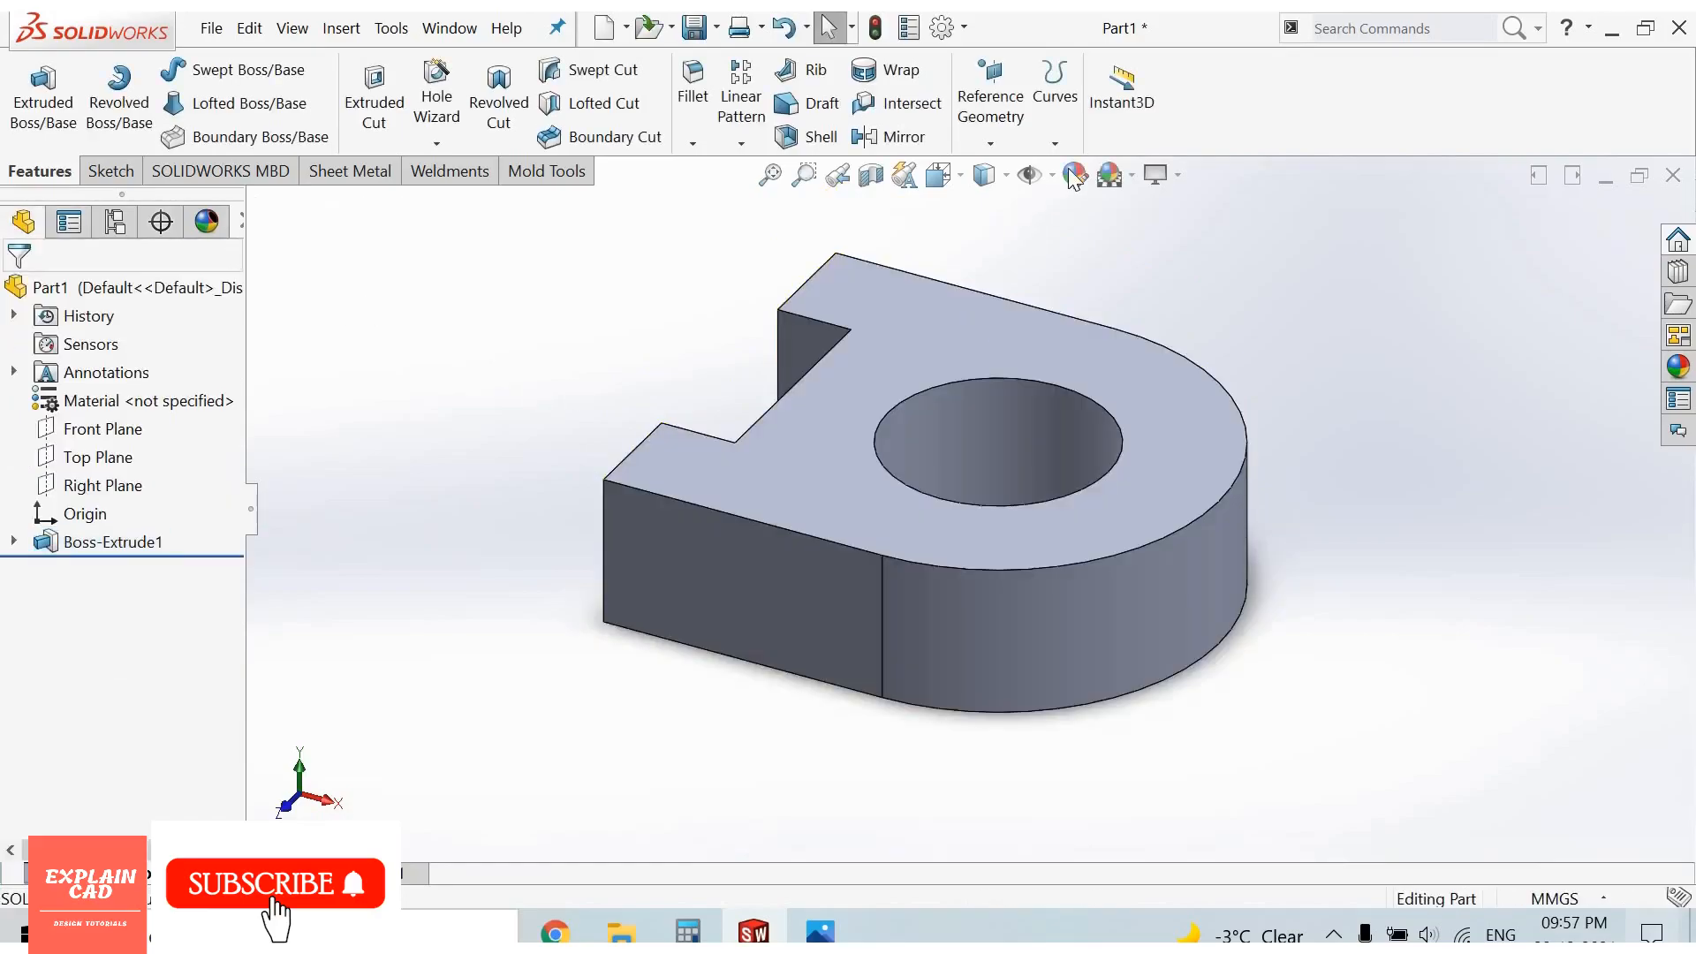
Step: Try orange and yellow swatches, then apply a green appearance to the whole part
click(1106, 175)
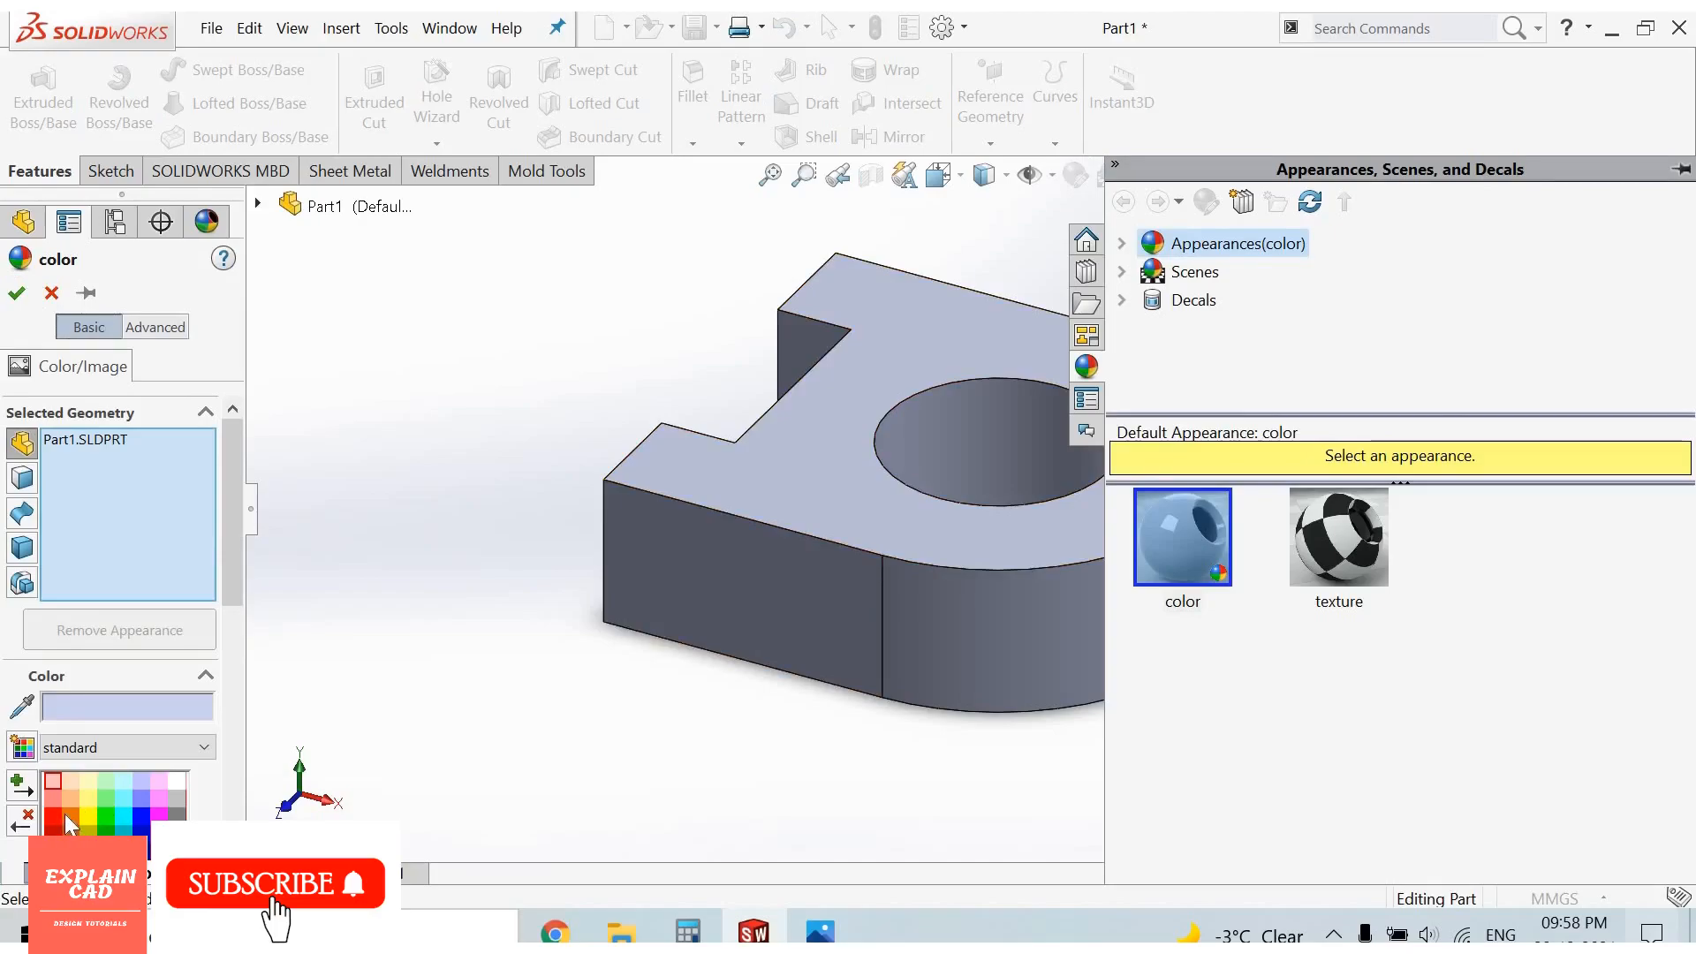
click(67, 822)
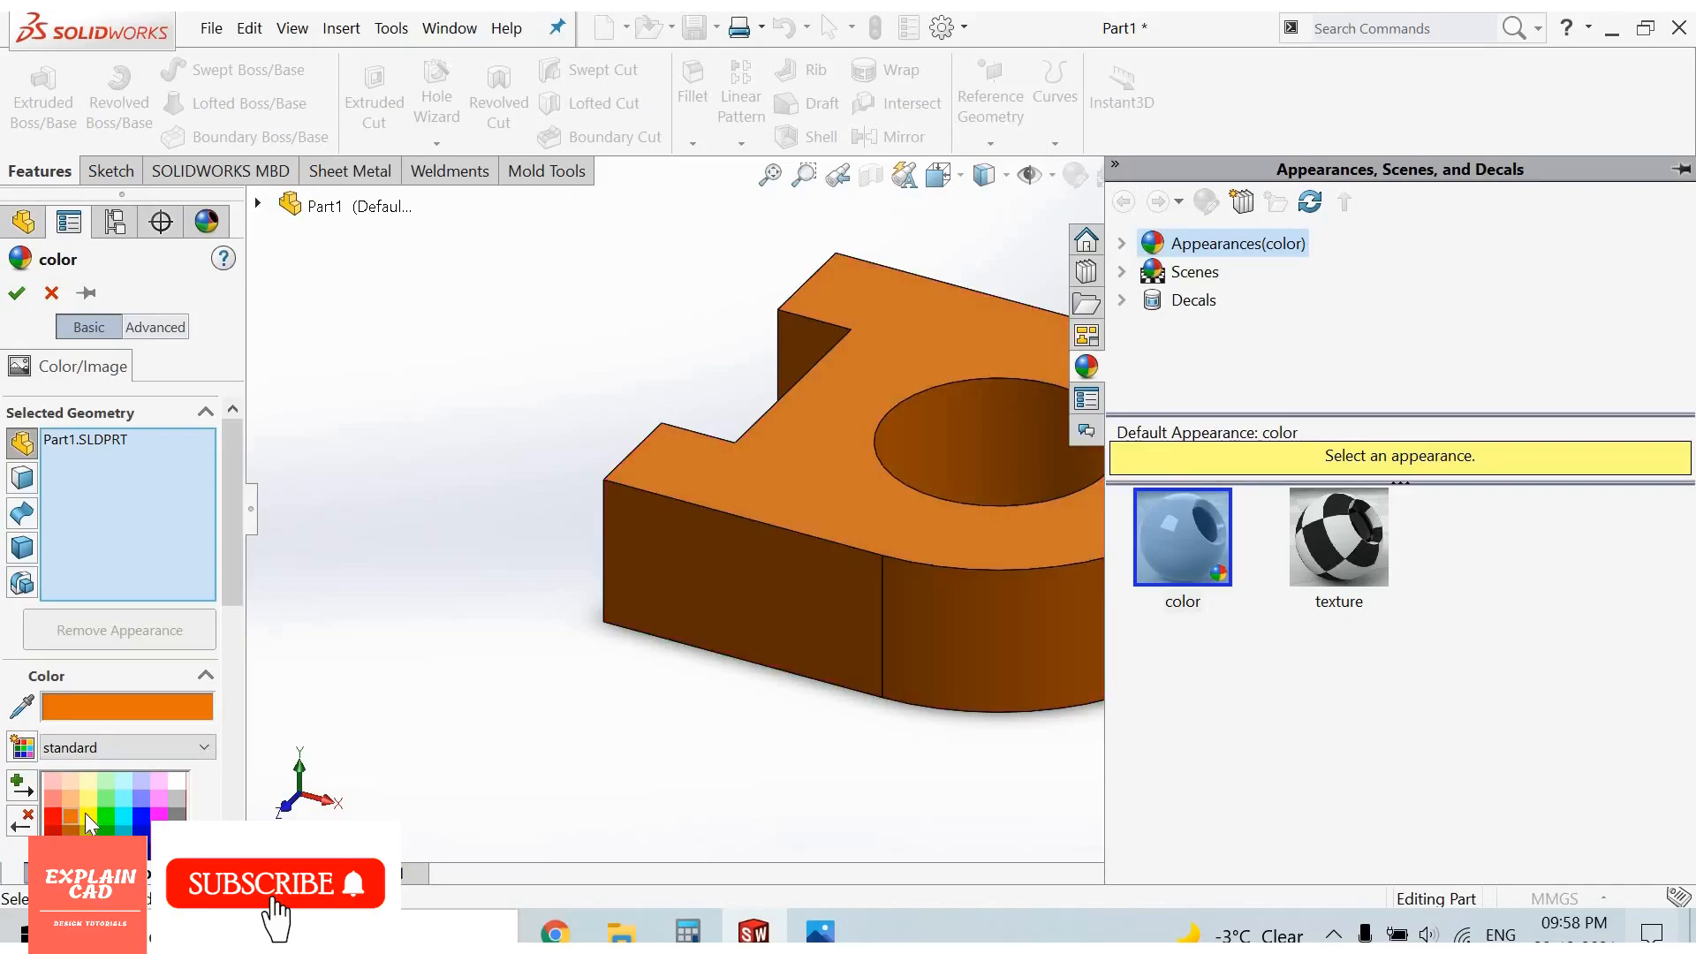
click(70, 825)
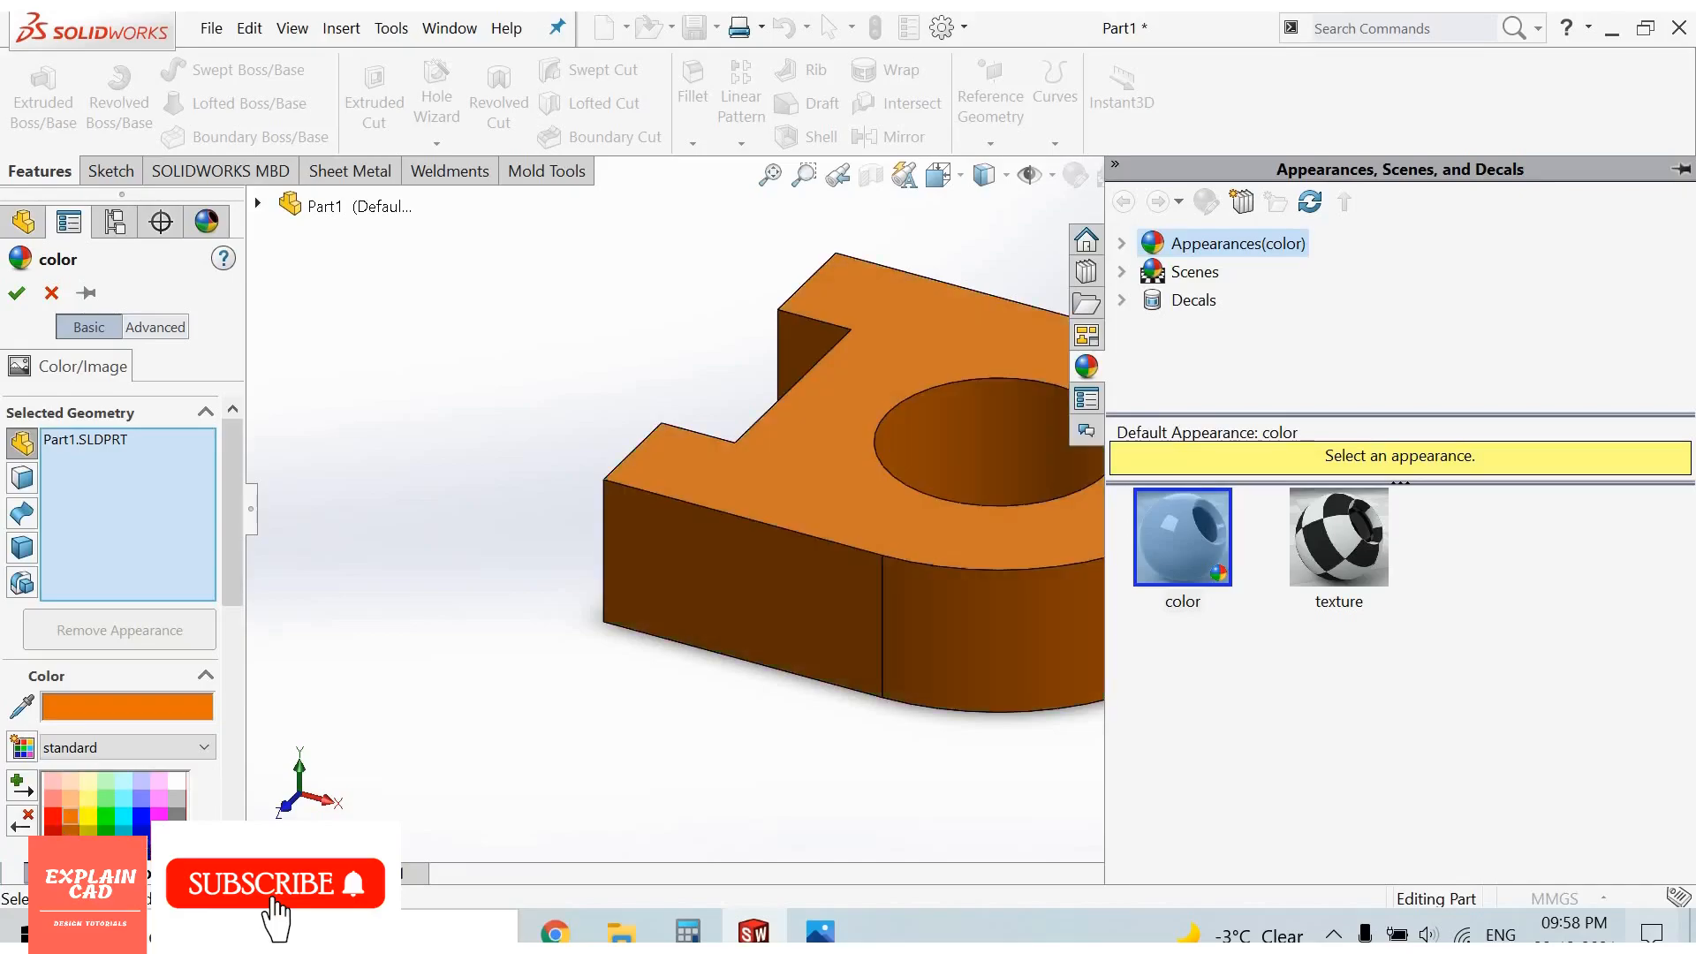
click(76, 819)
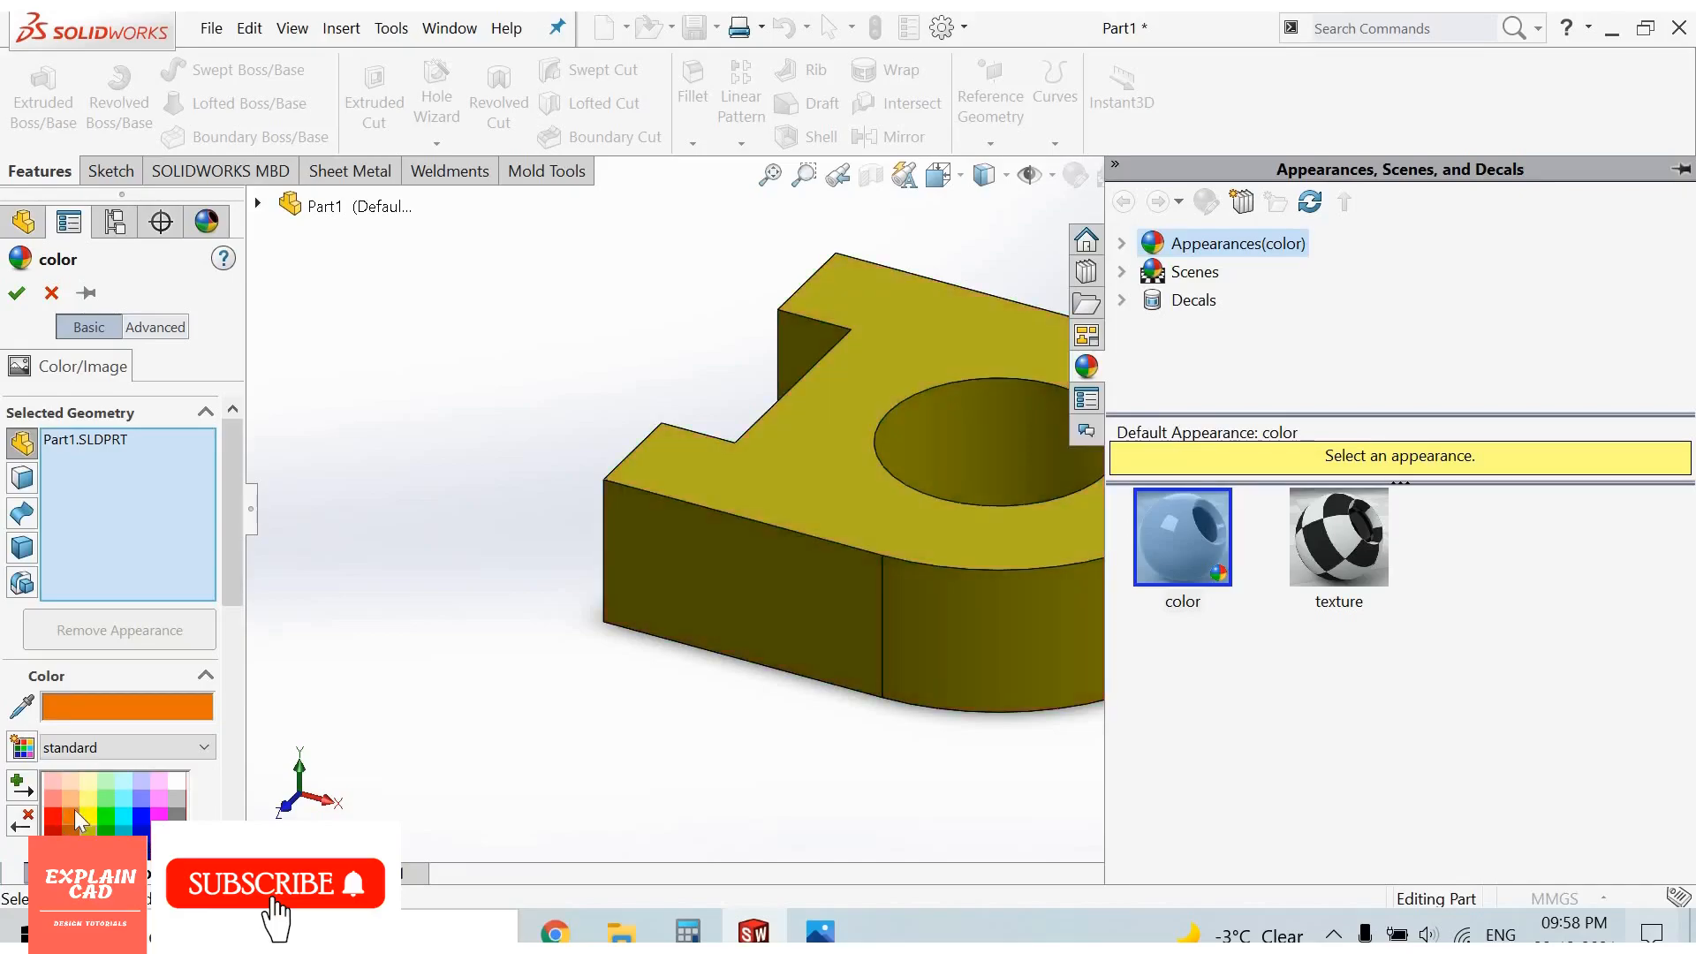
click(80, 822)
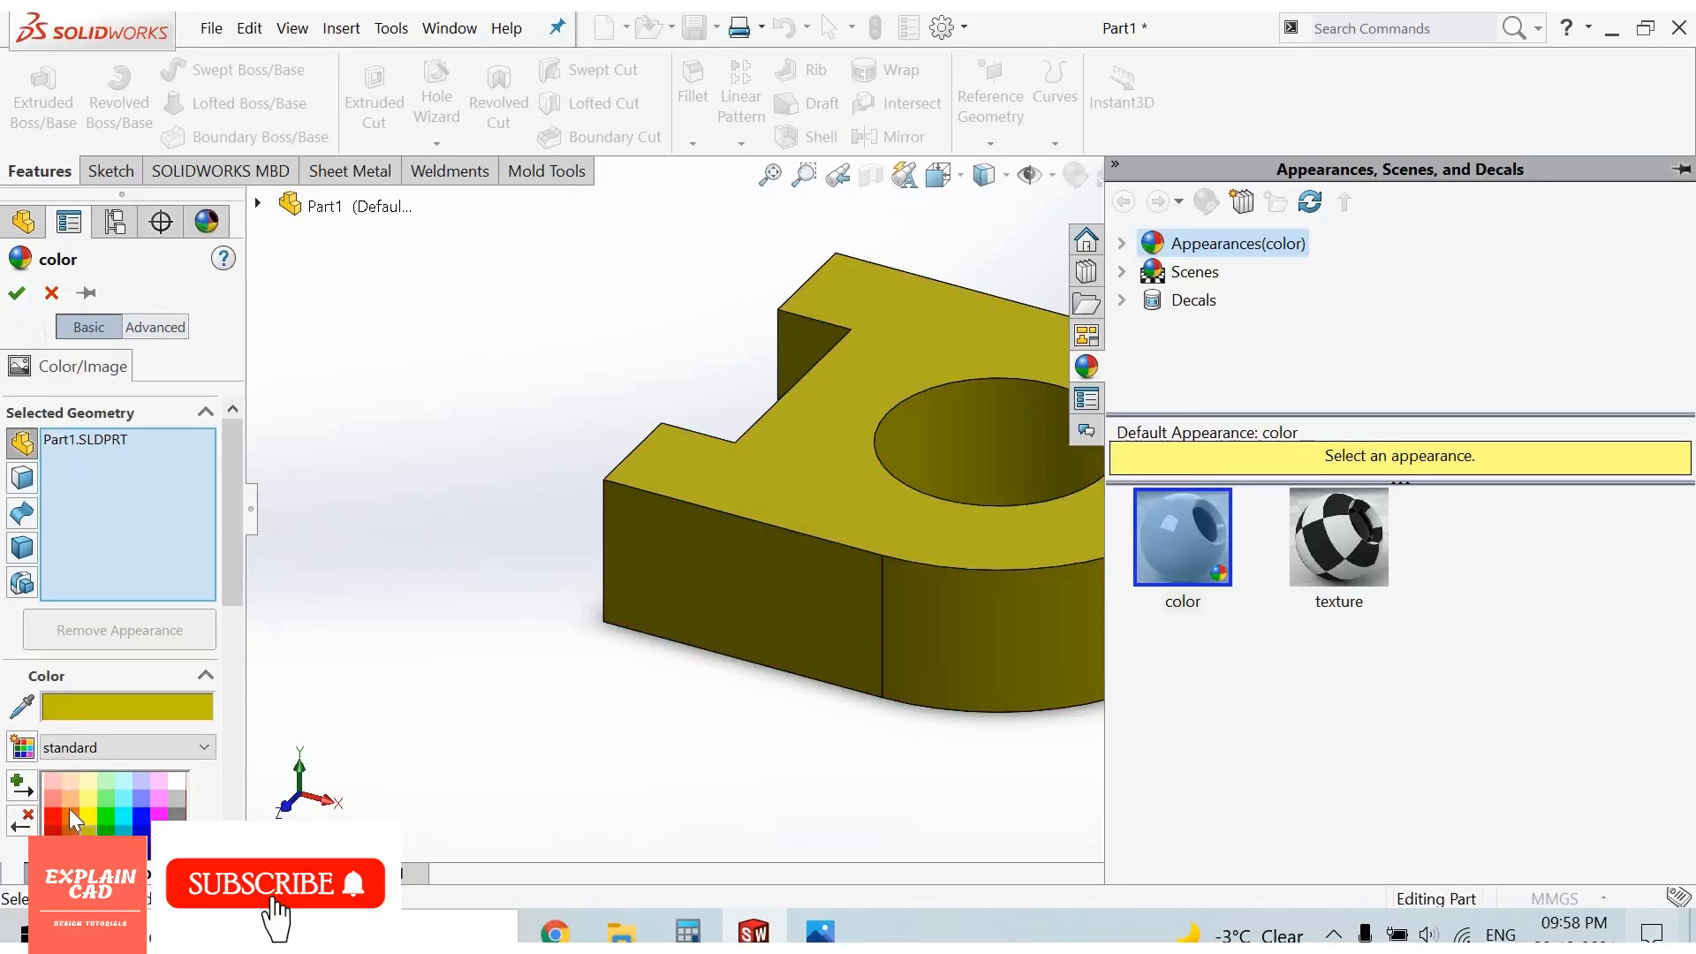
click(104, 809)
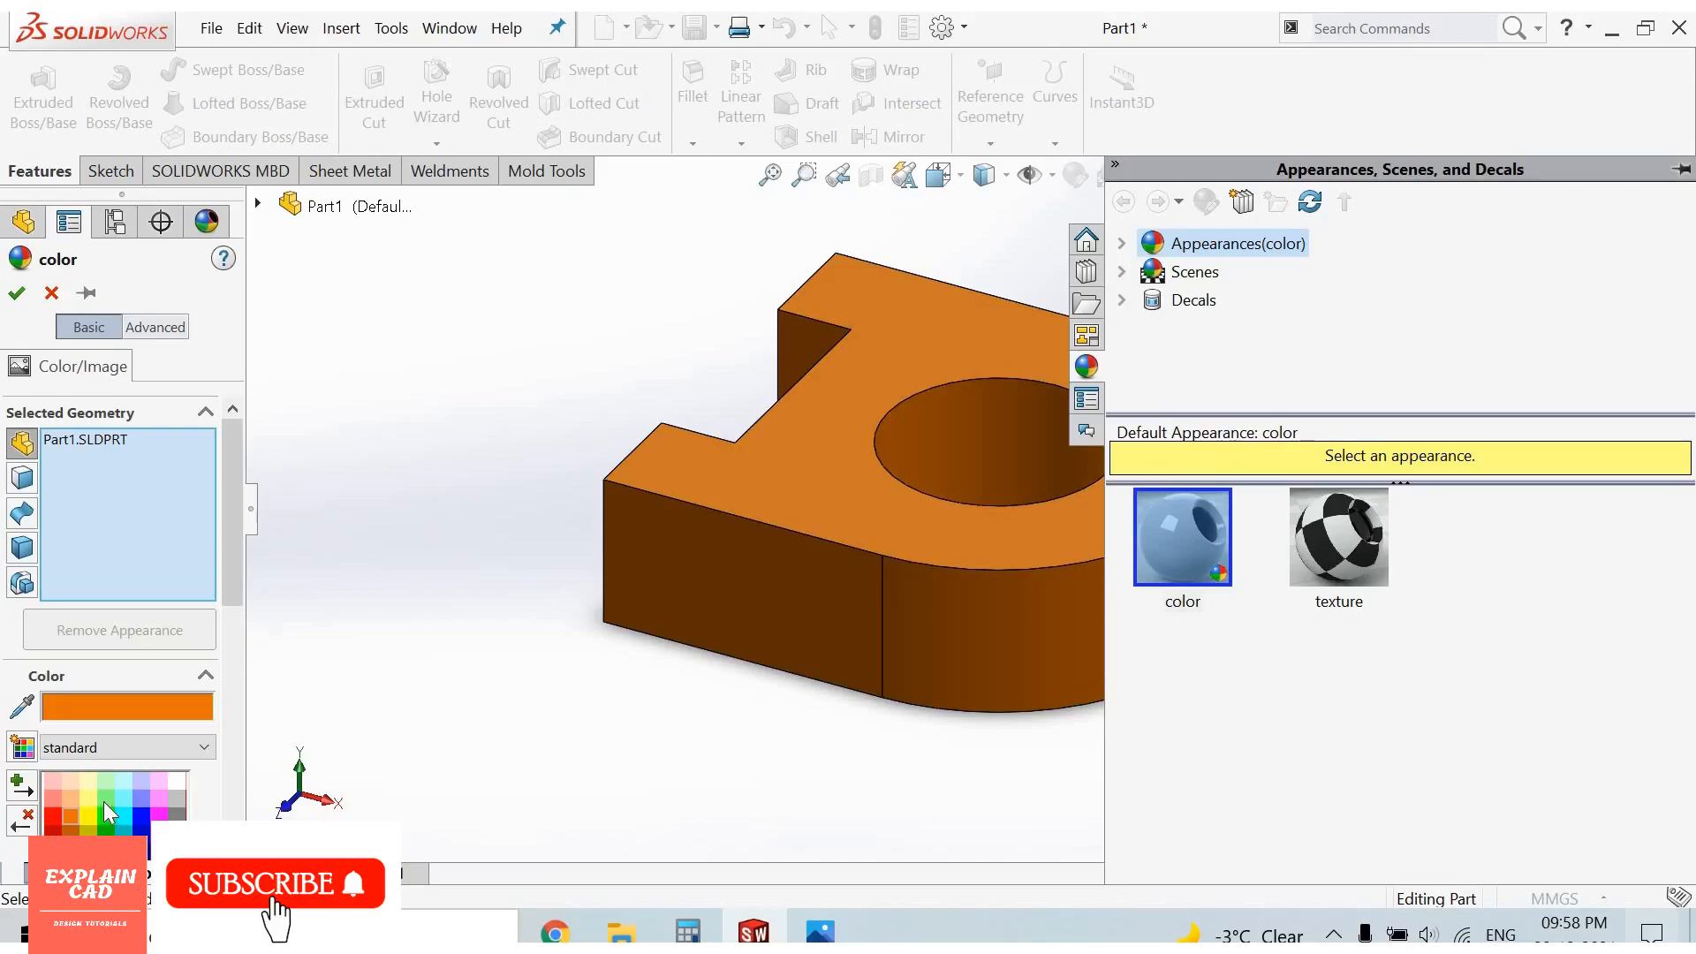
click(68, 816)
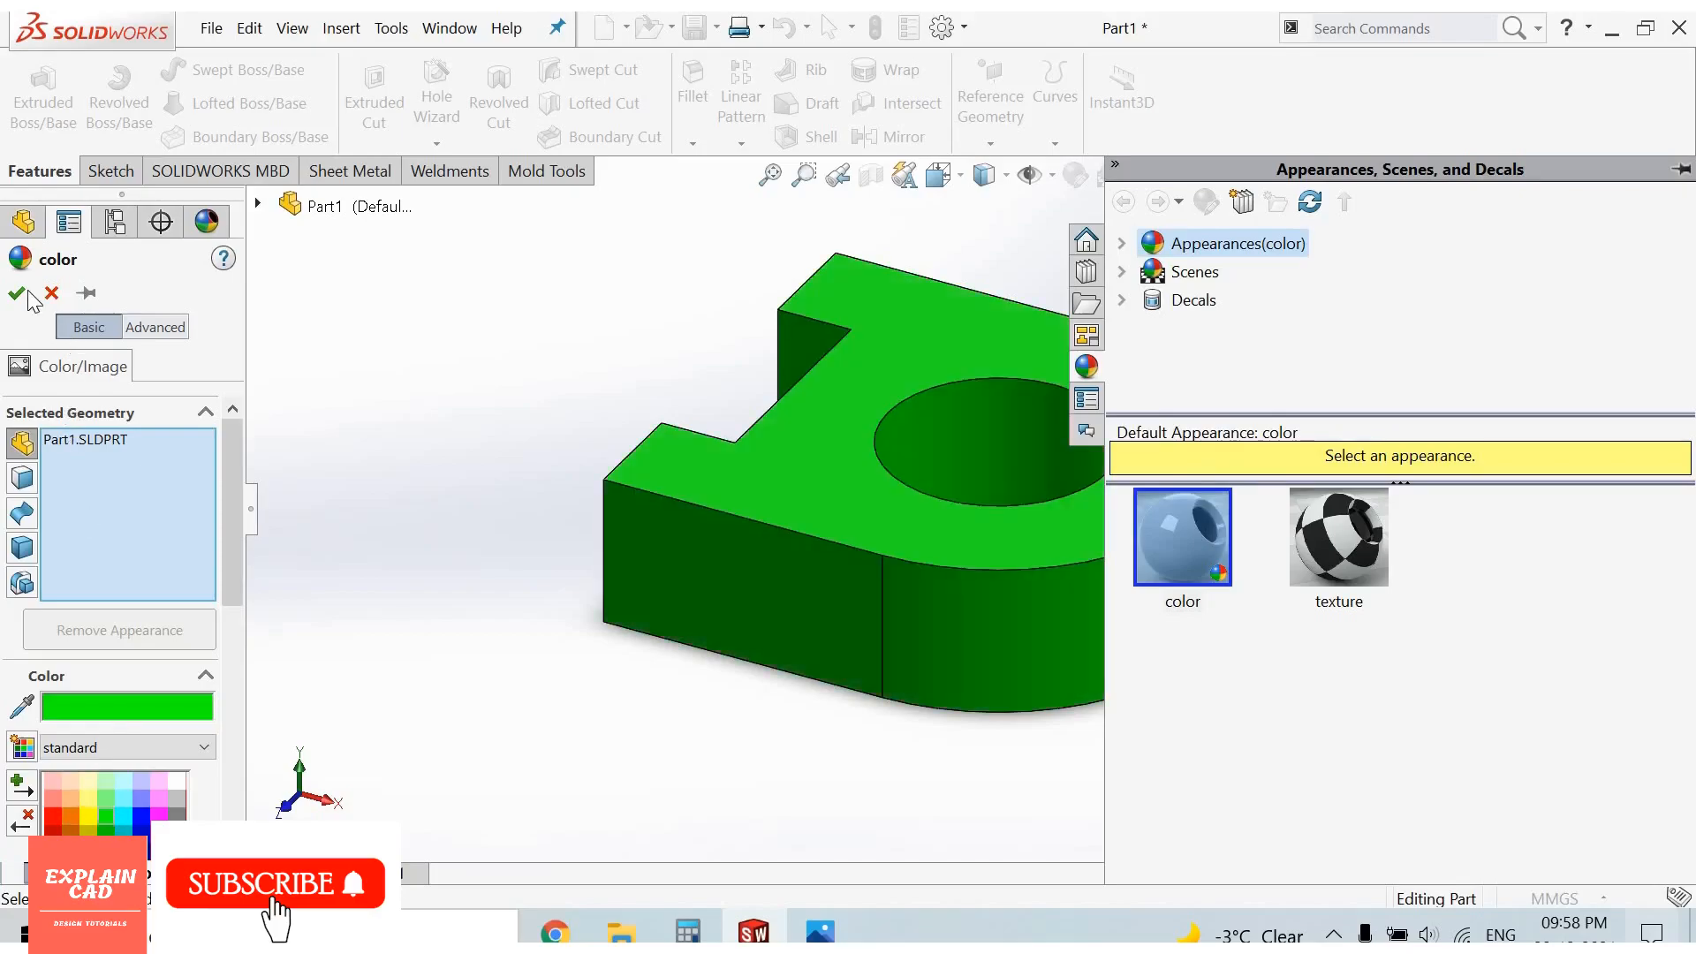
click(16, 293)
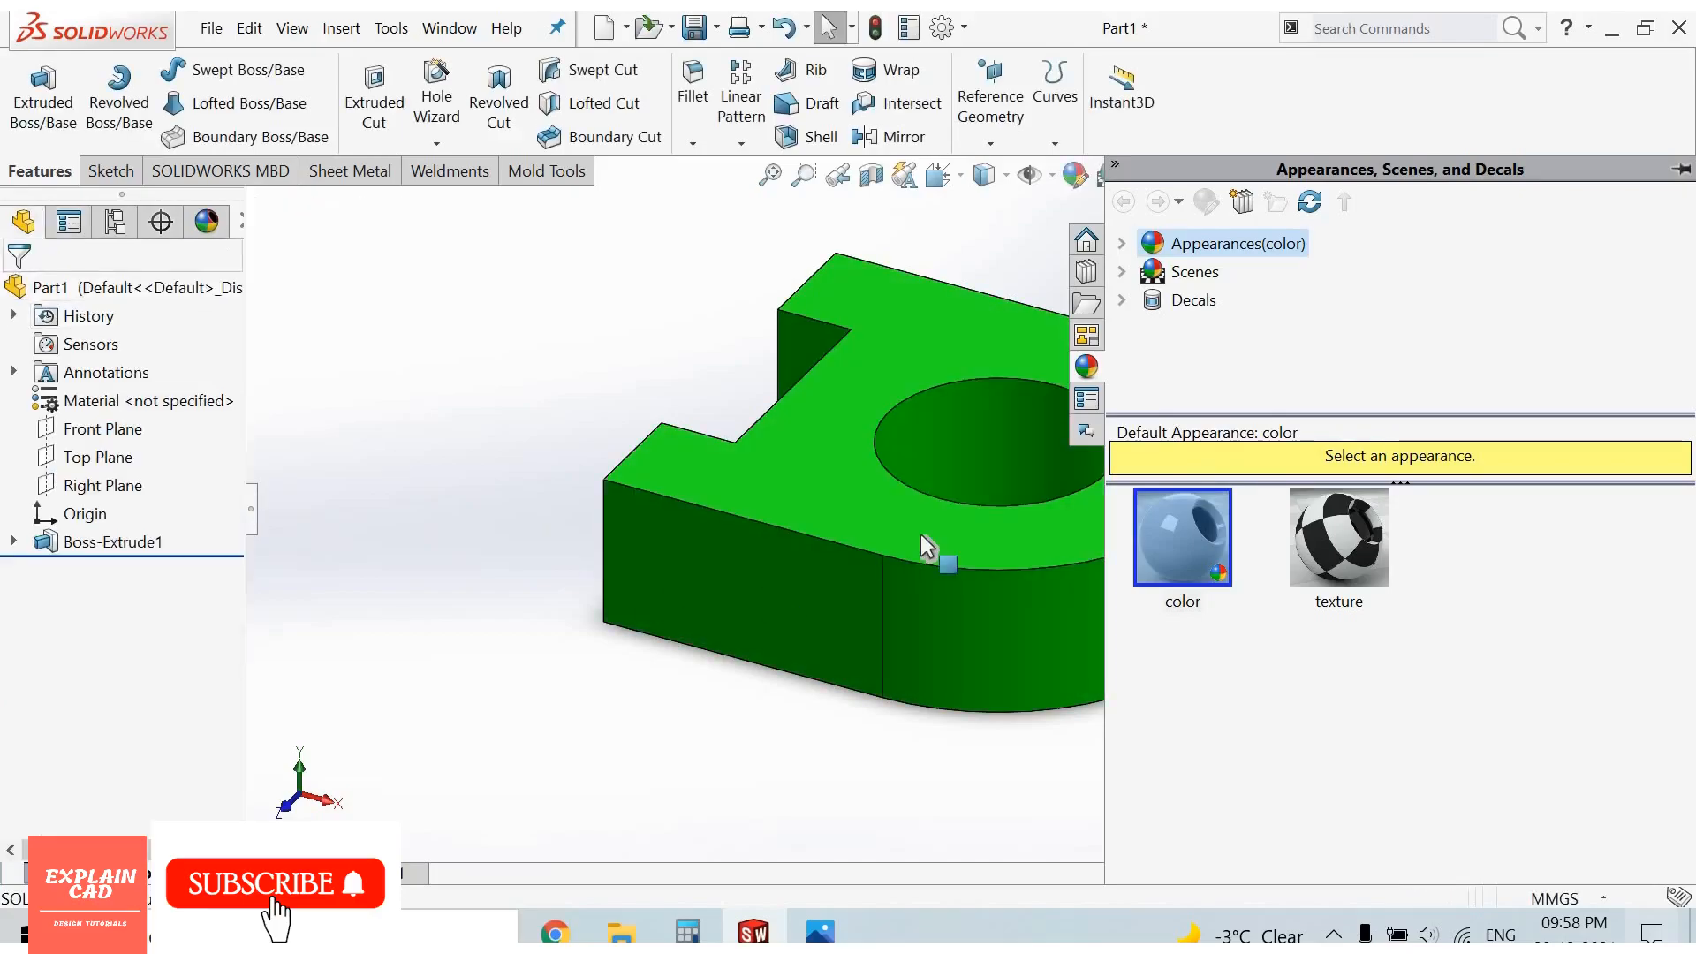